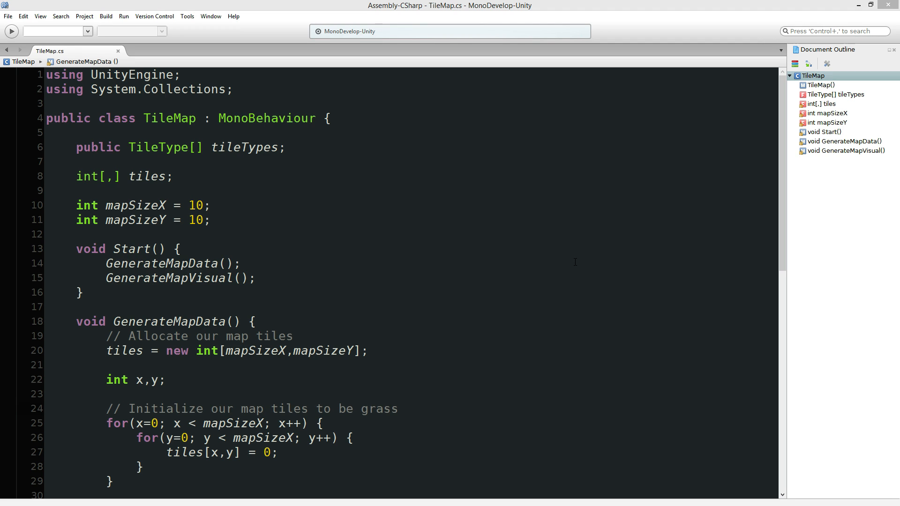
{"action": "mouse_move", "coordinate": [537, 235]}
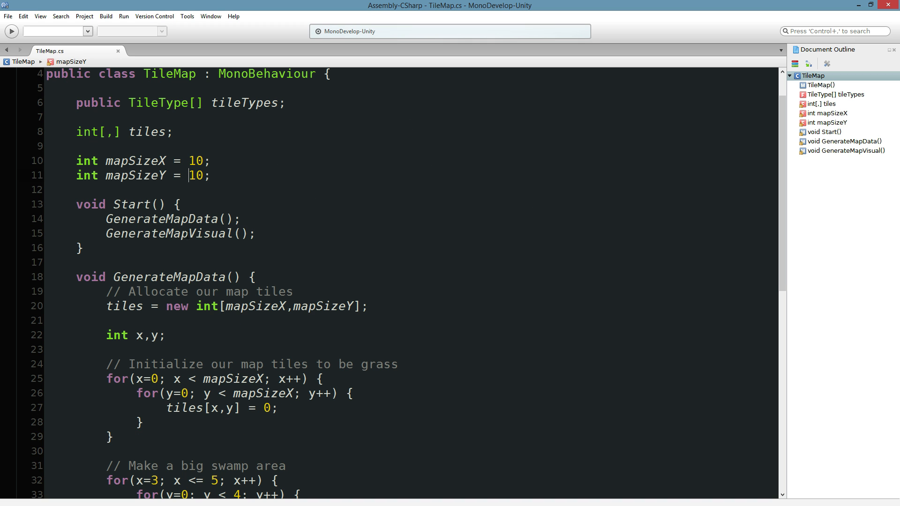
- Scroll through and review the tile map script before testing
{"action": "scroll", "scroll_direction": "down", "scroll_amount": 3}
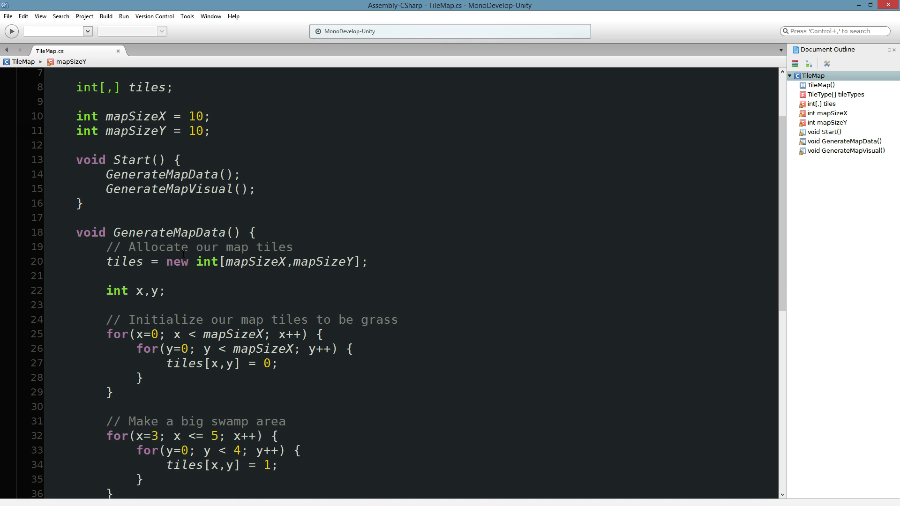
{"action": "left_click", "coordinate": [172, 174]}
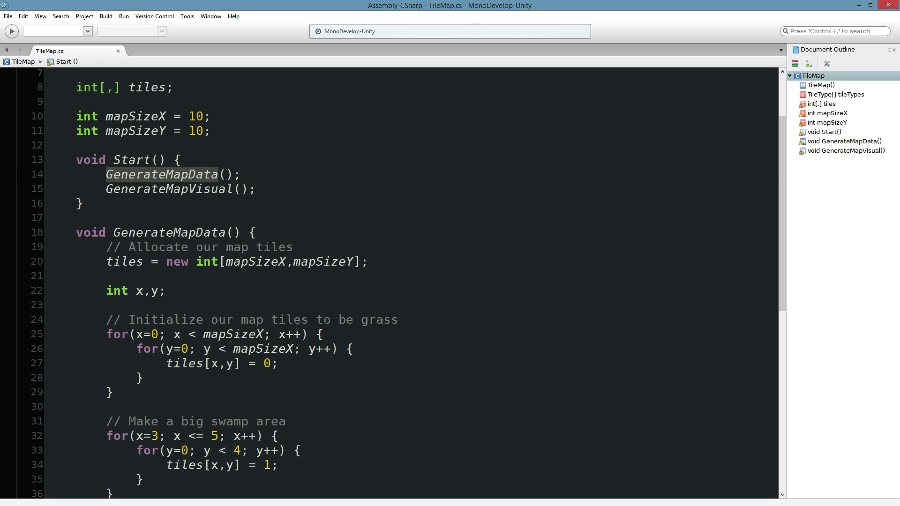
{"action": "scroll", "scroll_direction": "down", "scroll_amount": 3}
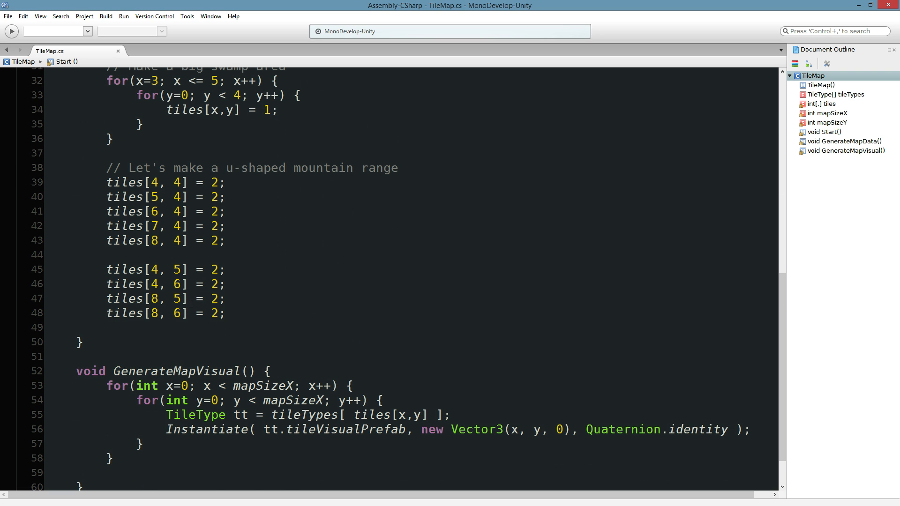
{"action": "scroll", "scroll_direction": "up", "scroll_amount": 3}
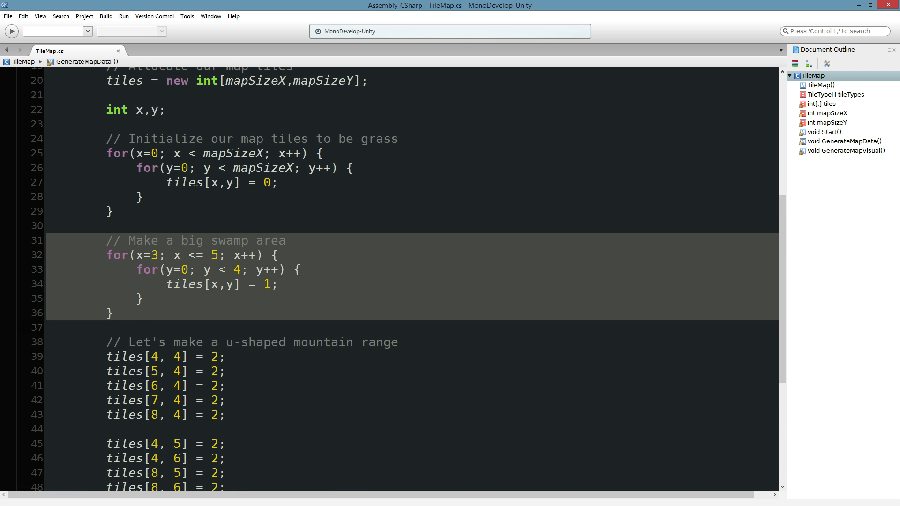
{"action": "scroll", "scroll_direction": "up", "scroll_amount": 3}
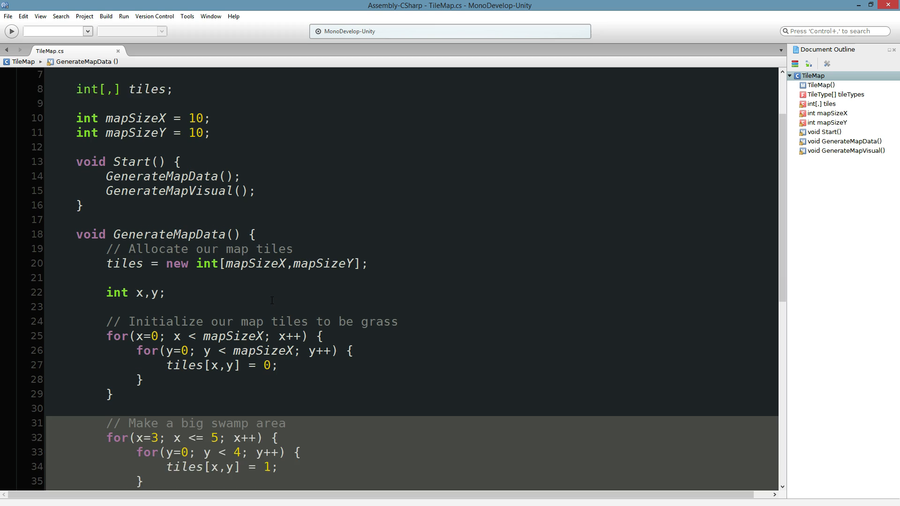
{"action": "scroll", "scroll_direction": "down", "scroll_amount": 3}
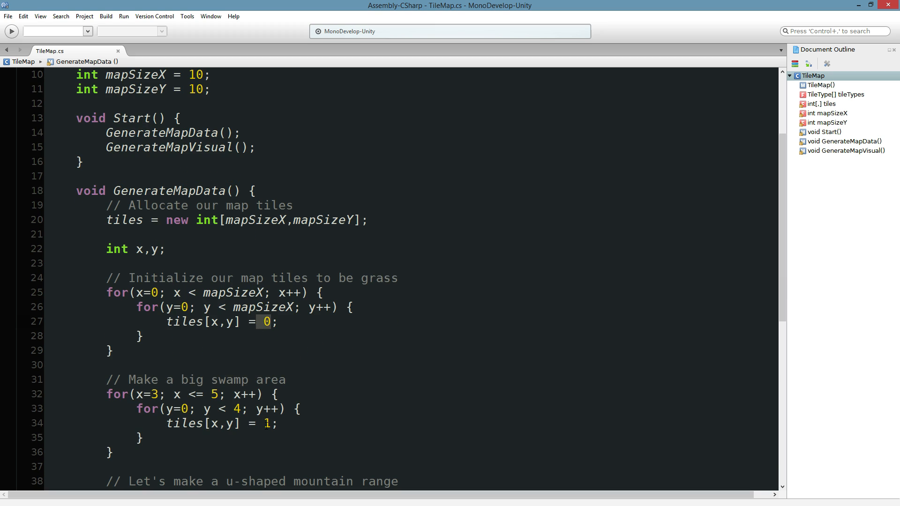
{"action": "scroll", "scroll_direction": "down", "scroll_amount": 3}
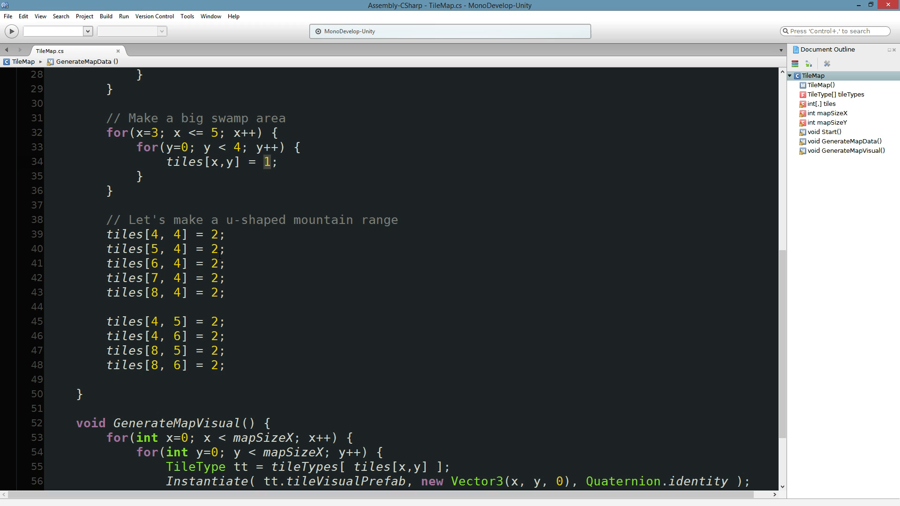
{"action": "scroll", "scroll_direction": "up", "scroll_amount": 3}
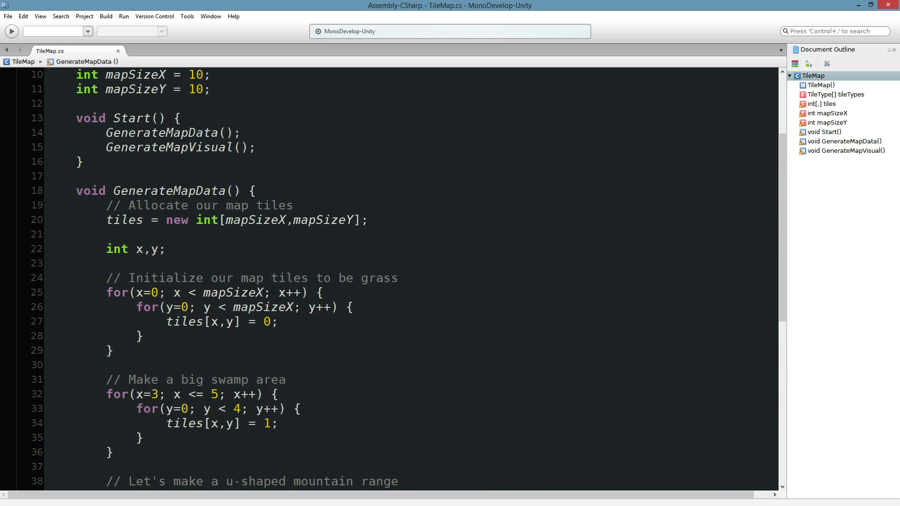
{"action": "scroll", "scroll_direction": "up", "scroll_amount": 3}
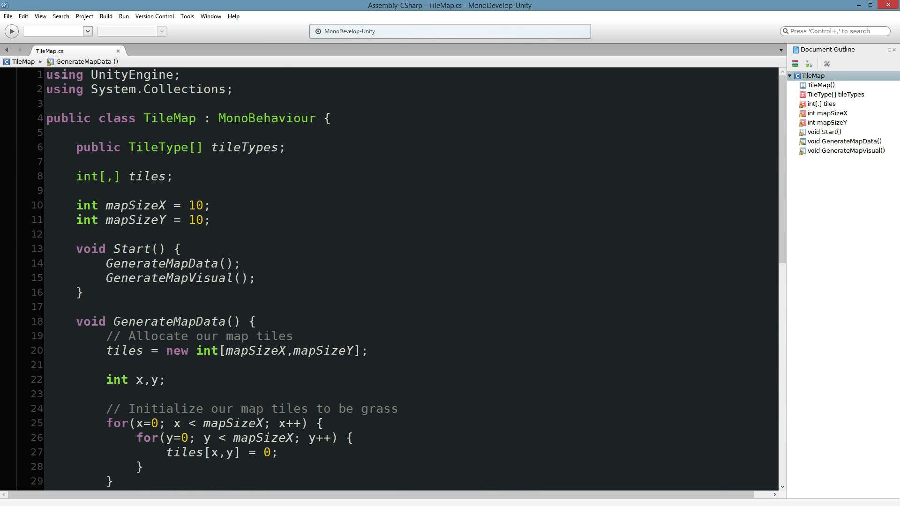
{"action": "left_click", "coordinate": [211, 220]}
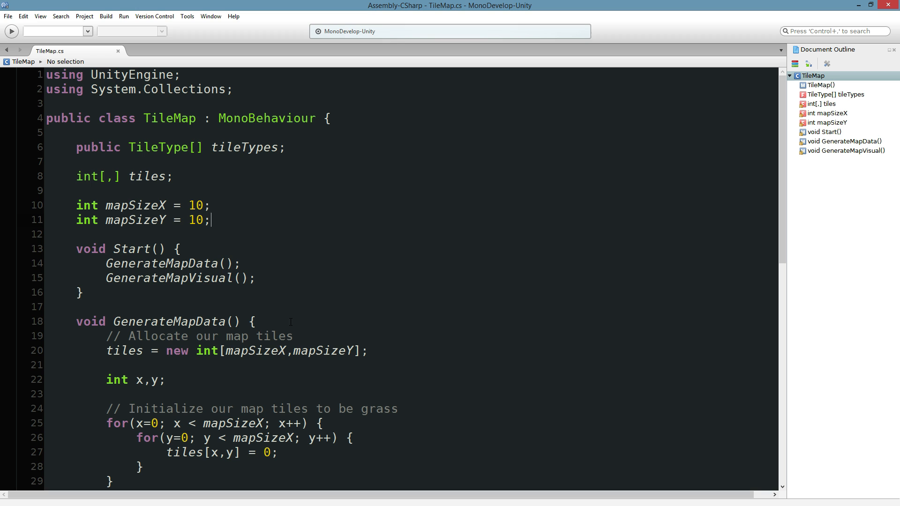
{"action": "scroll", "scroll_direction": "down", "scroll_amount": 3}
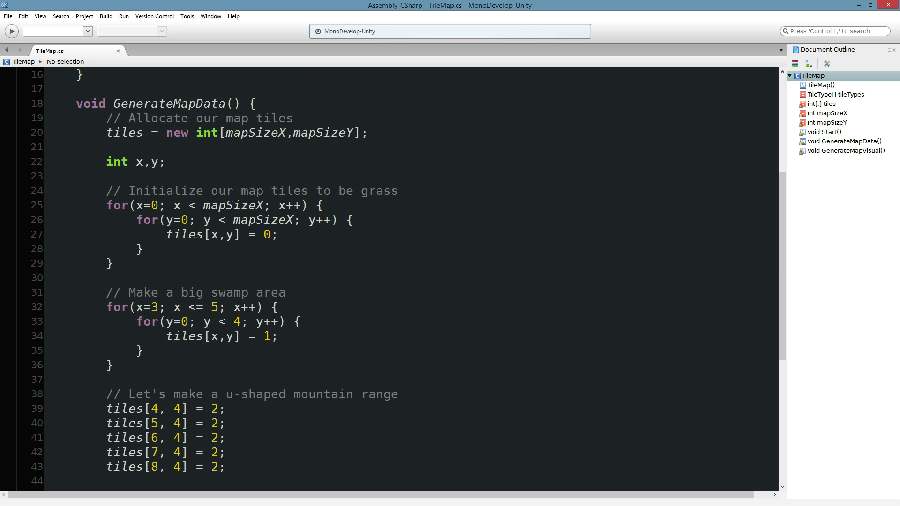
{"action": "scroll", "scroll_direction": "down", "scroll_amount": 3}
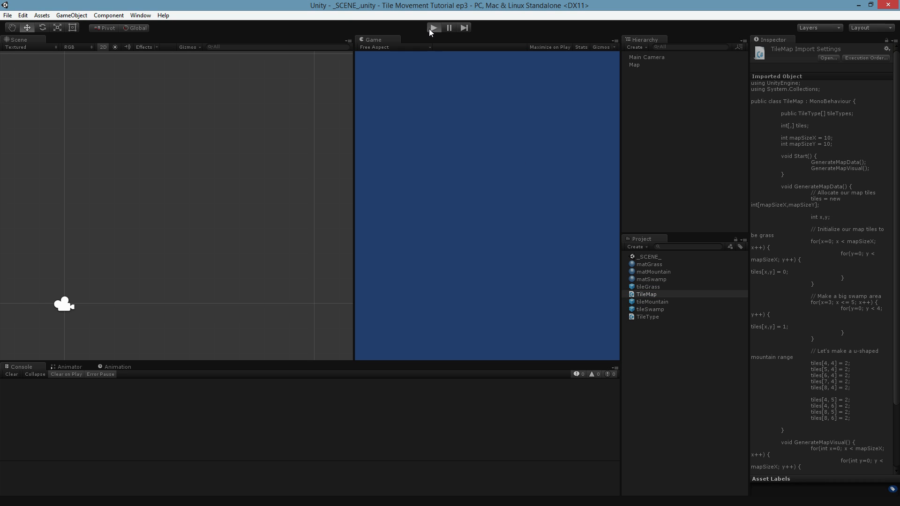
- Run the game to preview the generated tile map, then stop it
{"action": "left_click", "coordinate": [434, 27]}
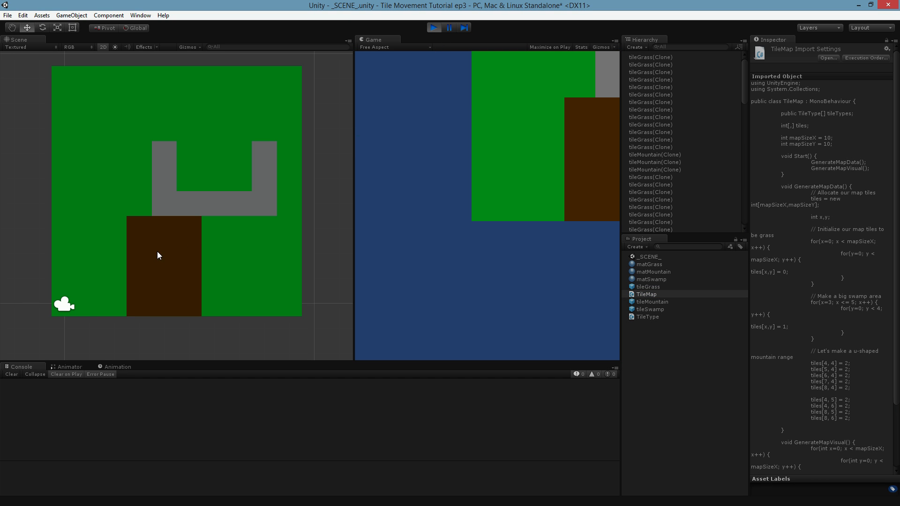
{"action": "mouse_move", "coordinate": [376, 178]}
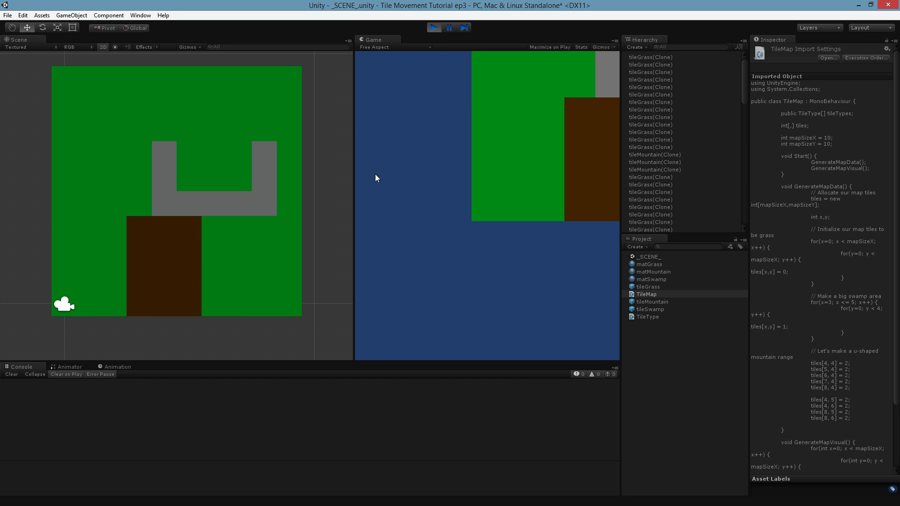
{"action": "mouse_move", "coordinate": [286, 185]}
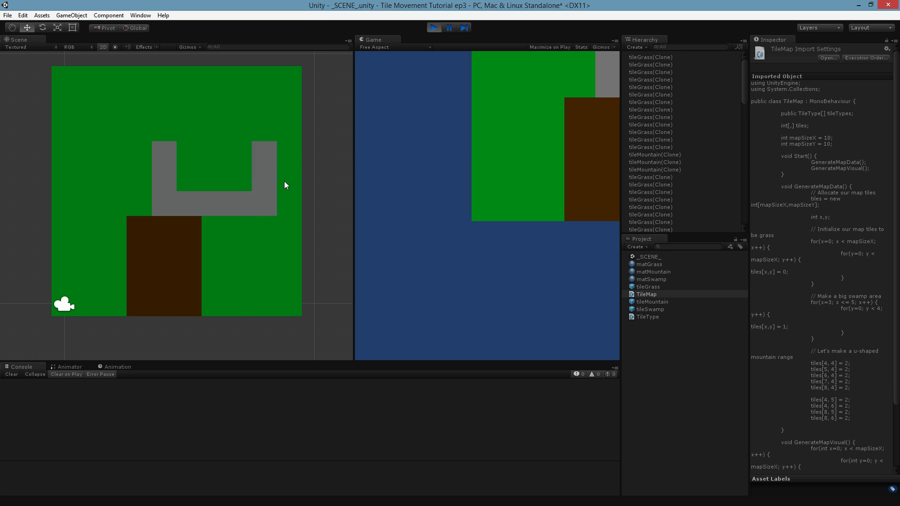
{"action": "mouse_move", "coordinate": [217, 191]}
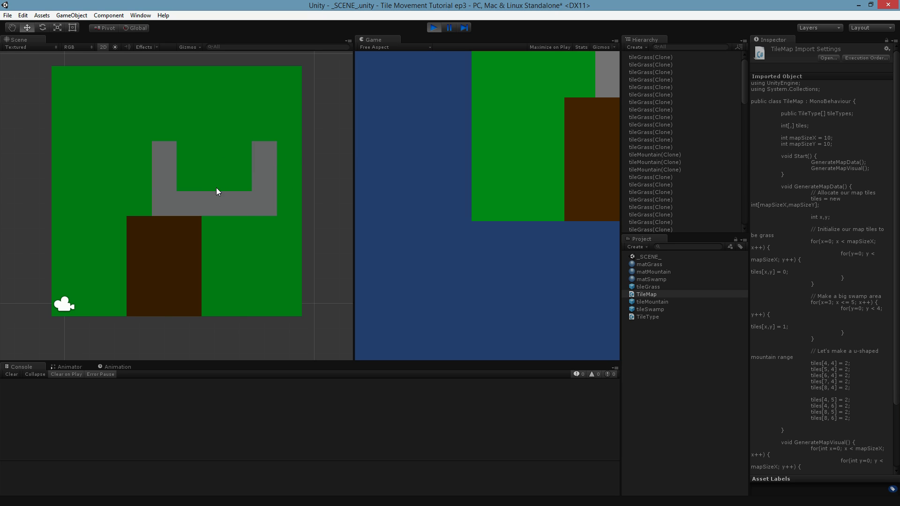
{"action": "mouse_move", "coordinate": [412, 47]}
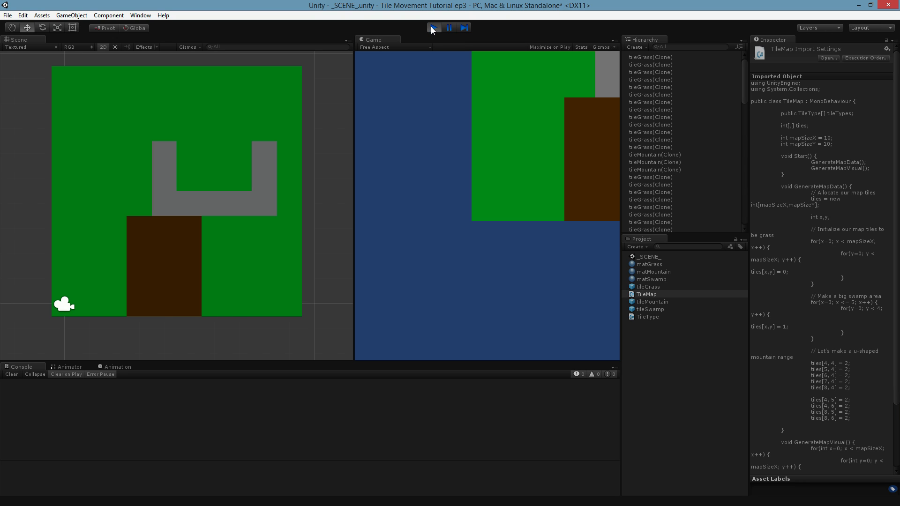
{"action": "left_click", "coordinate": [433, 27]}
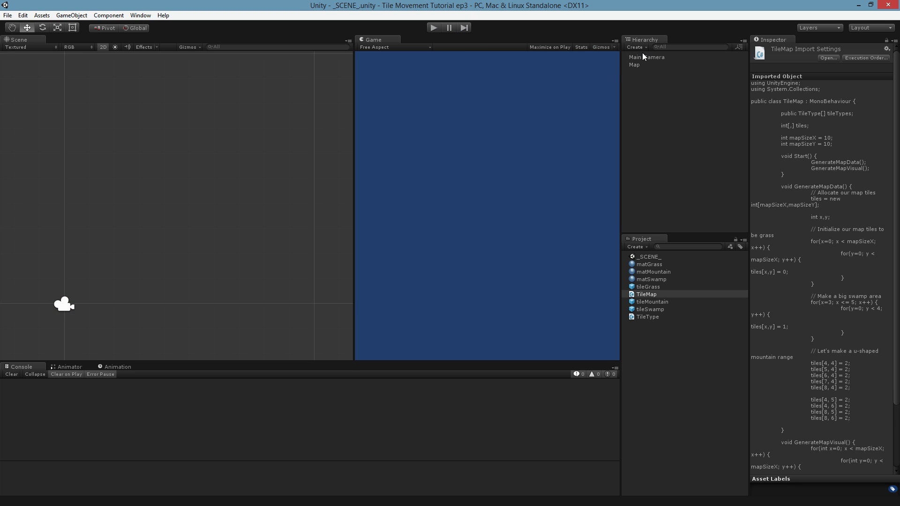
- Create an empty Unit object at the origin with a child cube named Unit Model at half scale
{"action": "left_click", "coordinate": [635, 47]}
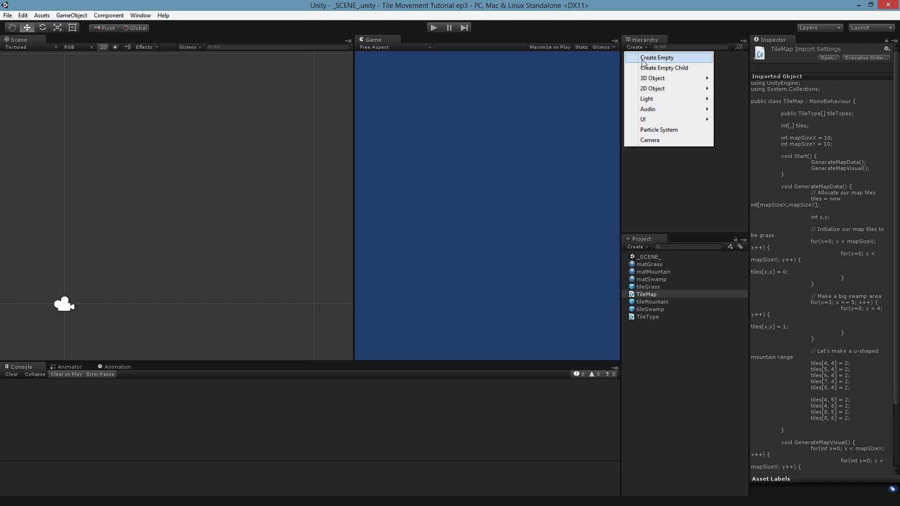
{"action": "left_click", "coordinate": [656, 57]}
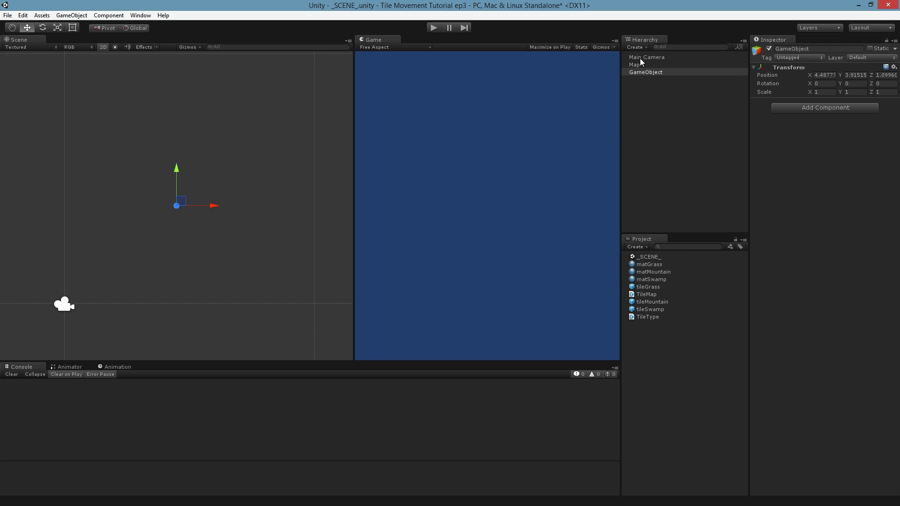
{"action": "double_click", "coordinate": [792, 47]}
{"action": "type", "text": "Unit"}
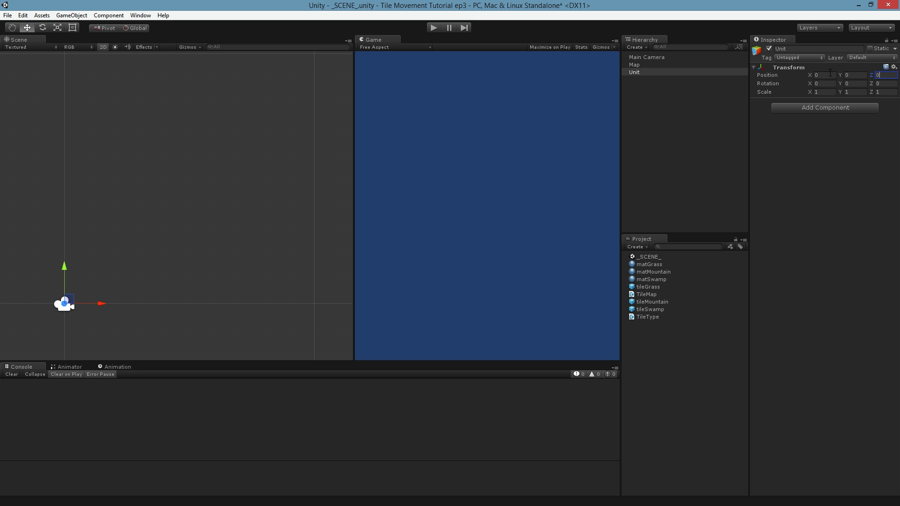
{"action": "right_click", "coordinate": [634, 73]}
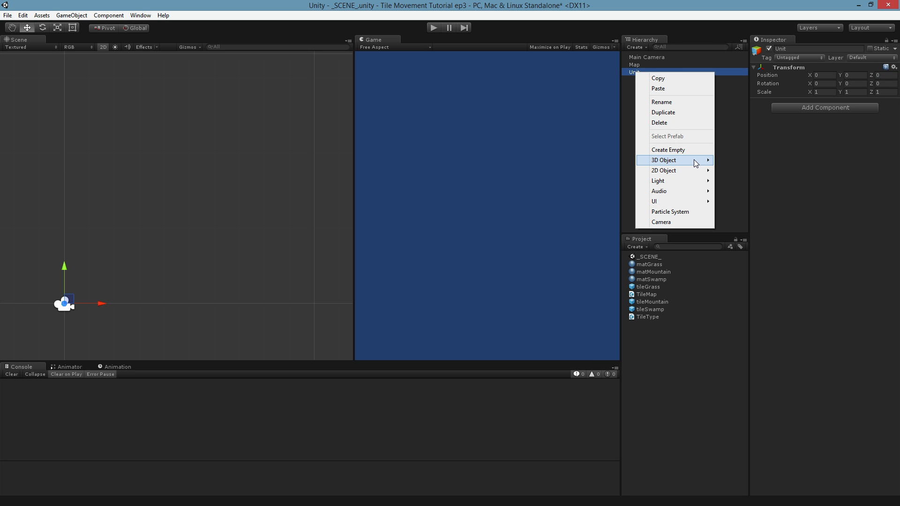
{"action": "left_click", "coordinate": [662, 160]}
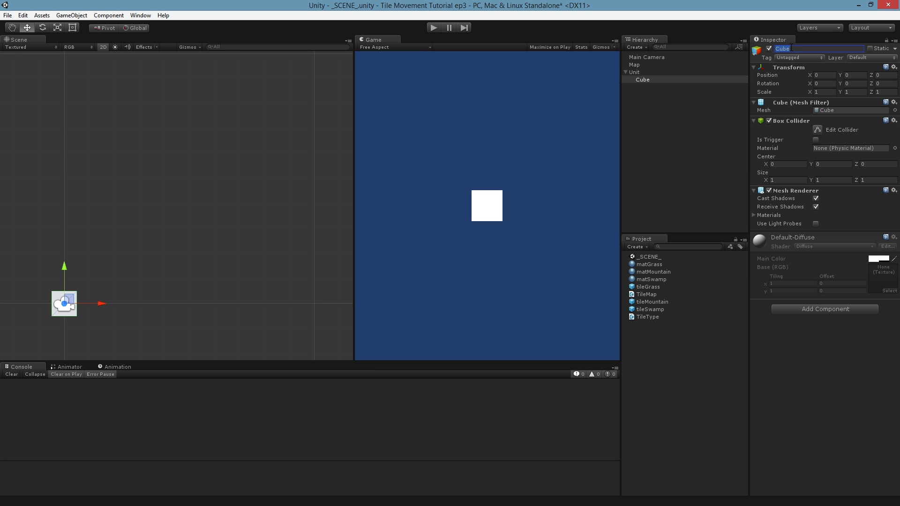
{"action": "type", "text": "Unity W"}
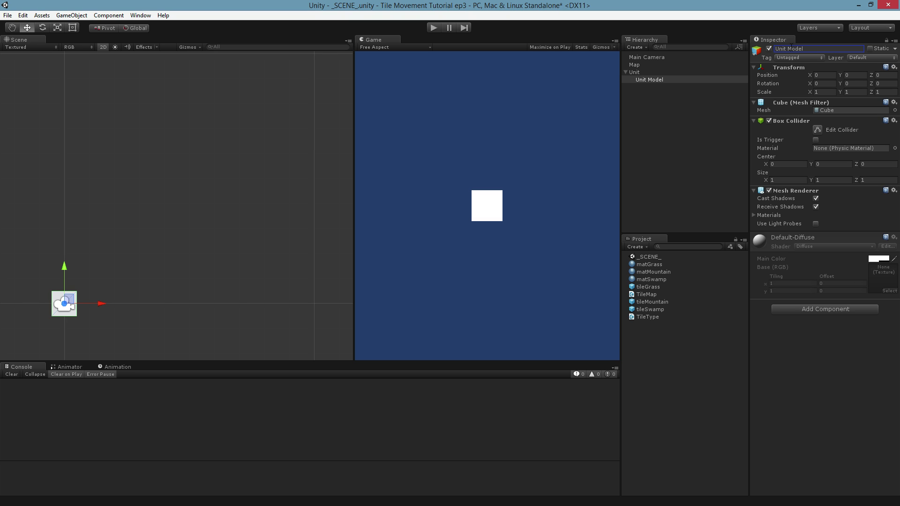
{"action": "mouse_move", "coordinate": [656, 66]}
{"action": "type", "text": "0.5"}
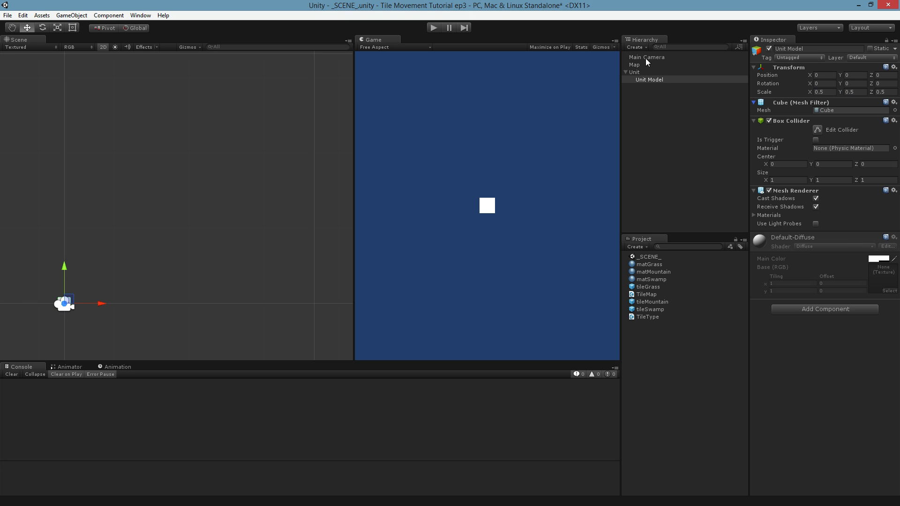
{"action": "mouse_move", "coordinate": [646, 80]}
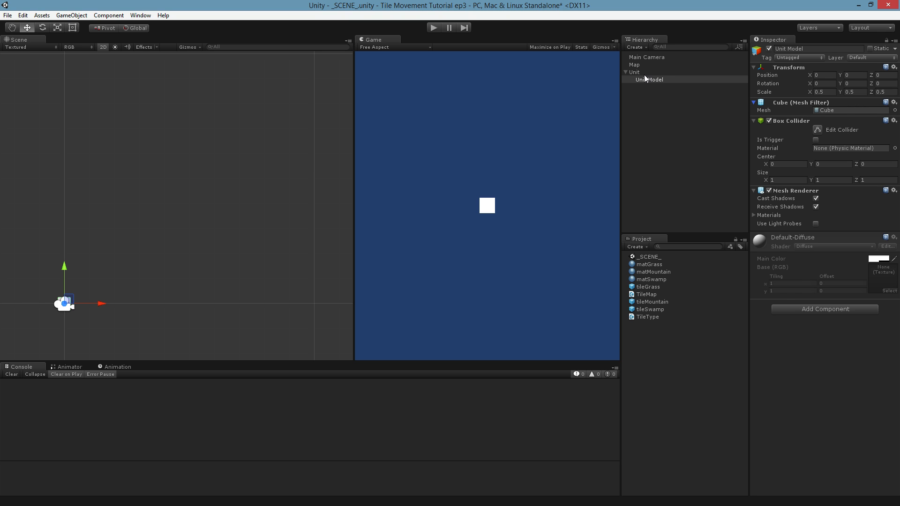
{"action": "mouse_move", "coordinate": [475, 51]}
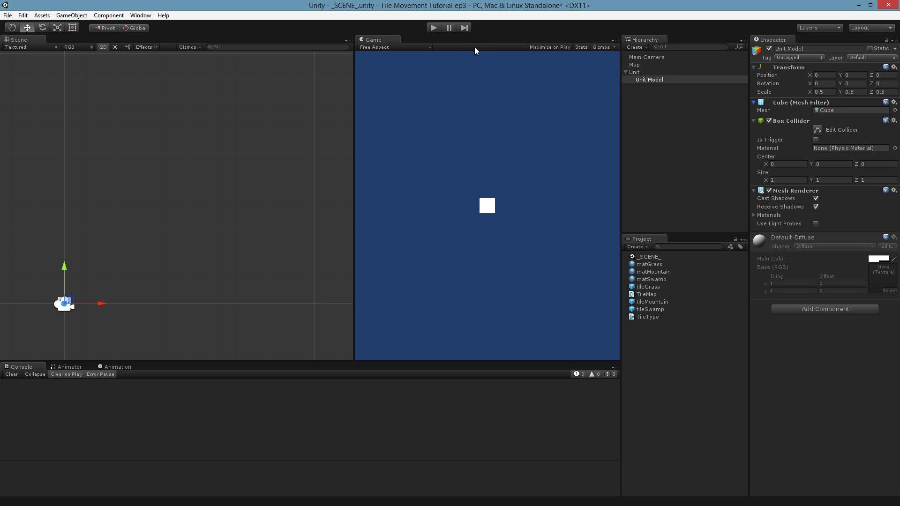
- Run the game and select the Unit with the Move tool to see where its square sits among the tiles
{"action": "left_click", "coordinate": [434, 27]}
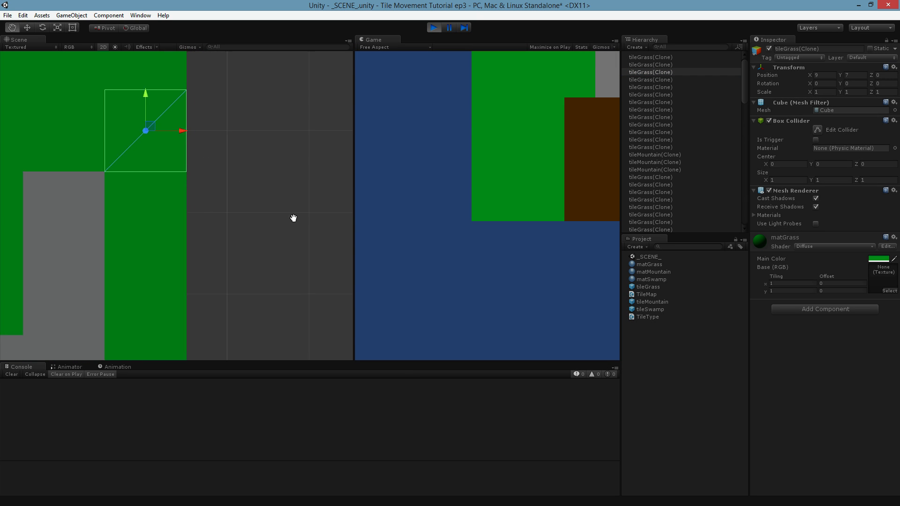
{"action": "left_click", "coordinate": [103, 46]}
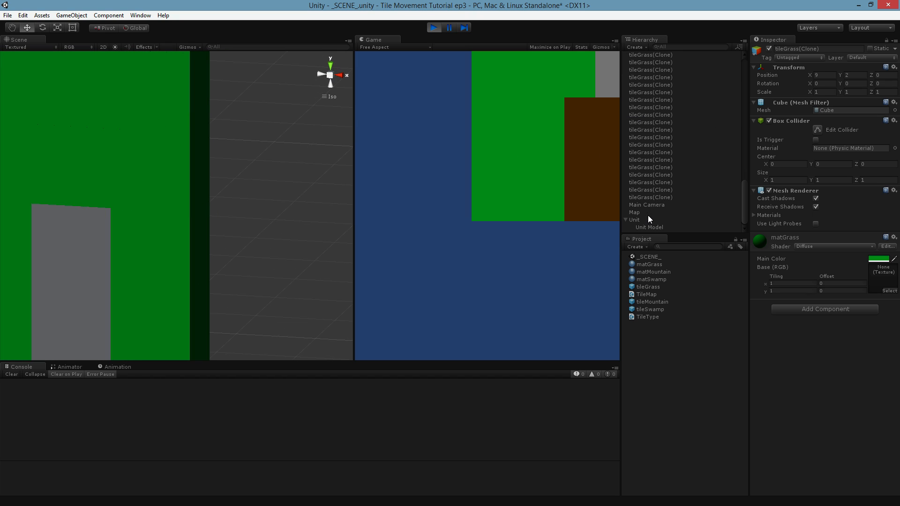
{"action": "left_click", "coordinate": [634, 219]}
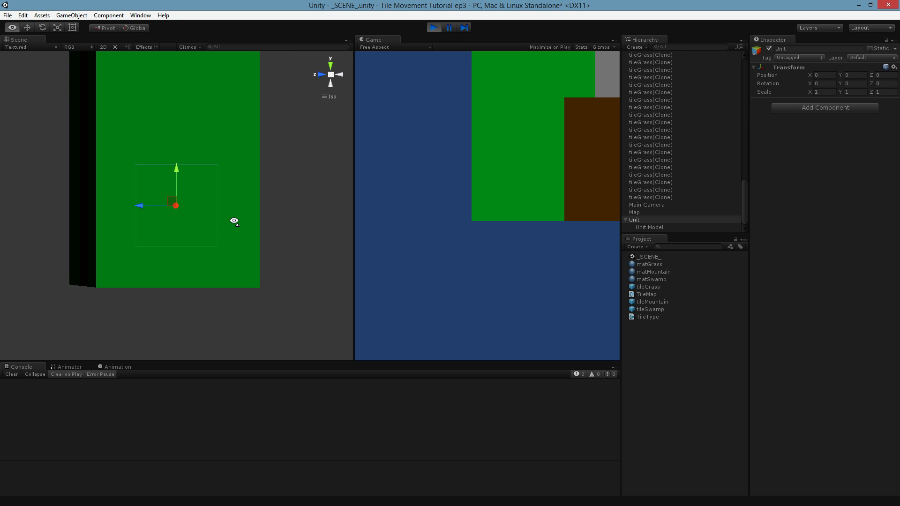
{"action": "left_click", "coordinate": [434, 27]}
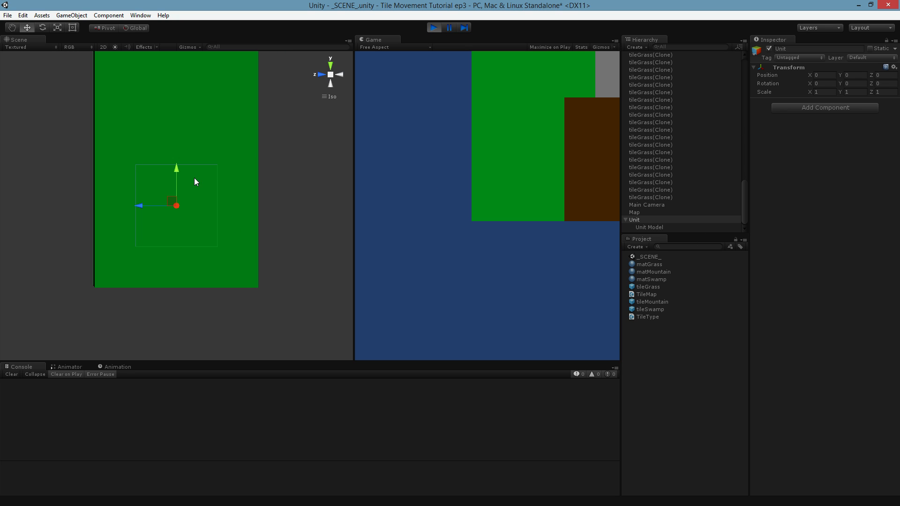
{"action": "mouse_move", "coordinate": [230, 163]}
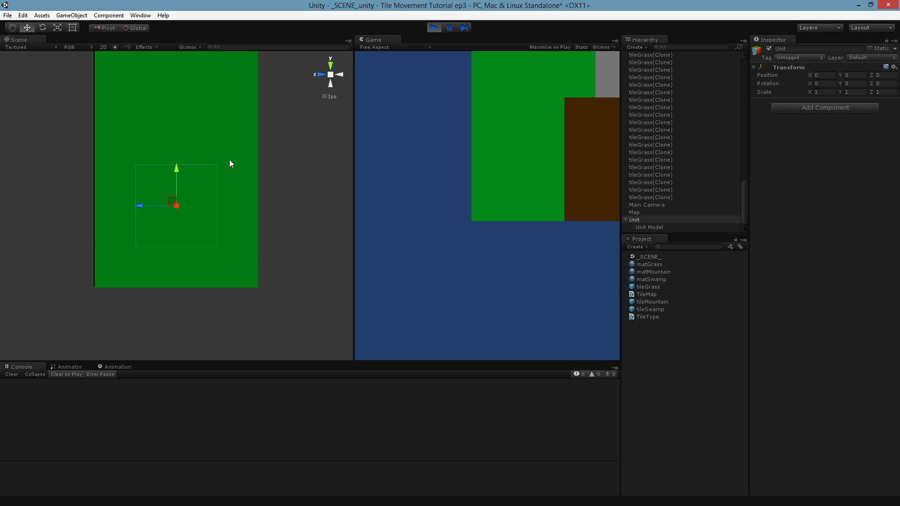
{"action": "mouse_move", "coordinate": [434, 27]}
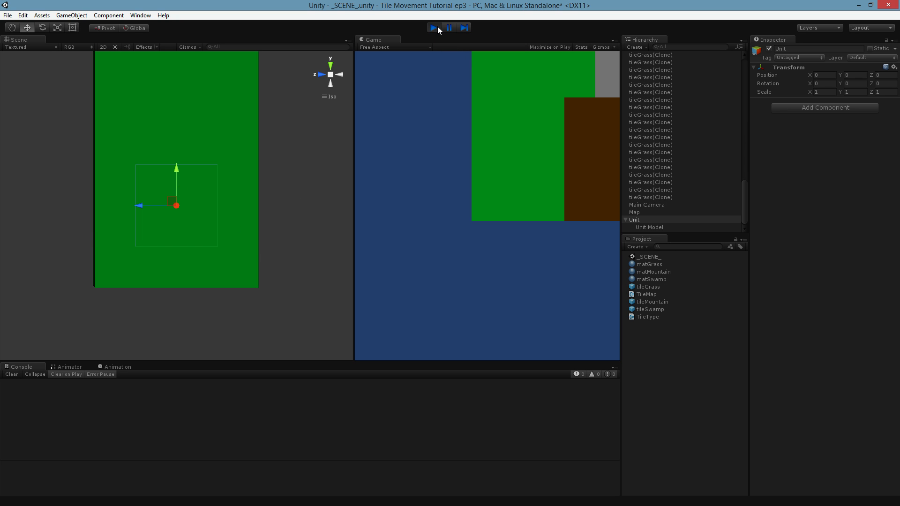
- Stop the game, select Unit Model and test its depth in play mode
{"action": "left_click", "coordinate": [434, 27]}
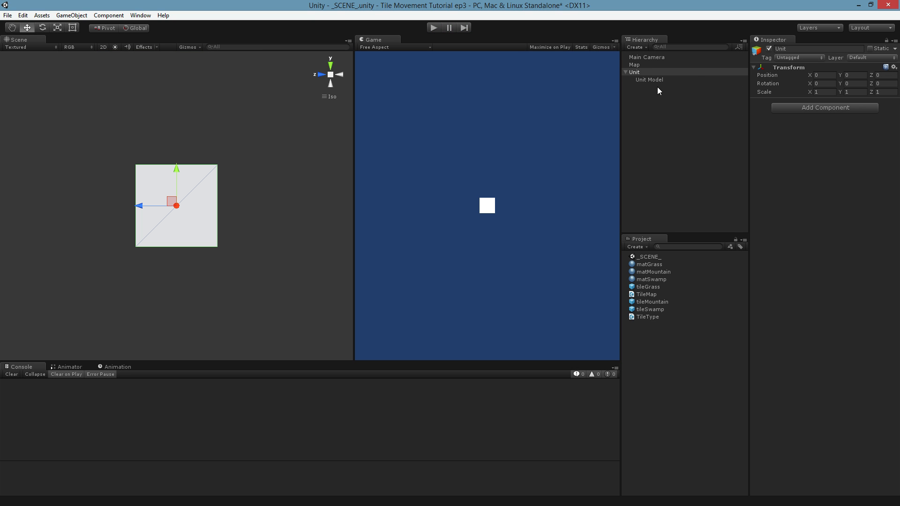
{"action": "left_click", "coordinate": [648, 78]}
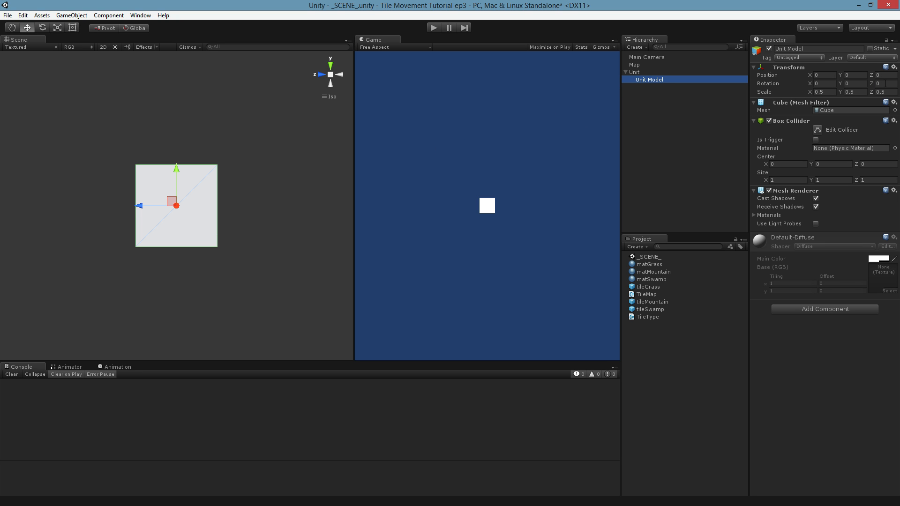
{"action": "left_click", "coordinate": [434, 27]}
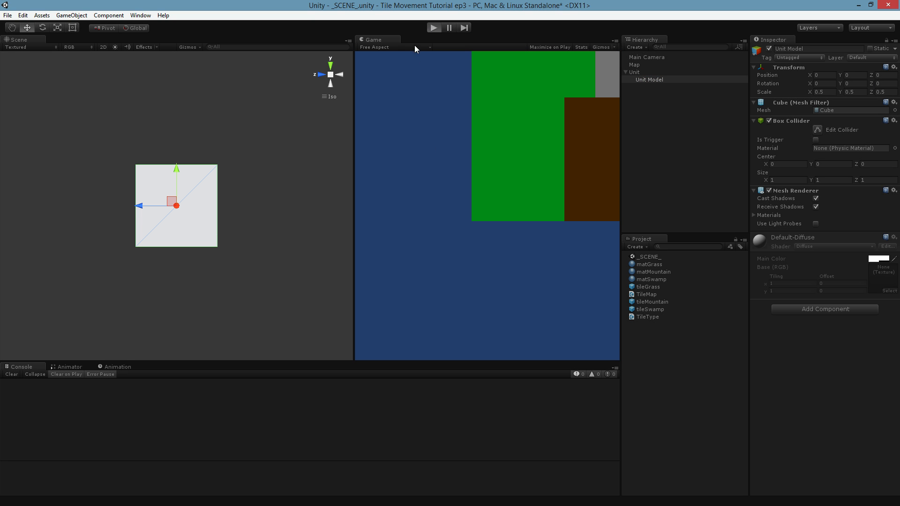
{"action": "left_click", "coordinate": [434, 27]}
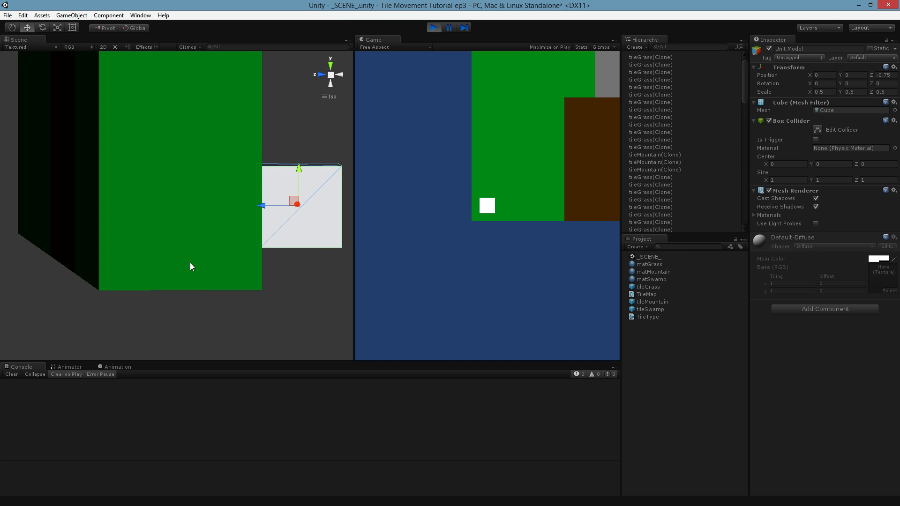
{"action": "mouse_move", "coordinate": [120, 203]}
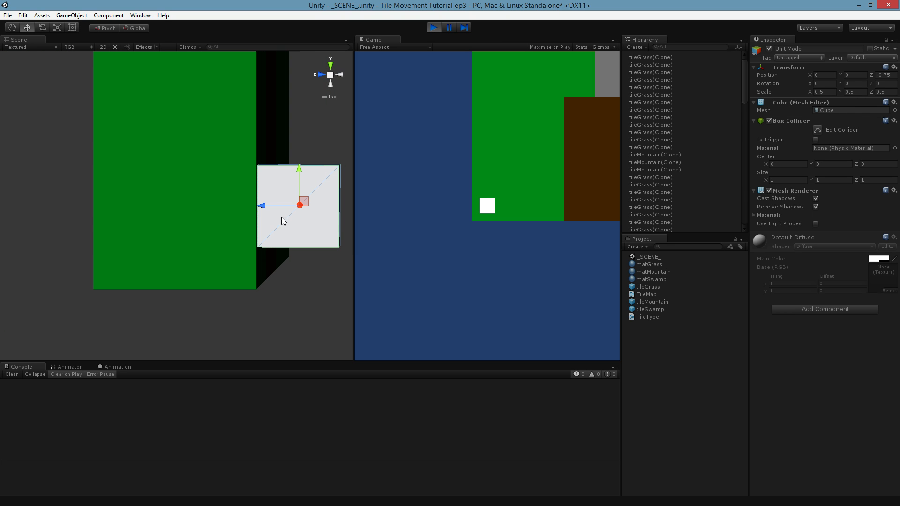
{"action": "mouse_move", "coordinate": [477, 69]}
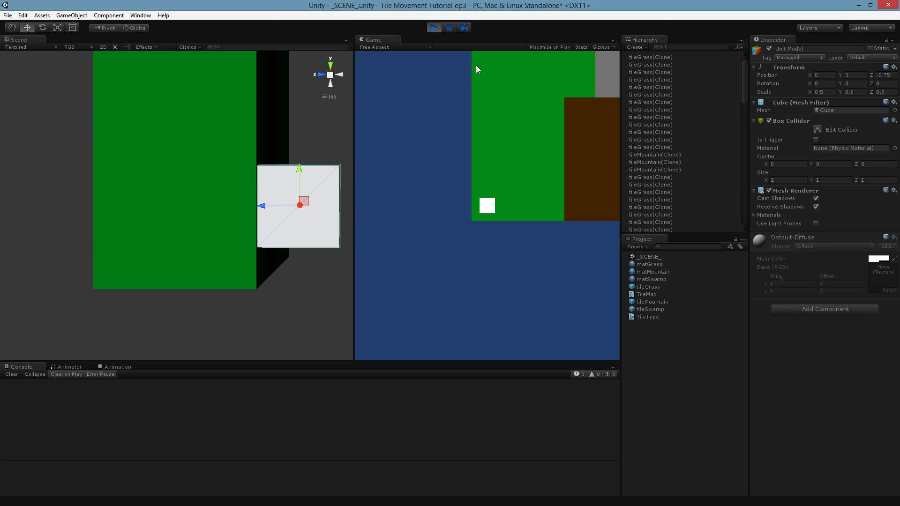
{"action": "left_click", "coordinate": [434, 27]}
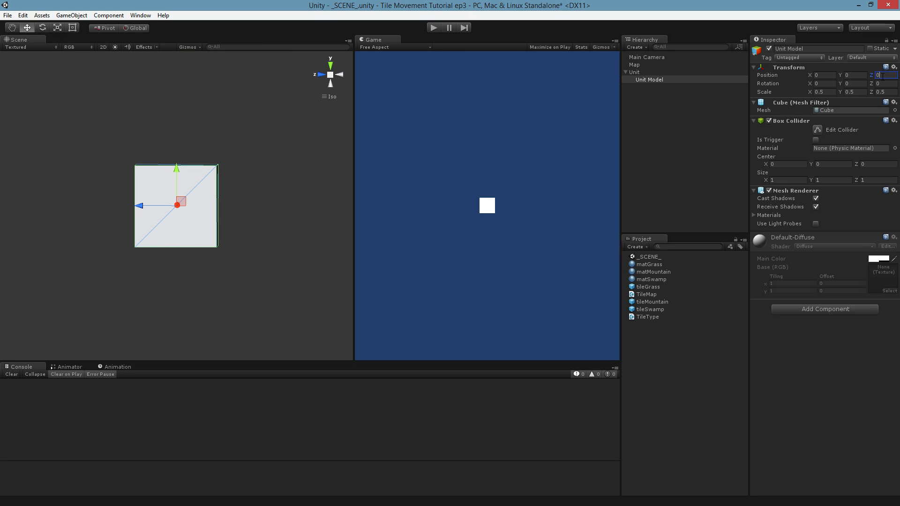
- Set the Unit Model's Transform Position Z to -0.75 outside play mode
{"action": "type", "text": "-0.75"}
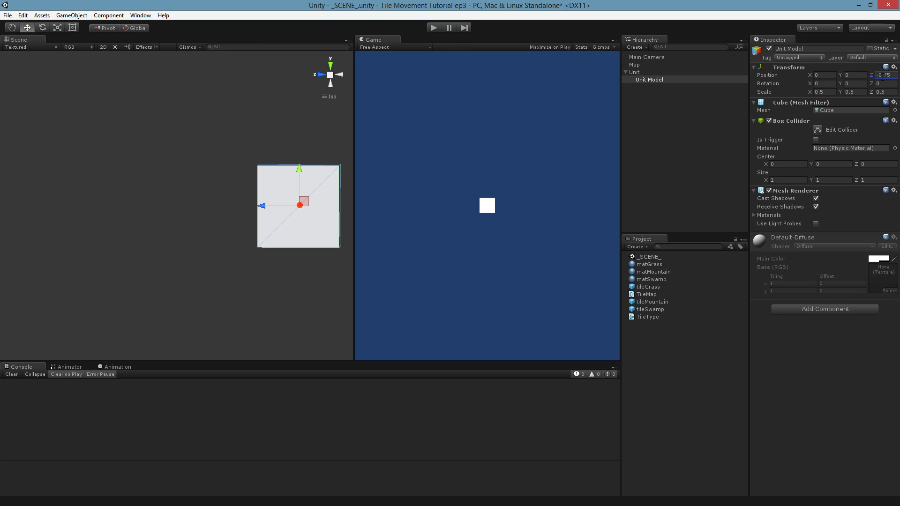
{"action": "left_click", "coordinate": [433, 27]}
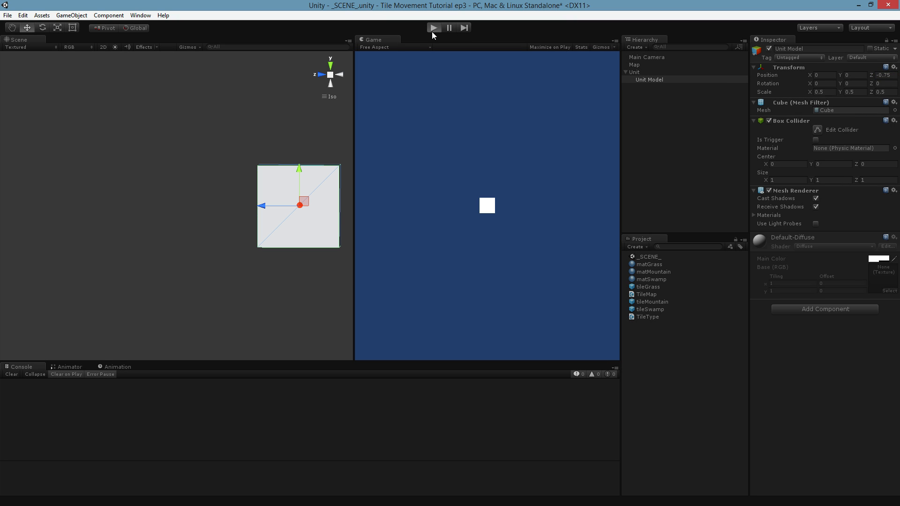
- Run the game and drag the Unit across the map to roughly (4.12, 3.21) over the tiles
{"action": "left_click", "coordinate": [433, 27]}
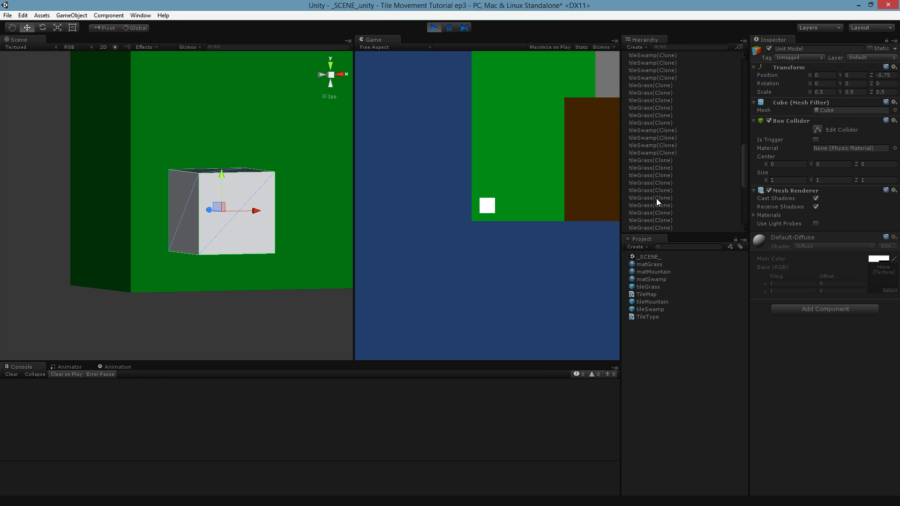
{"action": "left_click", "coordinate": [636, 219]}
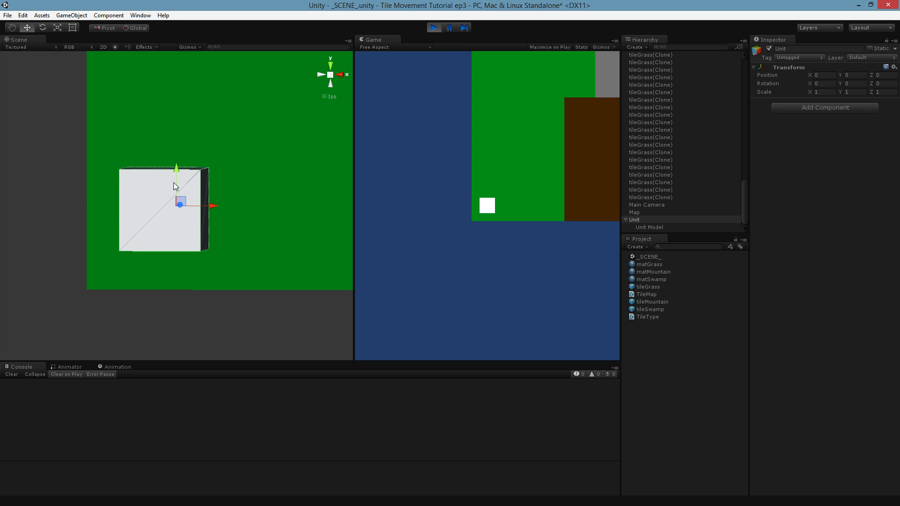
{"action": "scroll", "scroll_direction": "down", "scroll_amount": 3}
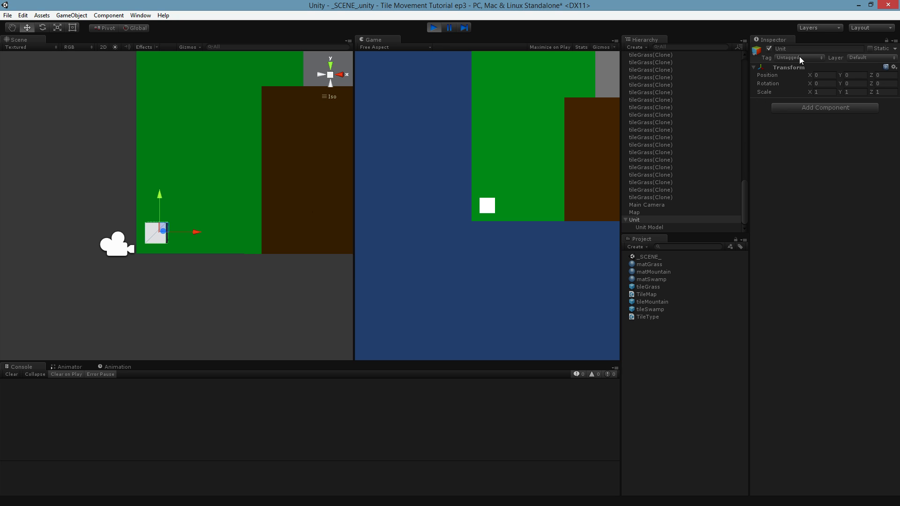
{"action": "mouse_move", "coordinate": [407, 188]}
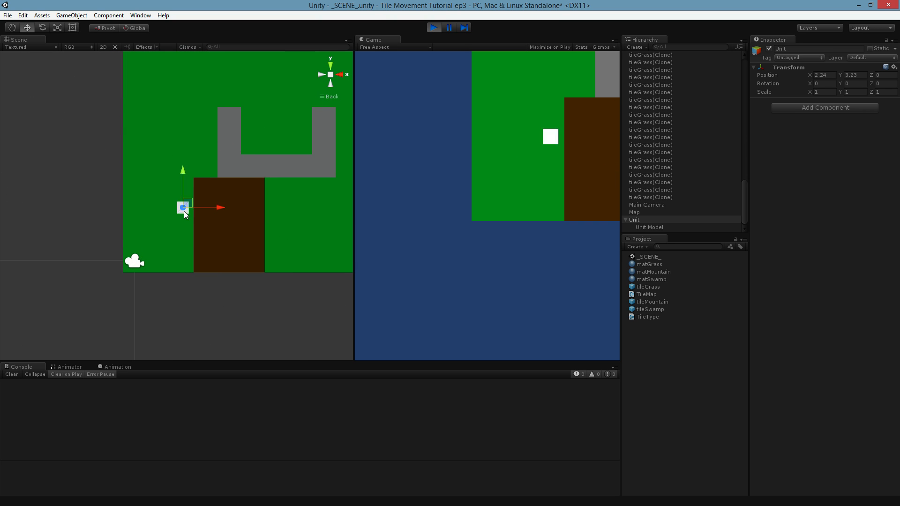
{"action": "left_click", "coordinate": [434, 28]}
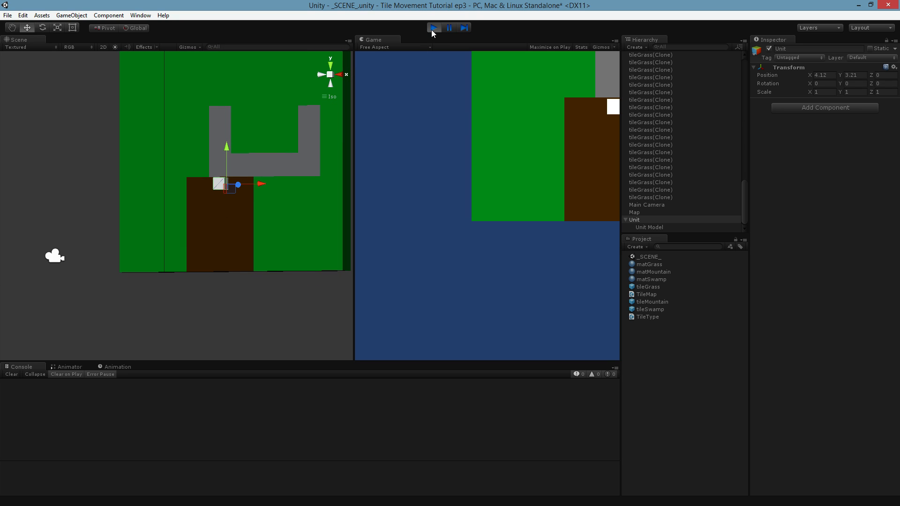
- Stop the game so the Unit returns to the origin and the tile map disappears
{"action": "left_click", "coordinate": [432, 27]}
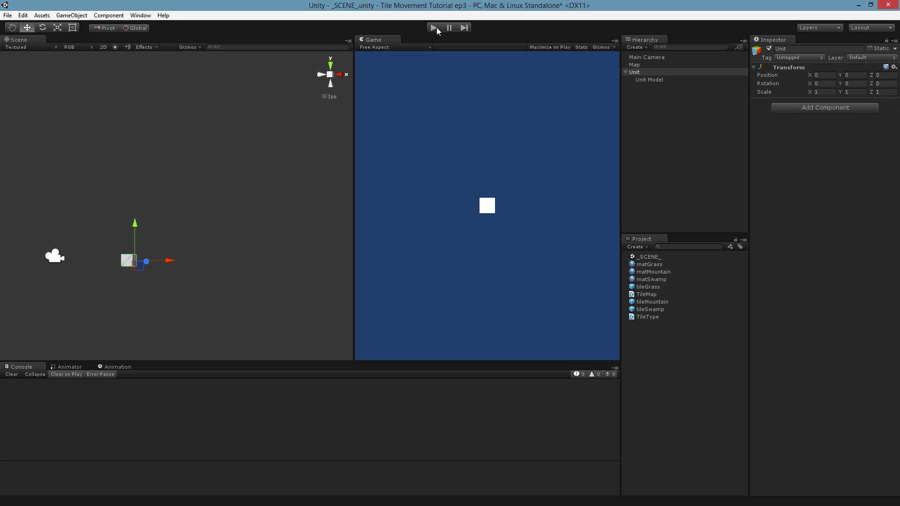
{"action": "mouse_move", "coordinate": [679, 108]}
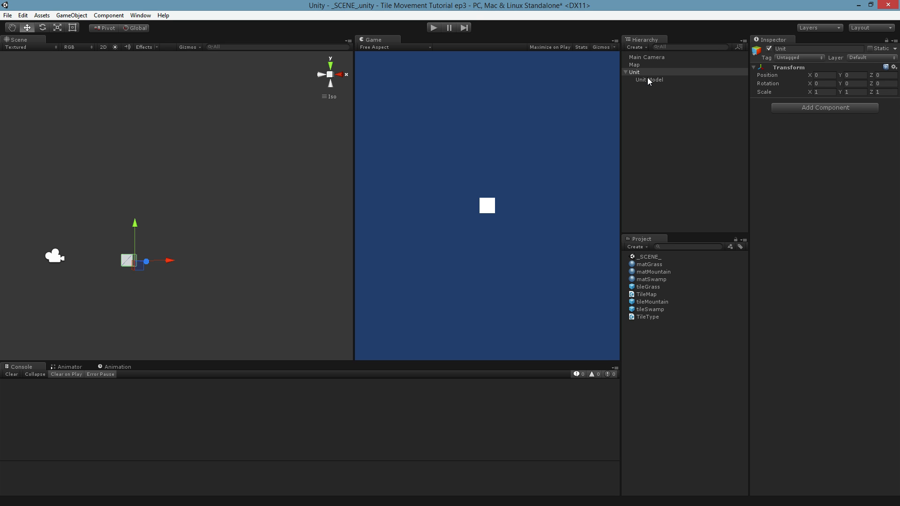
{"action": "mouse_move", "coordinate": [648, 81]}
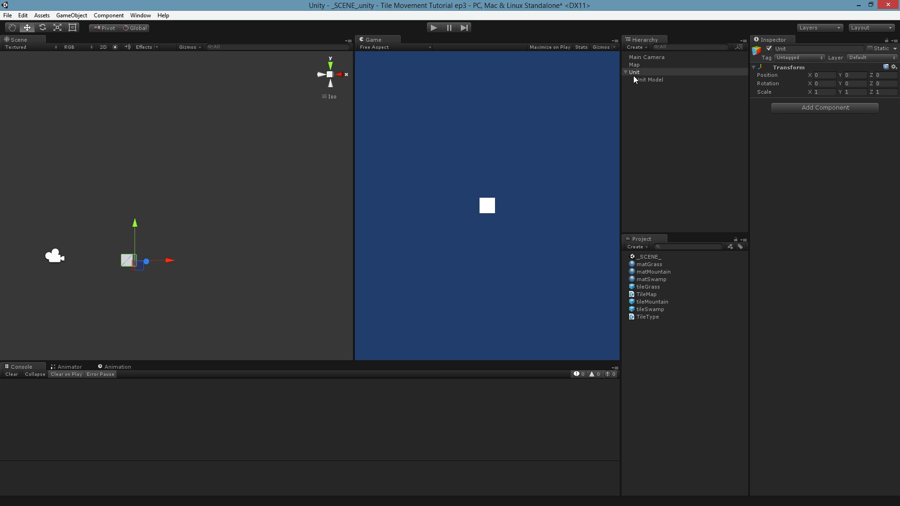
{"action": "mouse_move", "coordinate": [638, 76]}
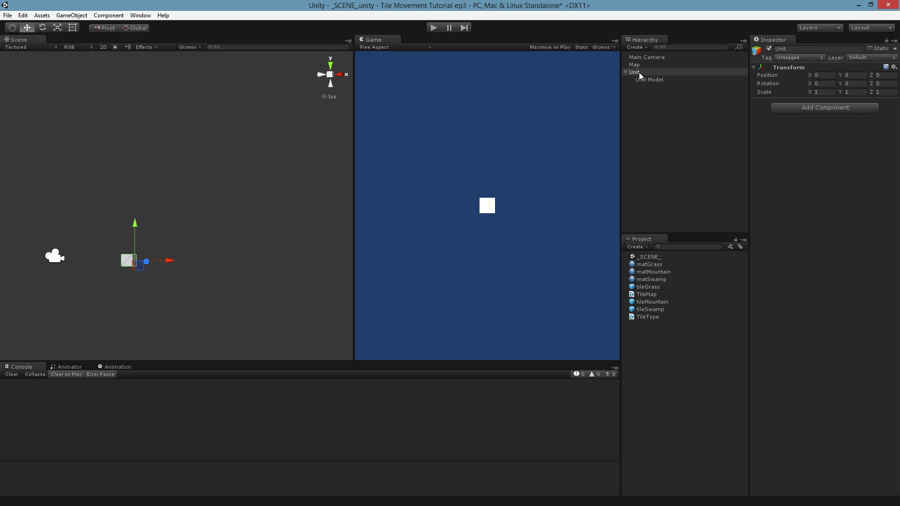
{"action": "mouse_move", "coordinate": [550, 142]}
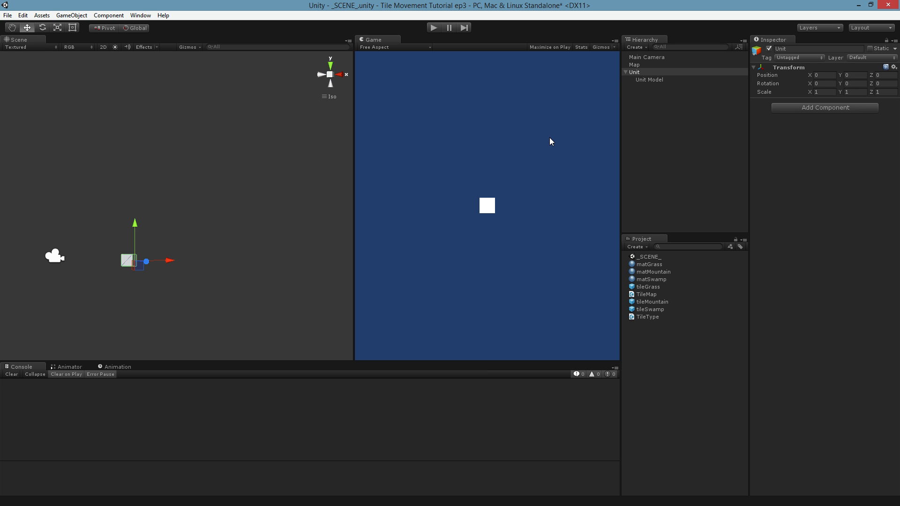
{"action": "mouse_move", "coordinate": [529, 96]}
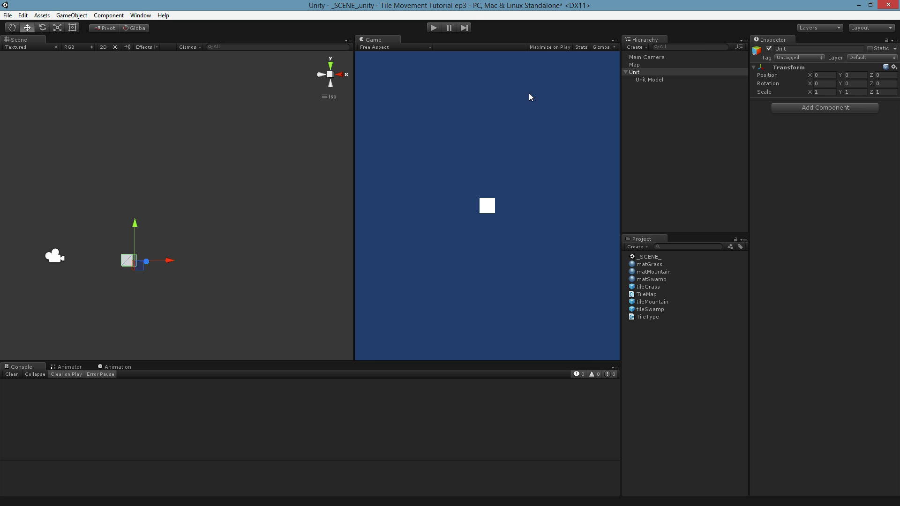
- Run the game again to test clicking tiles with the unit at the lower-left corner
{"action": "left_click", "coordinate": [433, 27]}
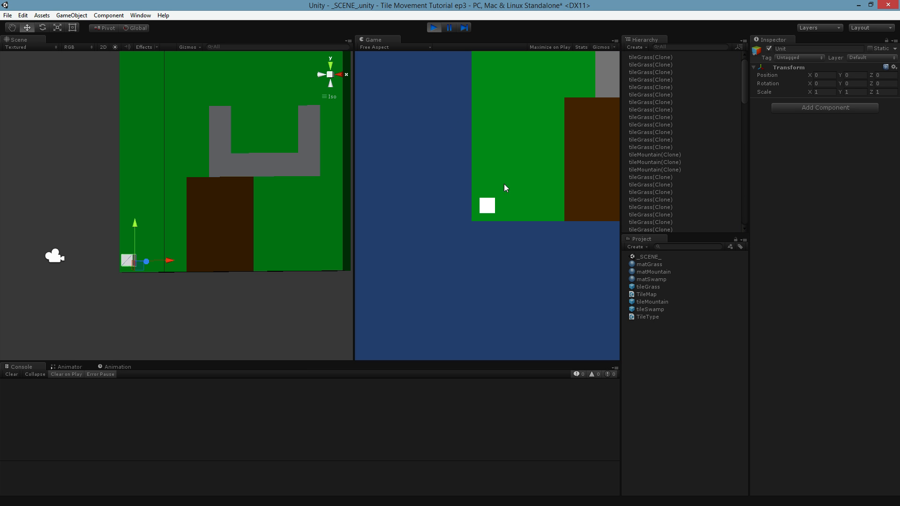
{"action": "mouse_move", "coordinate": [521, 184]}
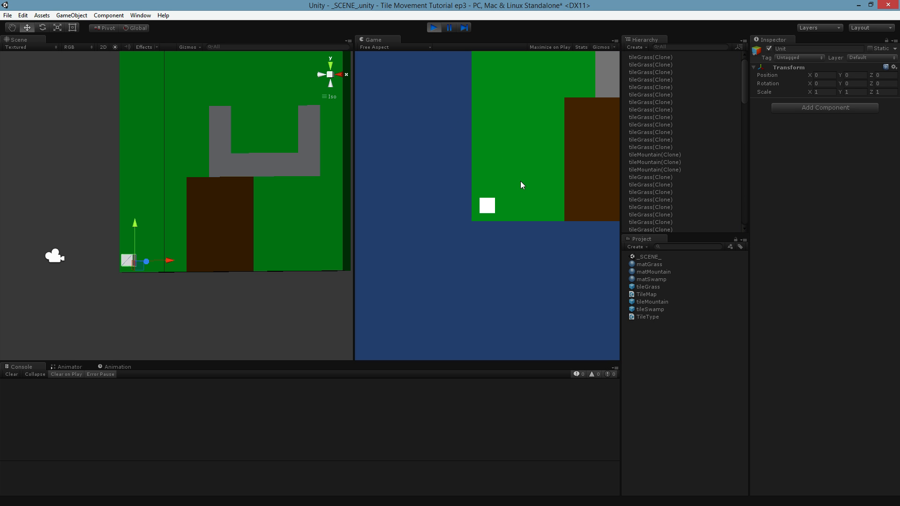
{"action": "mouse_move", "coordinate": [484, 209]}
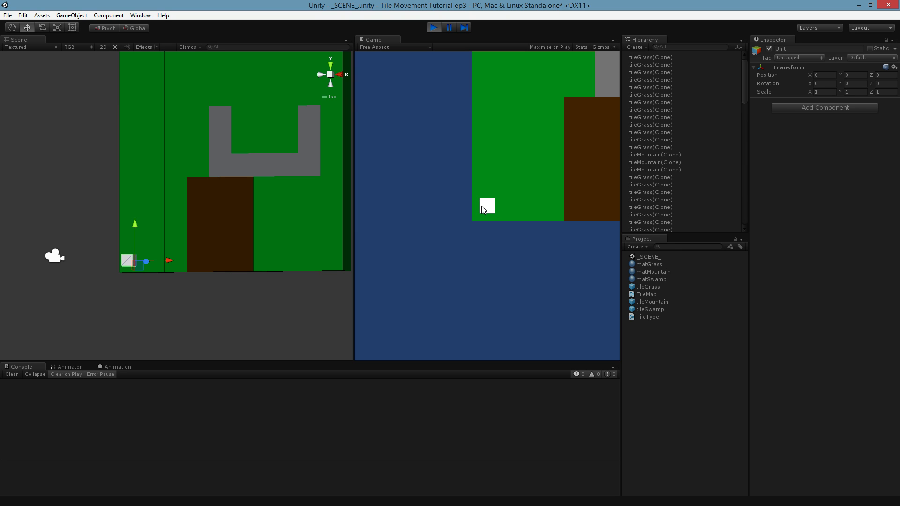
{"action": "mouse_move", "coordinate": [519, 184]}
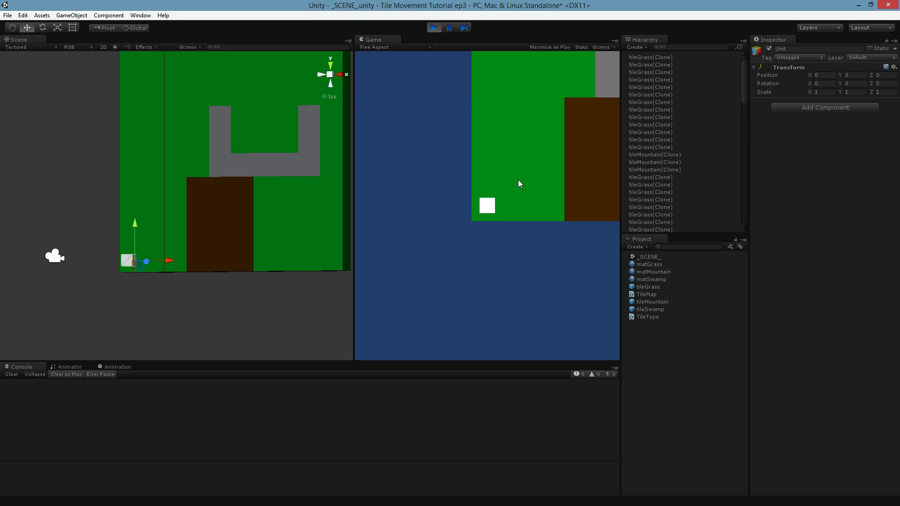
{"action": "mouse_move", "coordinate": [490, 238]}
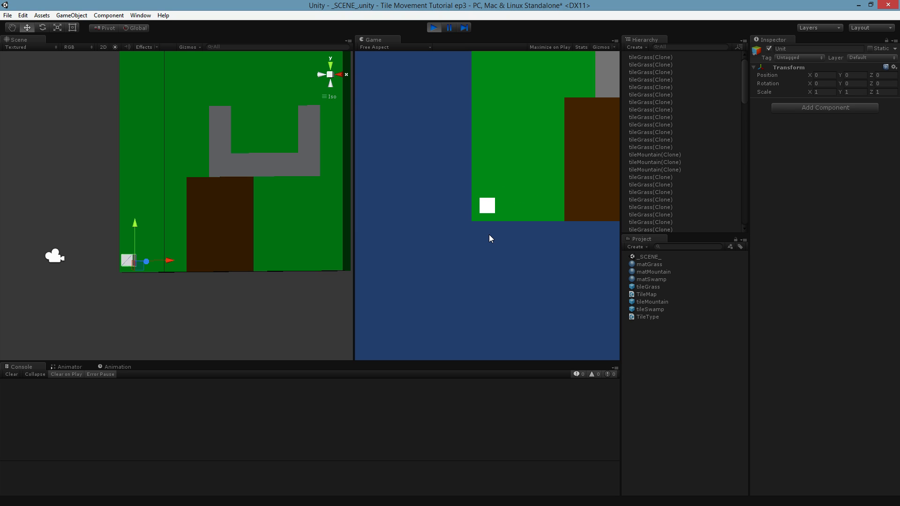
{"action": "mouse_move", "coordinate": [457, 119]}
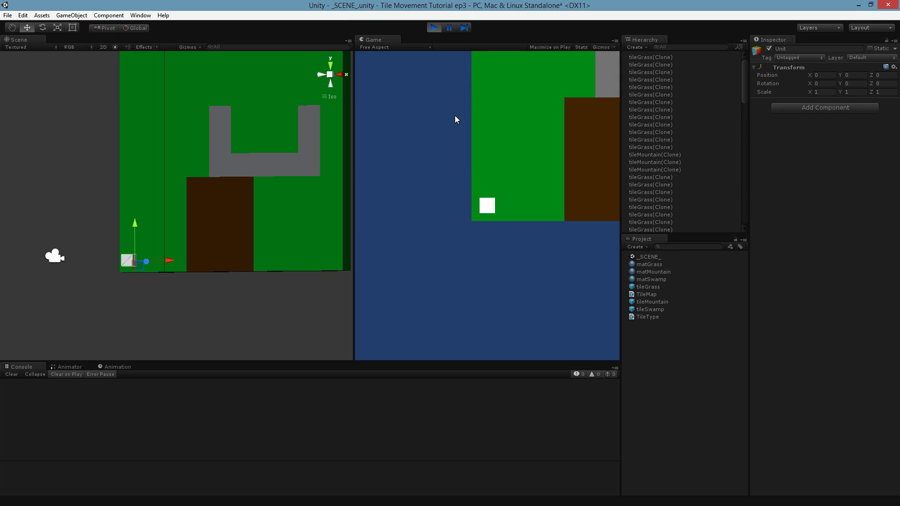
{"action": "mouse_move", "coordinate": [514, 225]}
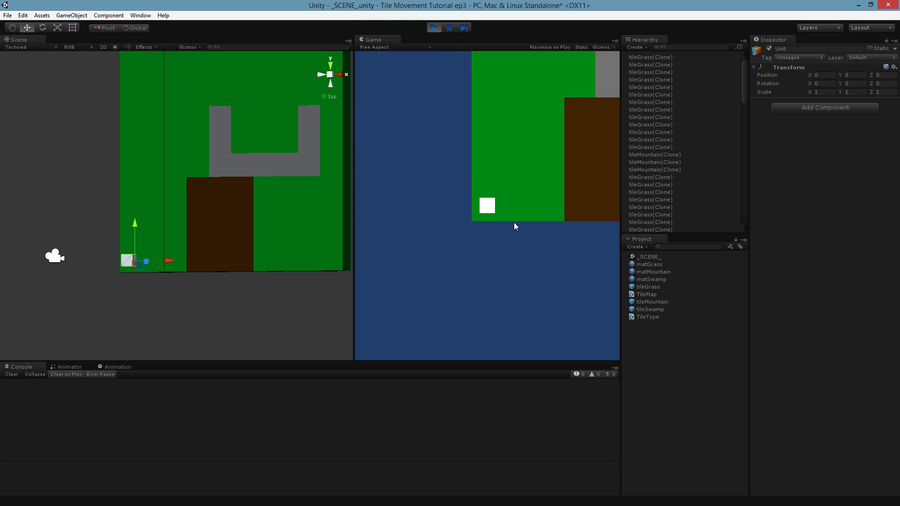
{"action": "mouse_move", "coordinate": [508, 132]}
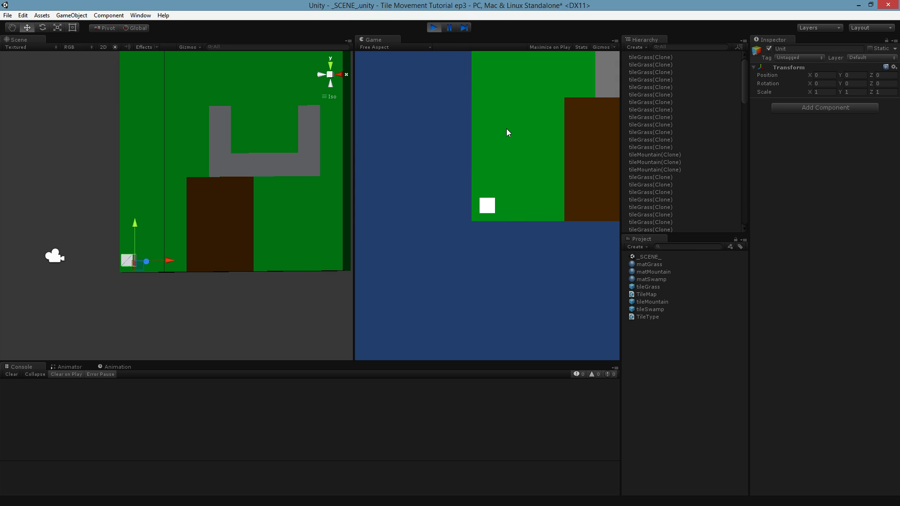
{"action": "mouse_move", "coordinate": [407, 60]}
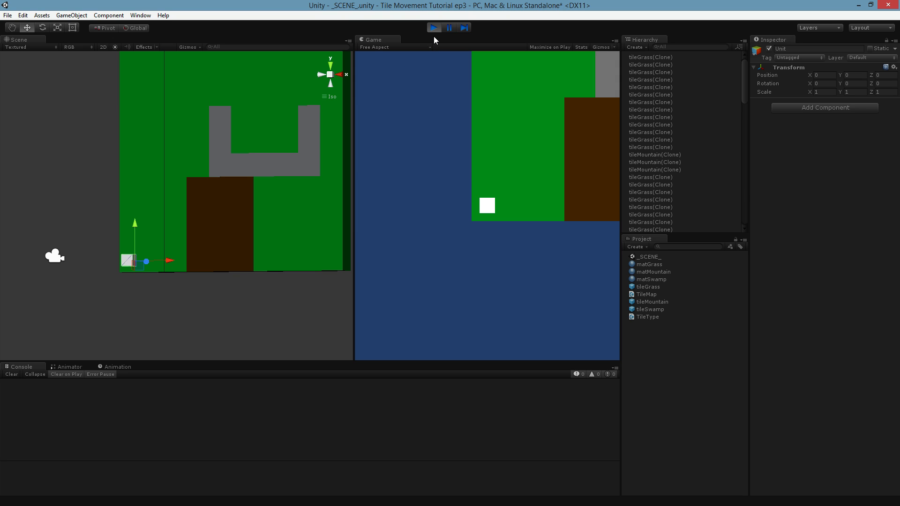
{"action": "mouse_move", "coordinate": [506, 218]}
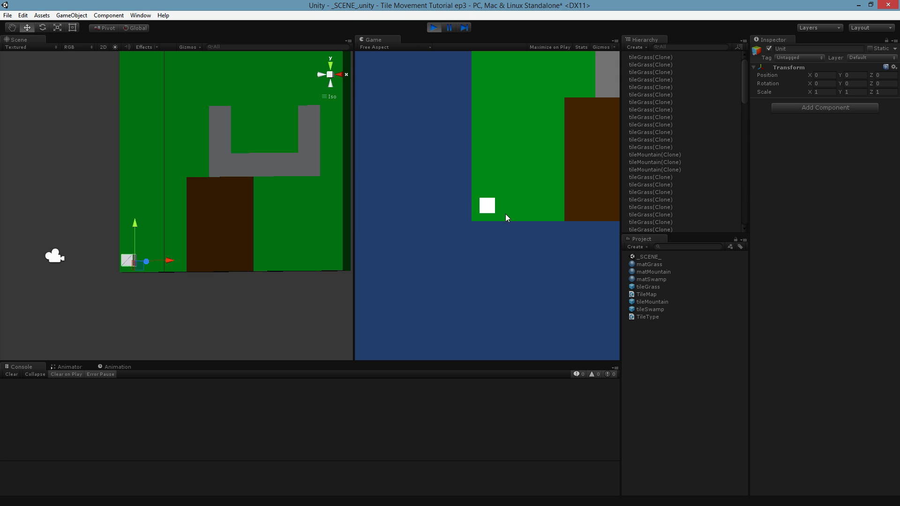
{"action": "mouse_move", "coordinate": [538, 184]}
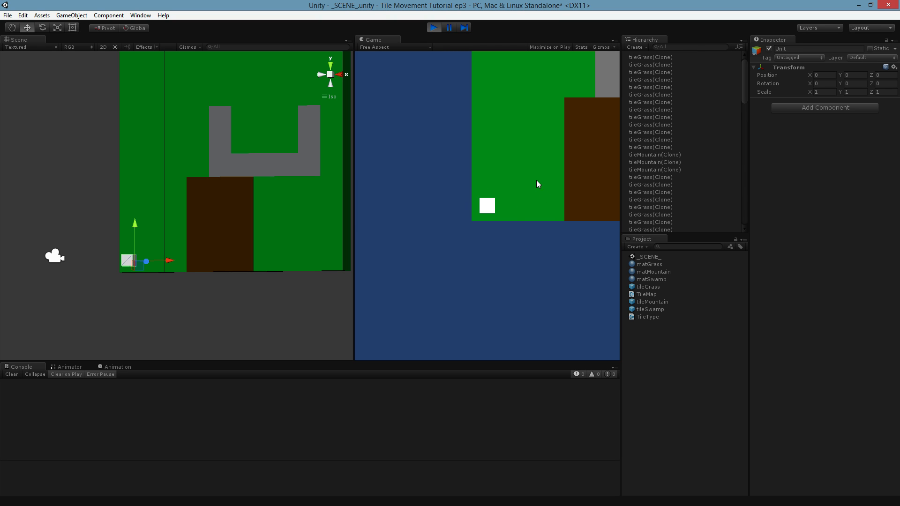
{"action": "mouse_move", "coordinate": [531, 275]}
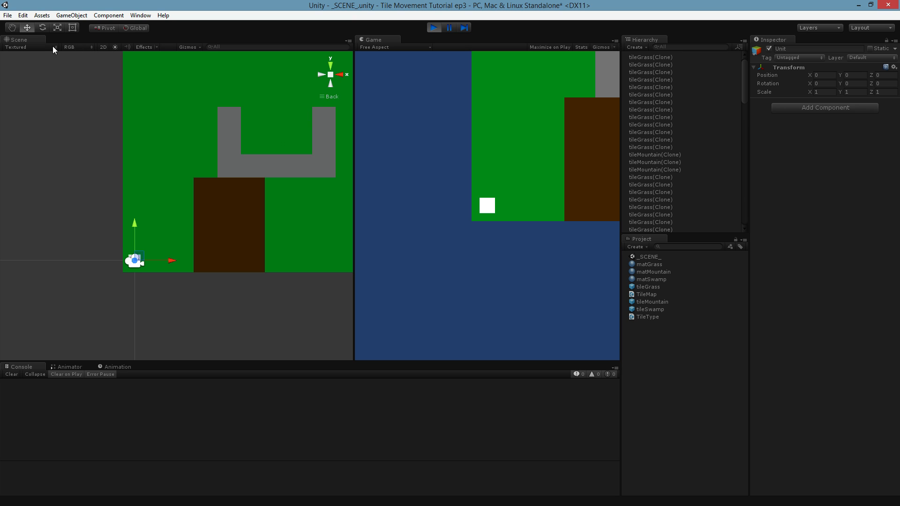
- Switch the Scene view to Textured Wire so each tile's triangles show over the map
{"action": "left_click", "coordinate": [17, 47]}
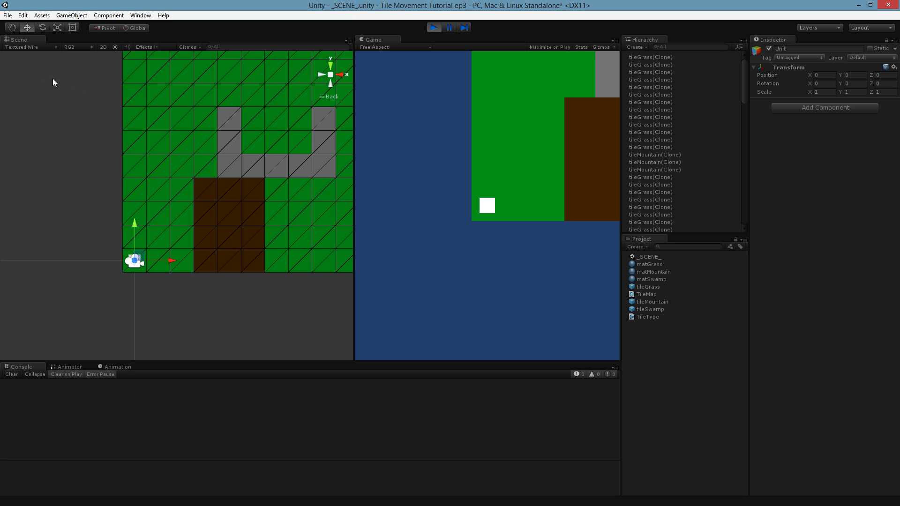
{"action": "scroll", "scroll_direction": "down", "scroll_amount": 3}
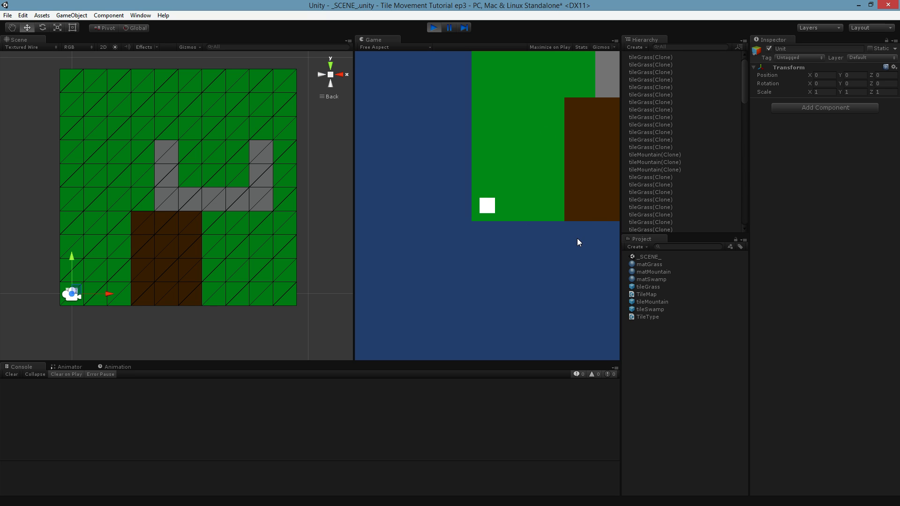
{"action": "mouse_move", "coordinate": [196, 307]}
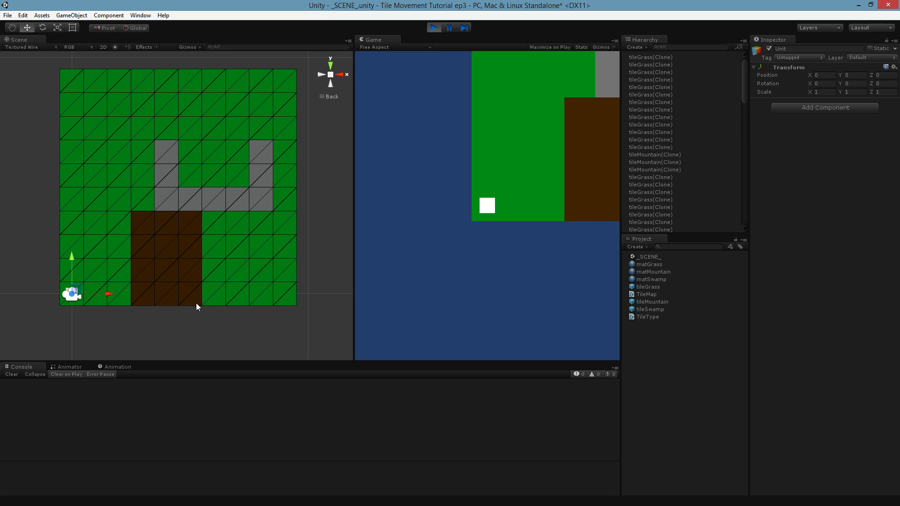
{"action": "mouse_move", "coordinate": [196, 306]}
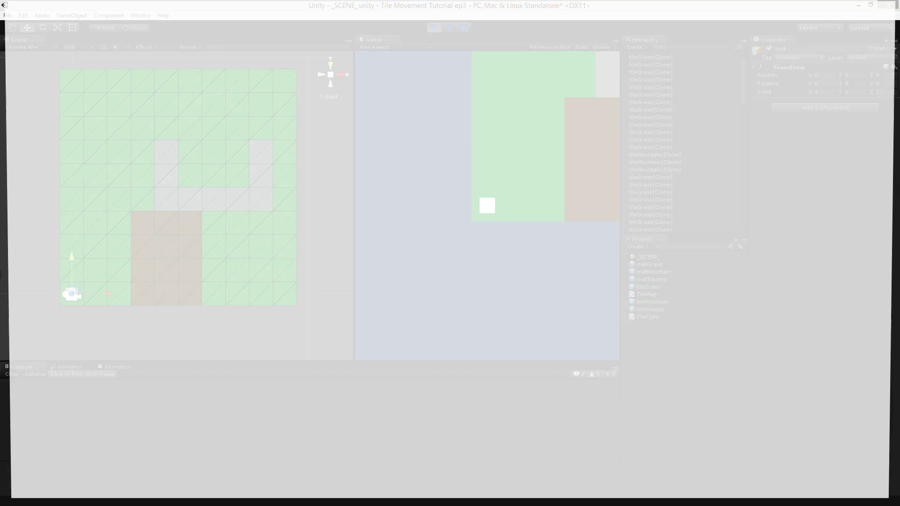
- Create a new 128 by 128 px Photoshop document with a transparent background
{"action": "left_click", "coordinate": [26, 6]}
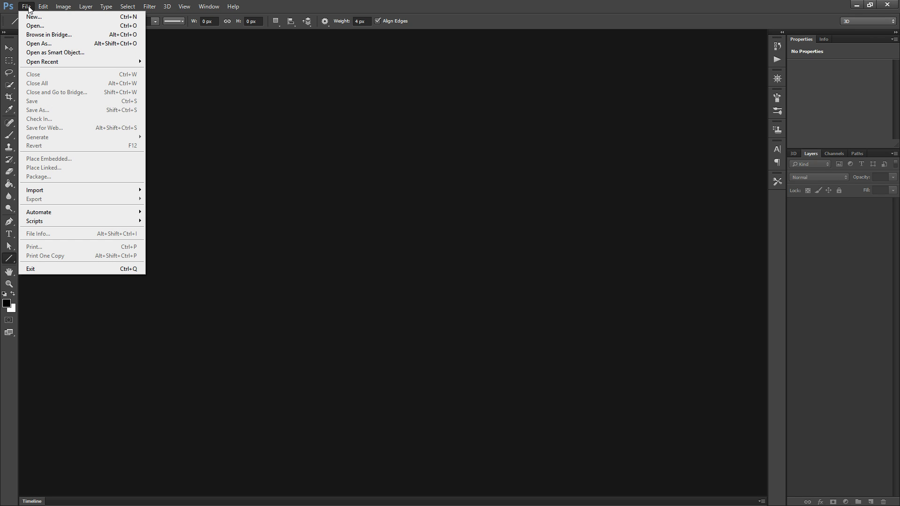
{"action": "left_click", "coordinate": [368, 114]}
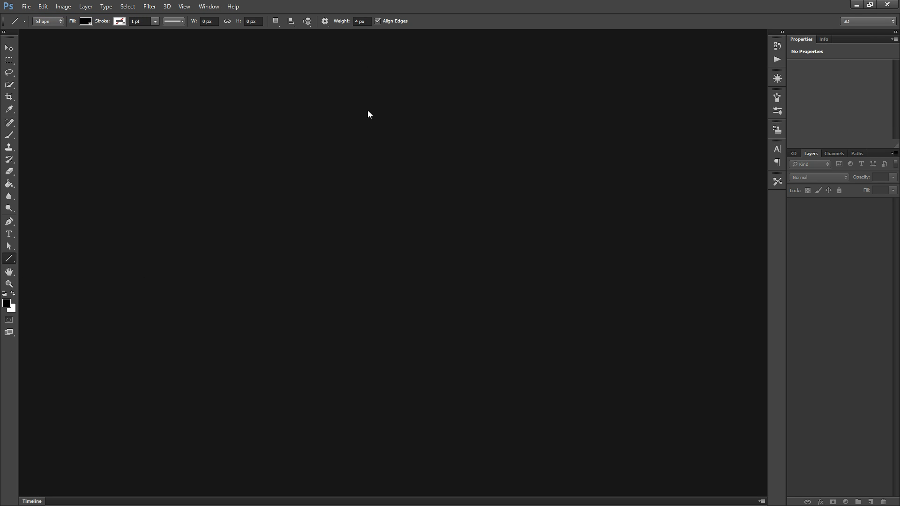
{"action": "left_click", "coordinate": [26, 6]}
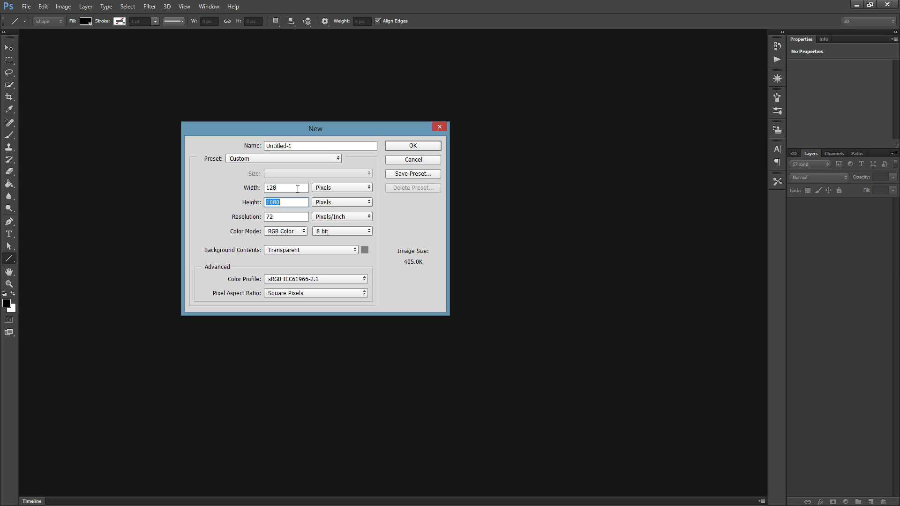
{"action": "left_click", "coordinate": [412, 146]}
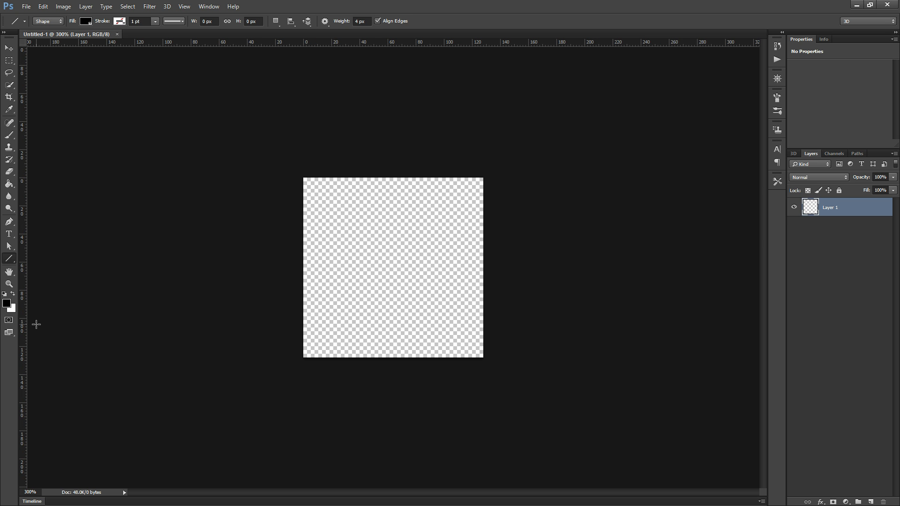
{"action": "mouse_move", "coordinate": [147, 234]}
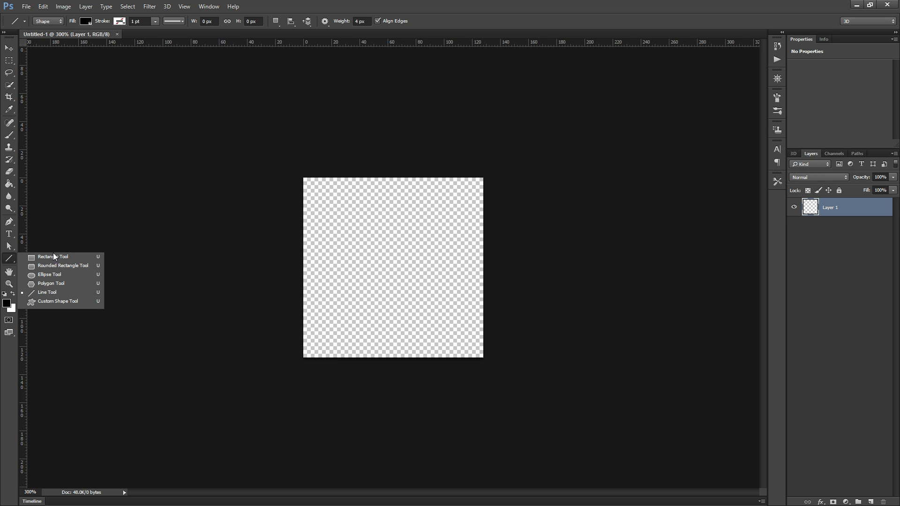
- Draw a white 128×128 px rectangle shape filling the canvas
{"action": "left_click", "coordinate": [51, 257]}
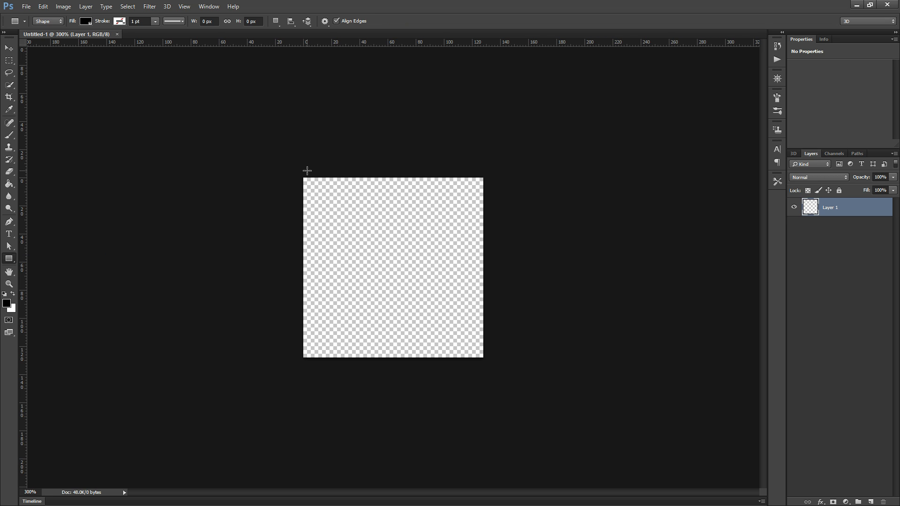
{"action": "left_click", "coordinate": [119, 22]}
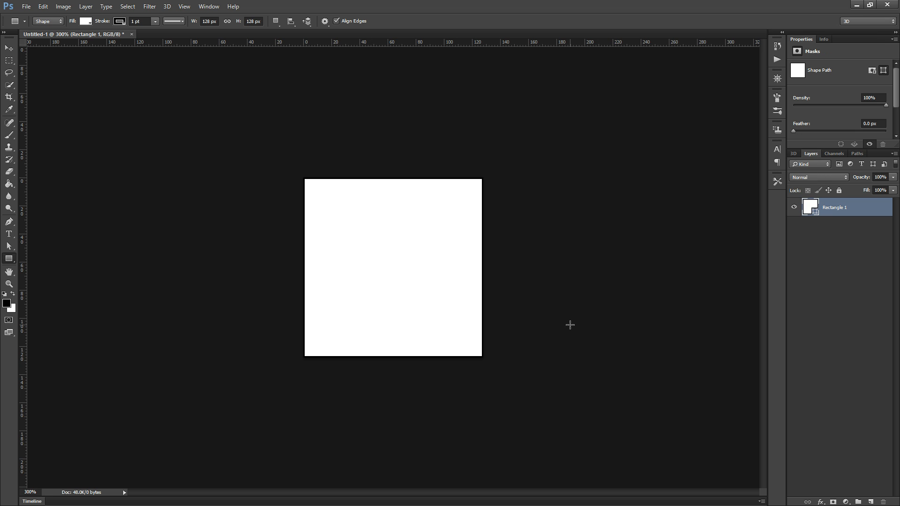
{"action": "mouse_move", "coordinate": [559, 321]}
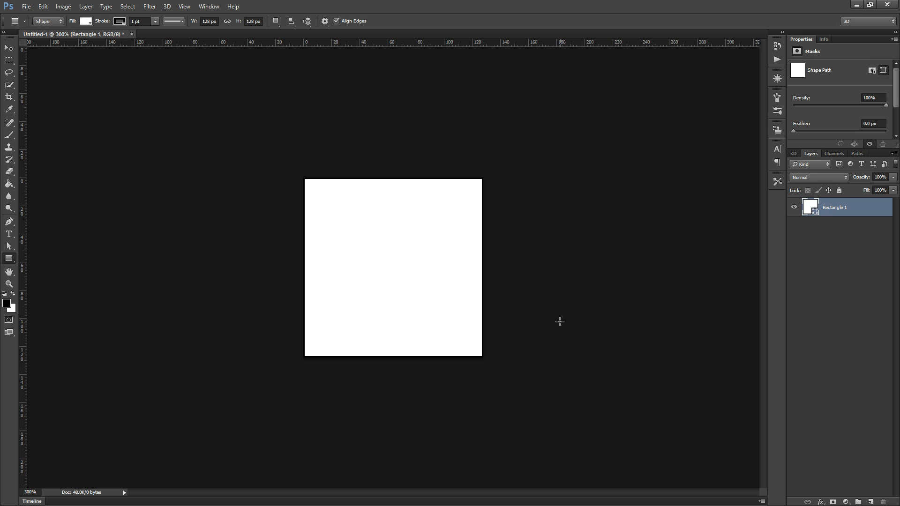
{"action": "mouse_move", "coordinate": [128, 201]}
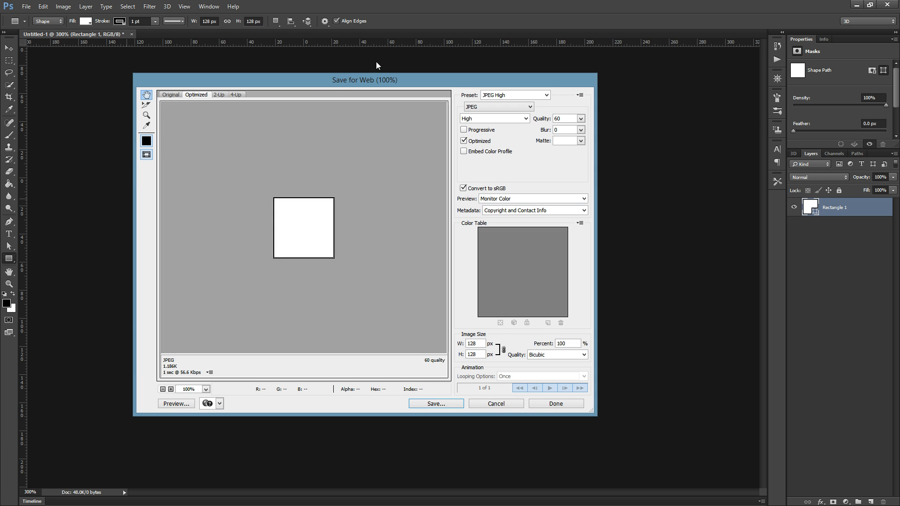
{"action": "mouse_move", "coordinate": [402, 76]}
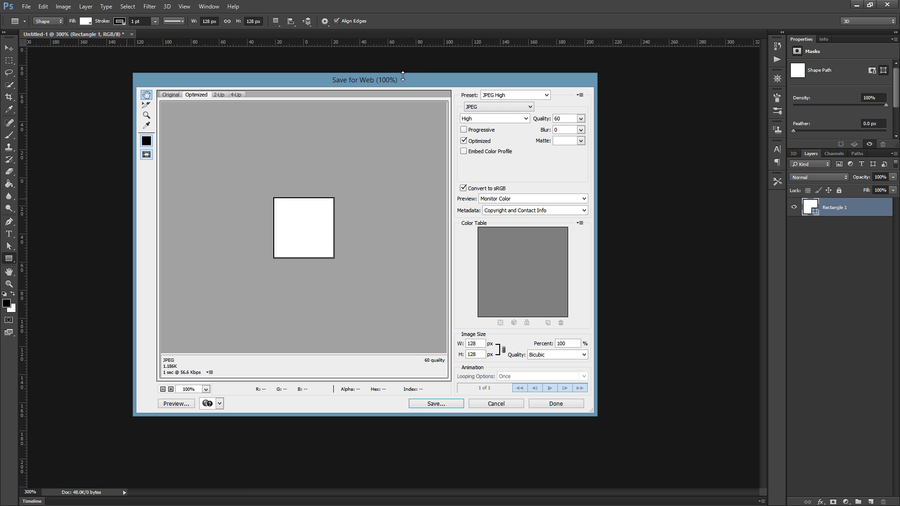
- Export the white square via Save for Web as tile_grid_line JPEG into the project's Assets folder
{"action": "left_click_drag", "start_coordinate": [365, 79], "coordinate": [224, 192]}
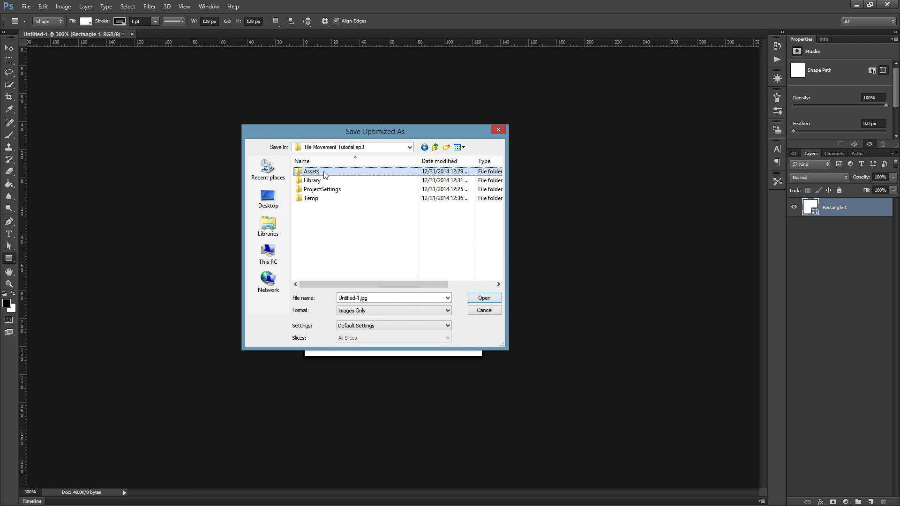
{"action": "double_click", "coordinate": [311, 171]}
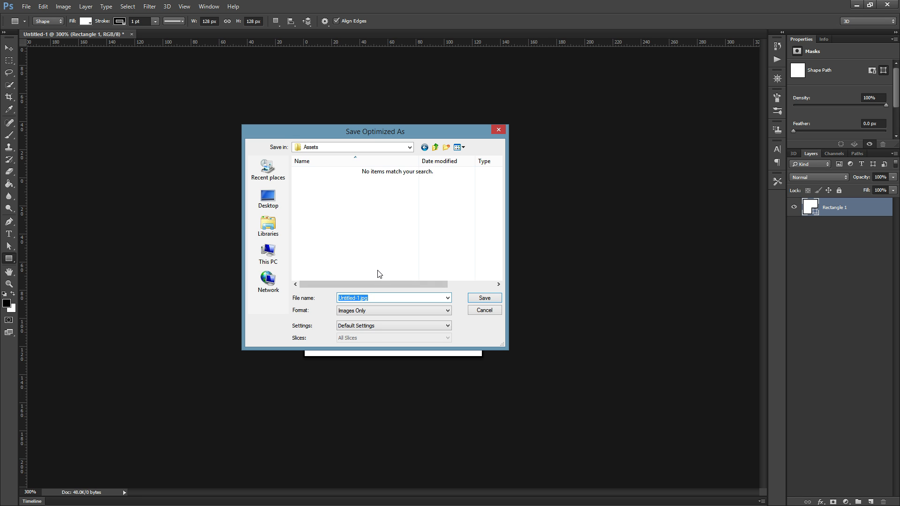
{"action": "type", "text": "tile_grid_"}
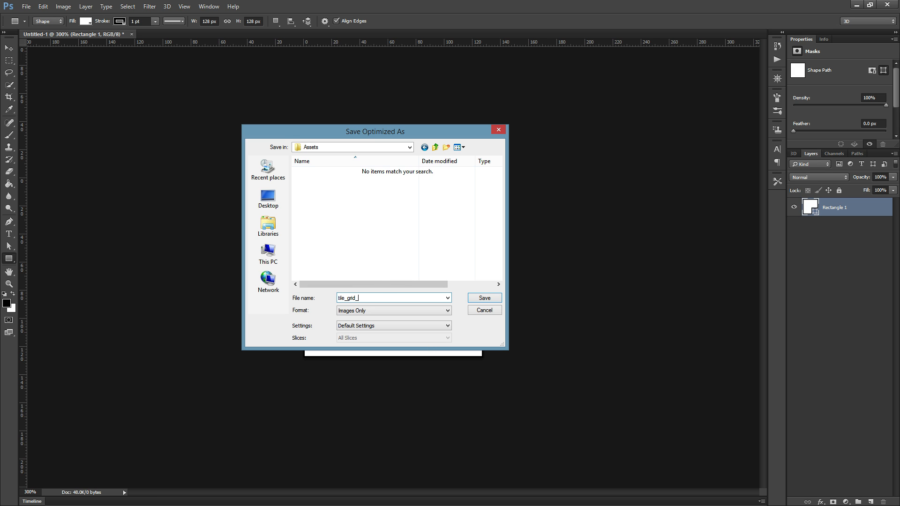
{"action": "left_click", "coordinate": [484, 297]}
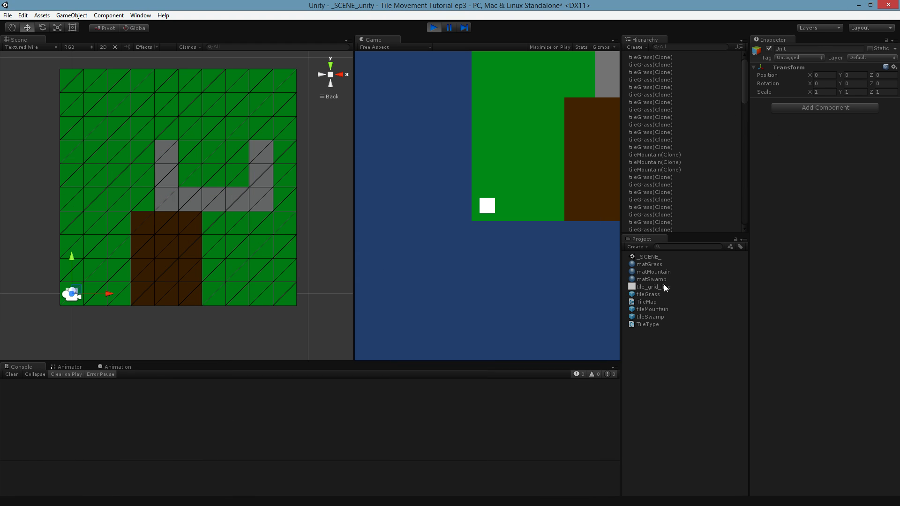
- Inspect the tile_grid_line texture and matGrass, then stop the running game
{"action": "left_click", "coordinate": [652, 286]}
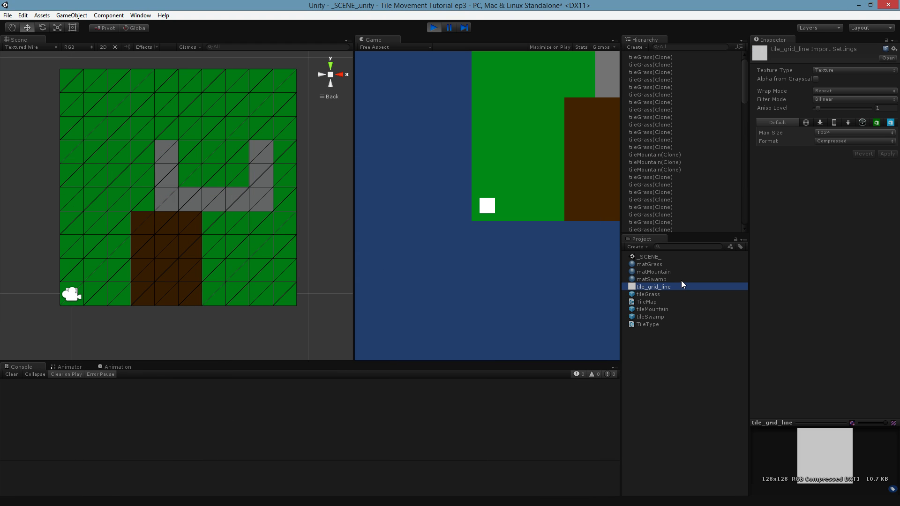
{"action": "left_click", "coordinate": [649, 265]}
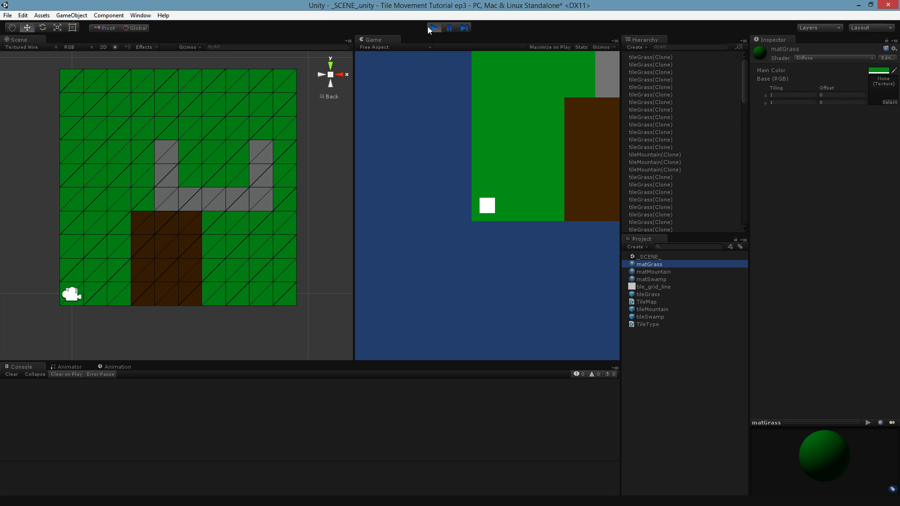
{"action": "left_click", "coordinate": [433, 27]}
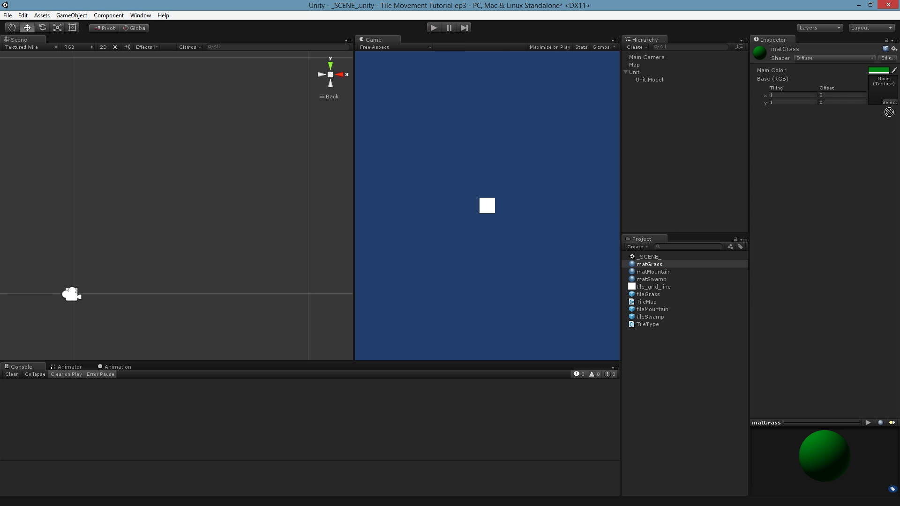
- Assign tile_grid_line as the base texture of matGrass, matSwamp and matMountain
{"action": "left_click", "coordinate": [652, 271]}
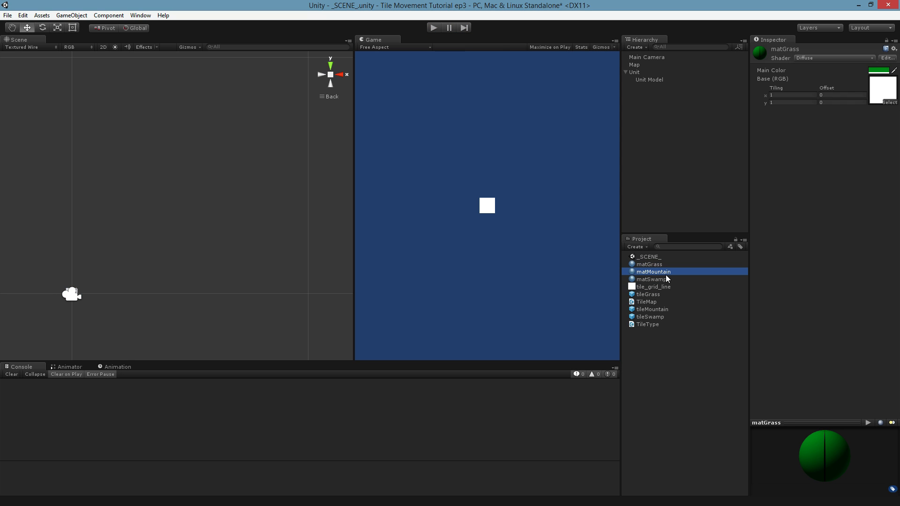
{"action": "left_click", "coordinate": [650, 279]}
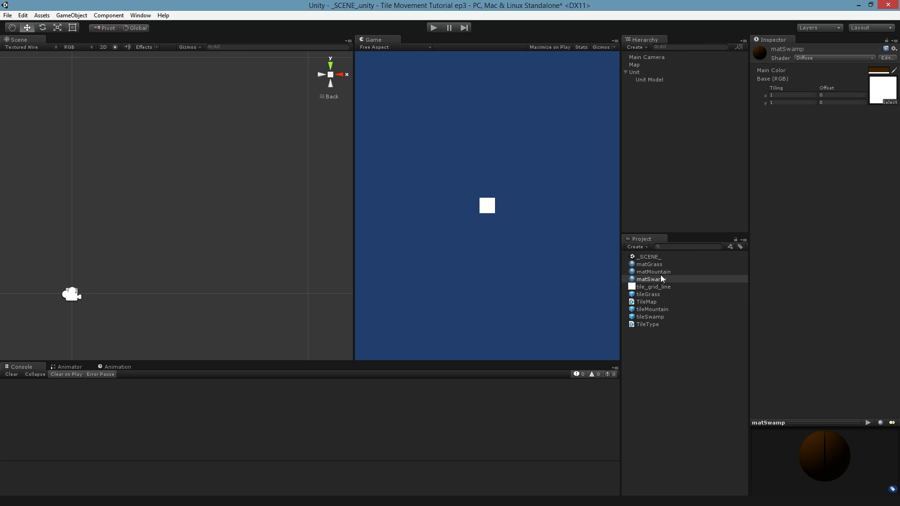
{"action": "left_click", "coordinate": [653, 272]}
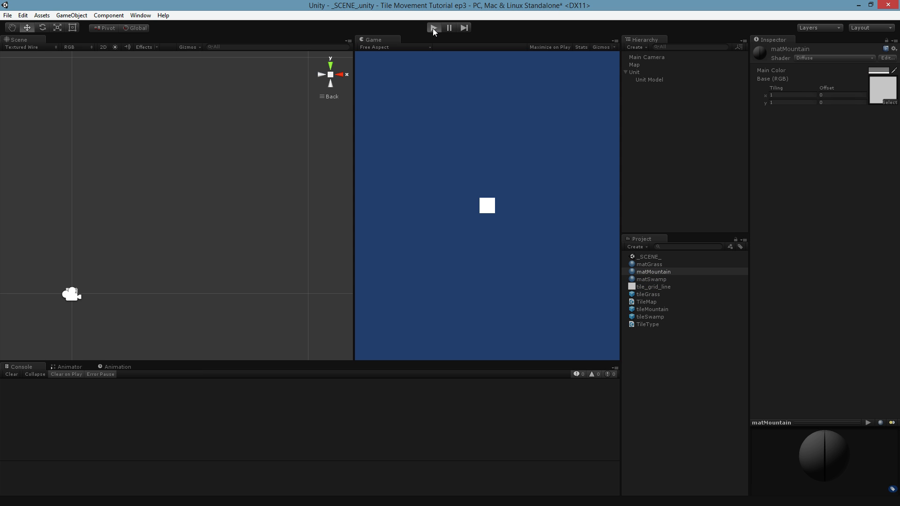
{"action": "left_click", "coordinate": [433, 27]}
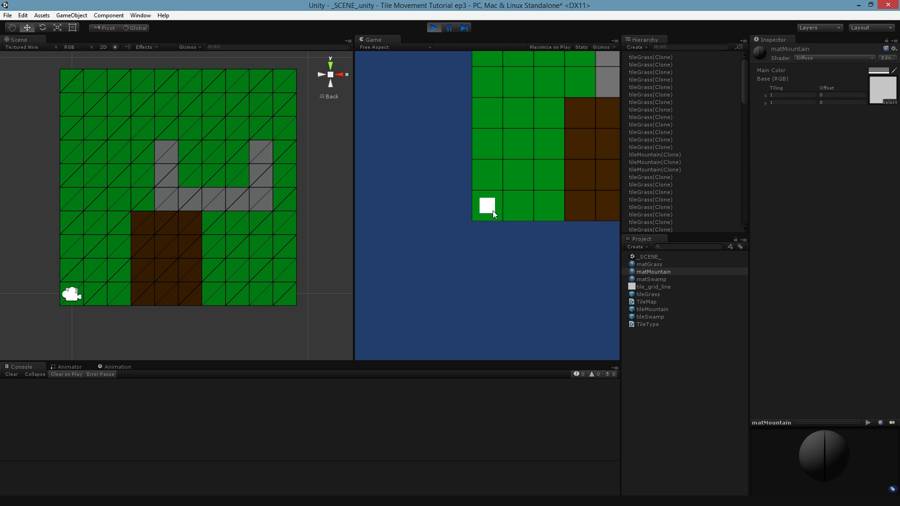
{"action": "left_click", "coordinate": [23, 47]}
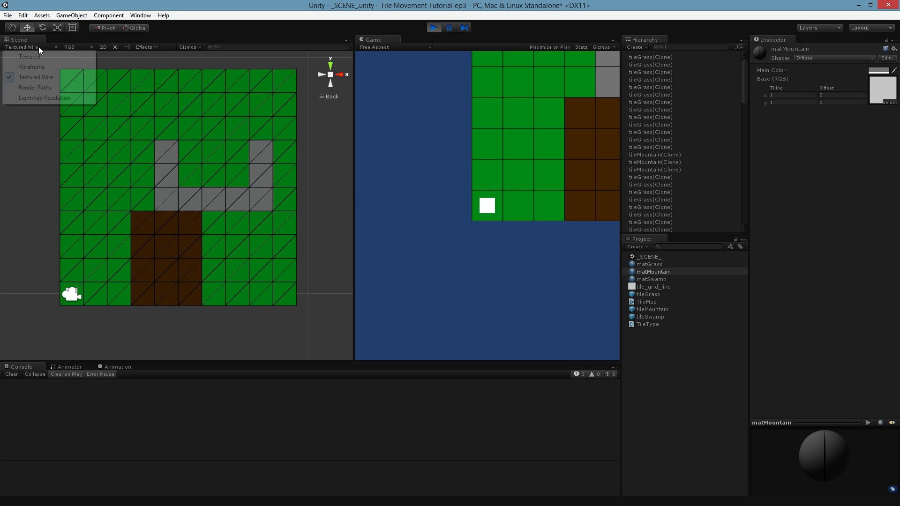
{"action": "left_click", "coordinate": [29, 56]}
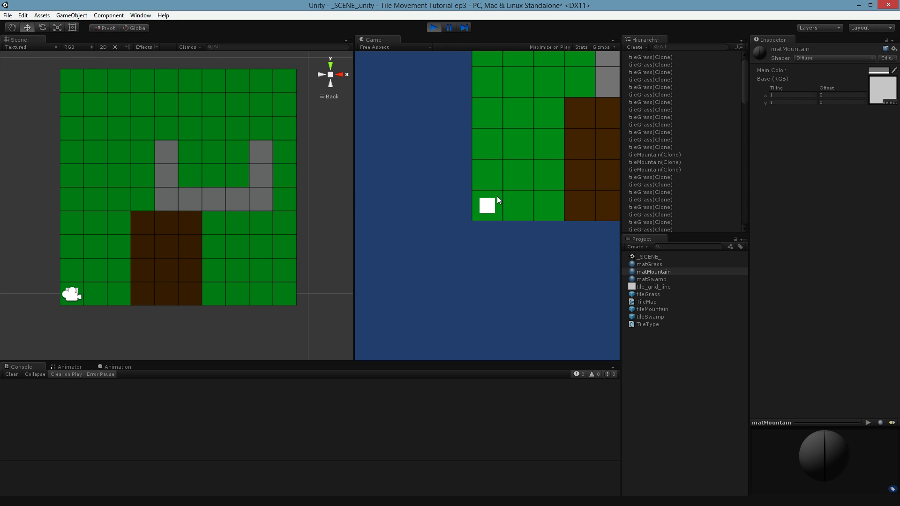
{"action": "mouse_move", "coordinate": [492, 188]}
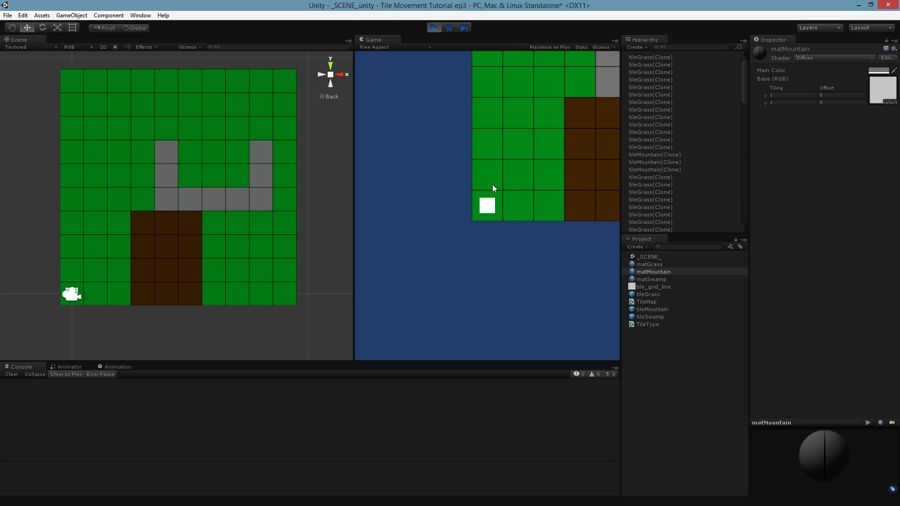
{"action": "mouse_move", "coordinate": [457, 57]}
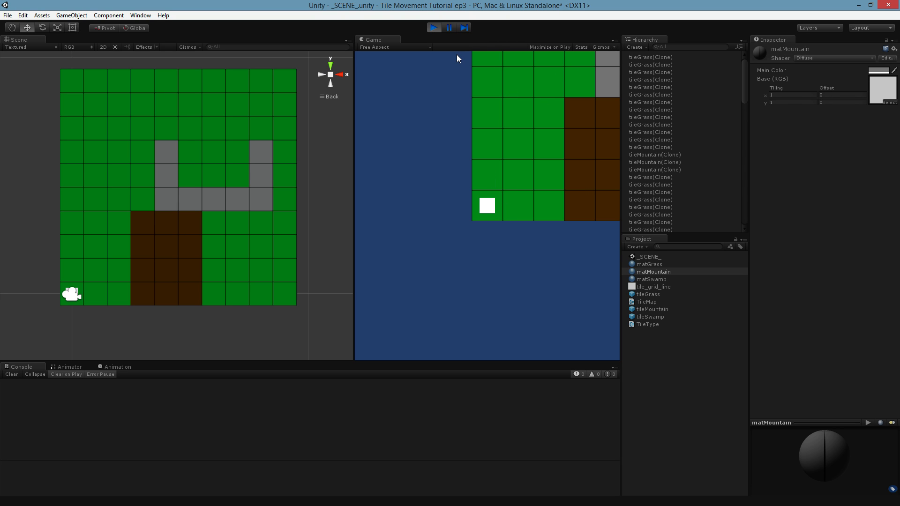
{"action": "mouse_move", "coordinate": [494, 162]}
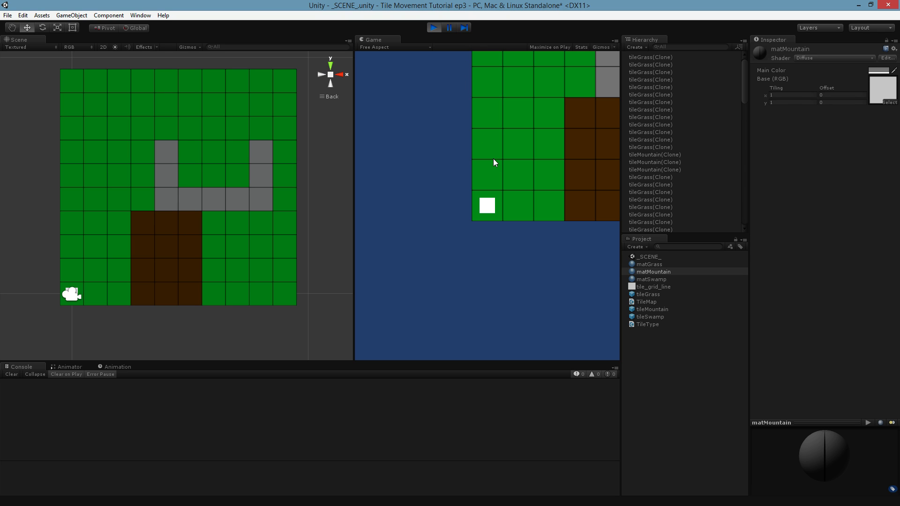
{"action": "mouse_move", "coordinate": [519, 177]}
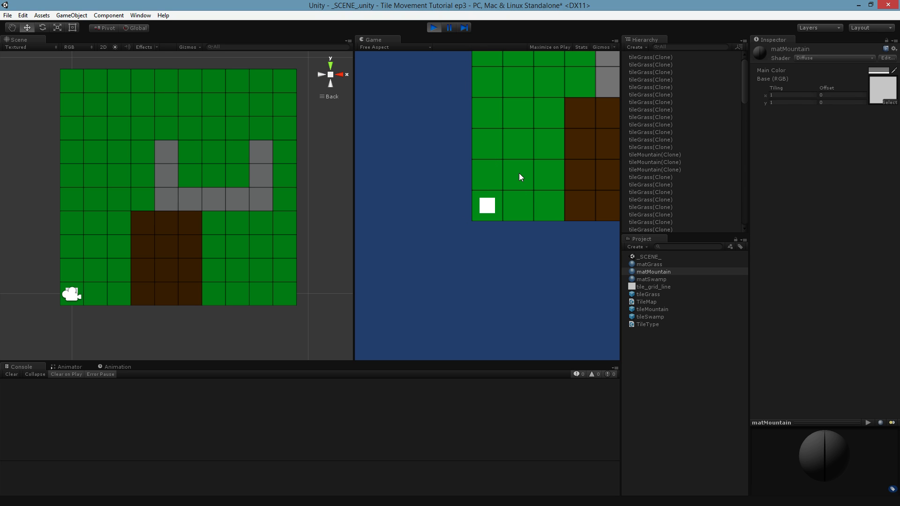
{"action": "mouse_move", "coordinate": [469, 210]}
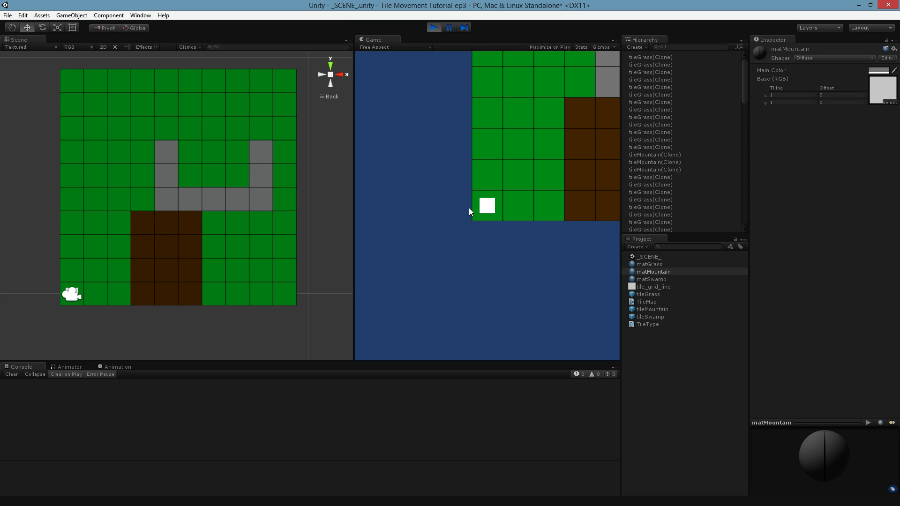
{"action": "mouse_move", "coordinate": [412, 58]}
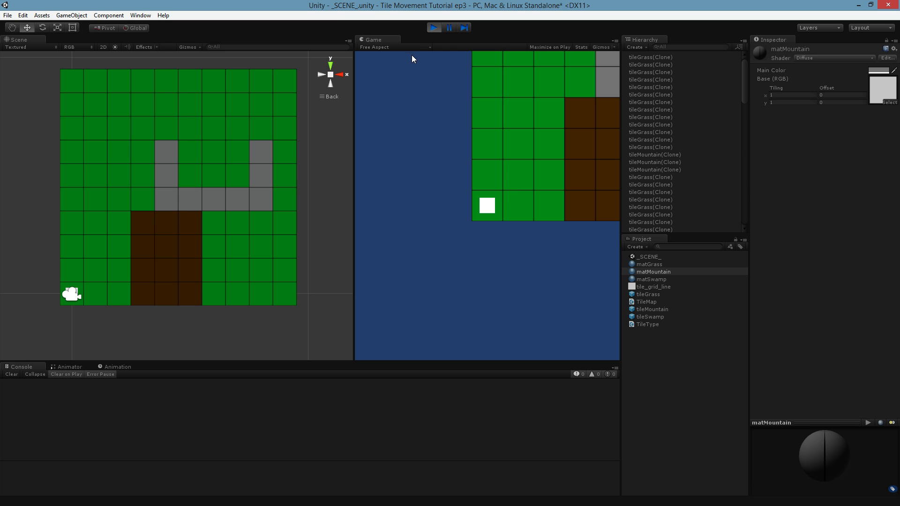
- Stop the game and select the tileGrass, tileMountain and tileSwamp prefabs together
{"action": "left_click", "coordinate": [432, 27]}
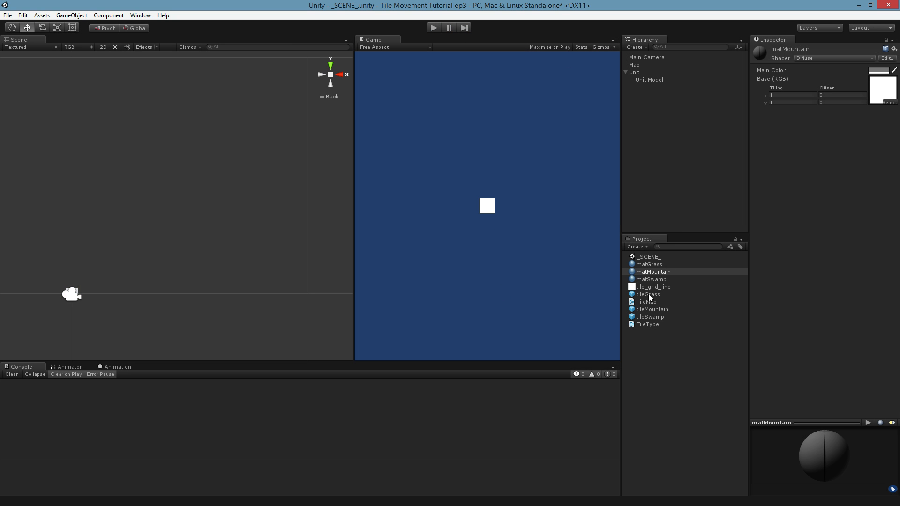
{"action": "left_click", "coordinate": [648, 293]}
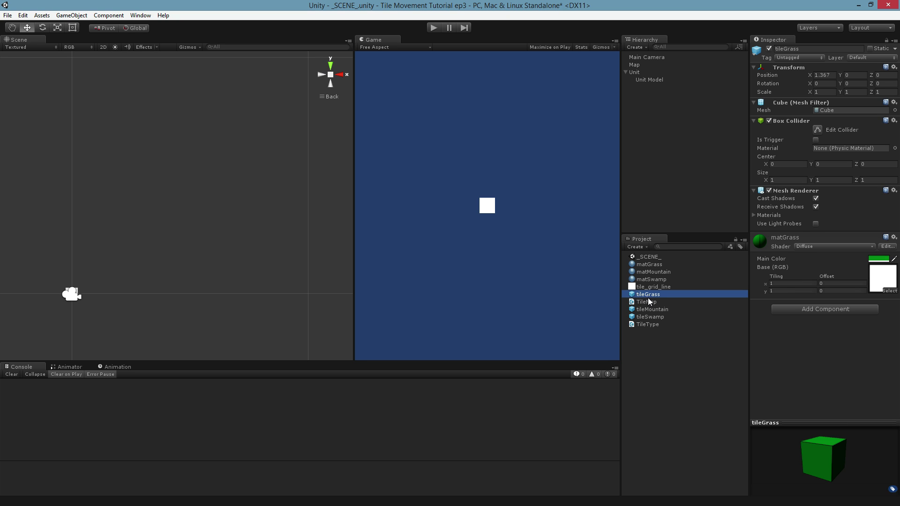
{"action": "left_click", "coordinate": [652, 316]}
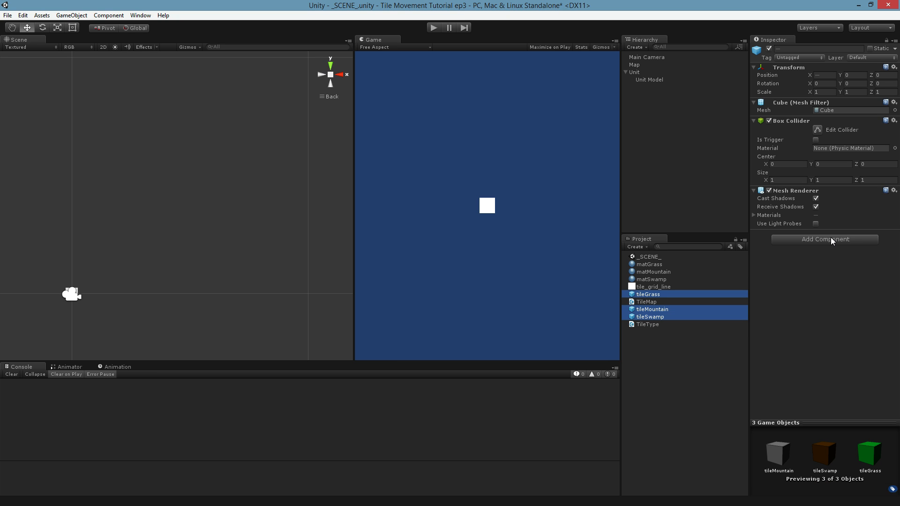
- Add a new C# script component named ClickableTile to the three tile prefabs
{"action": "left_click", "coordinate": [823, 239]}
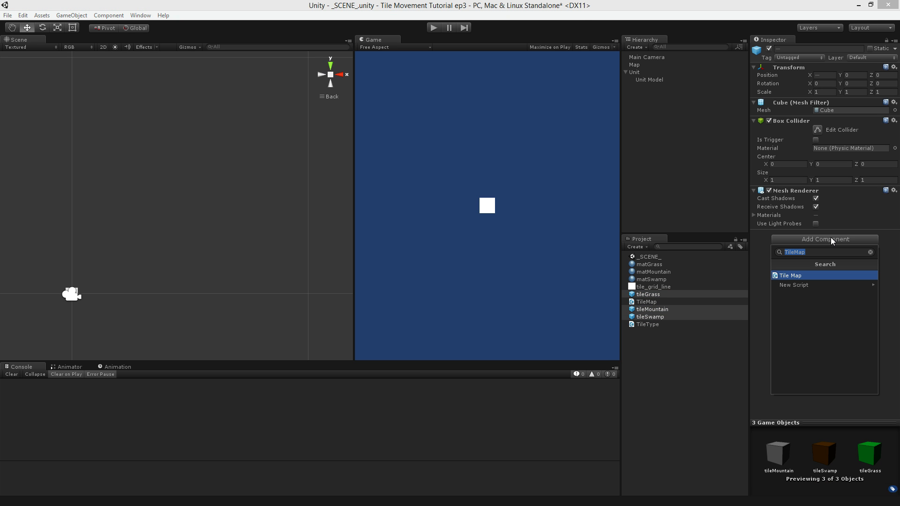
{"action": "type", "text": "Clicka"}
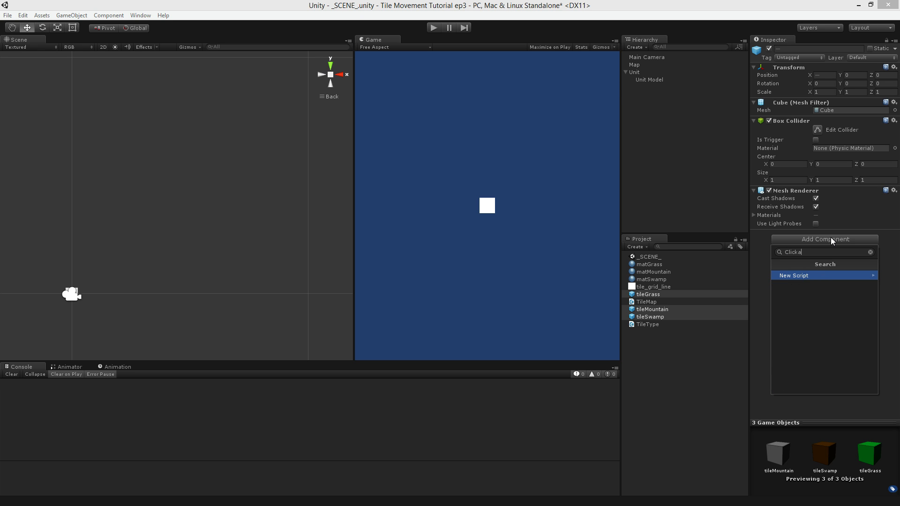
{"action": "left_click", "coordinate": [793, 275]}
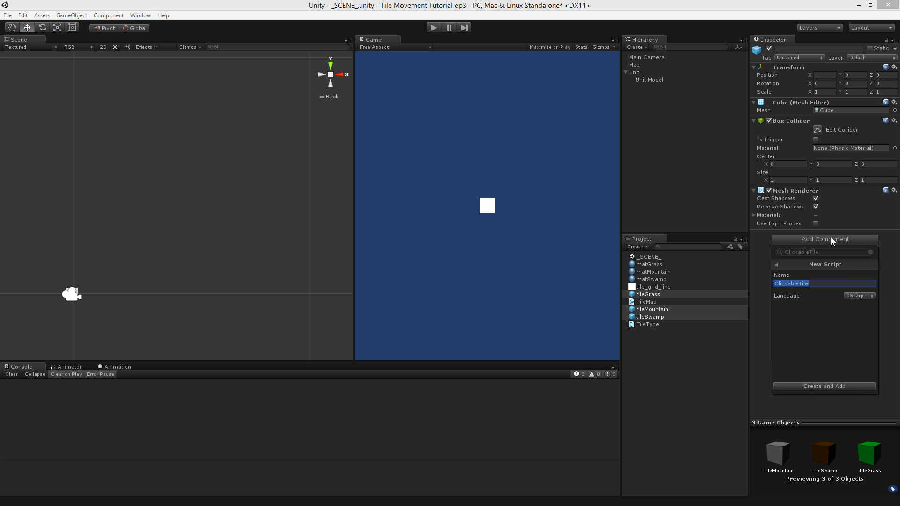
{"action": "left_click", "coordinate": [823, 385]}
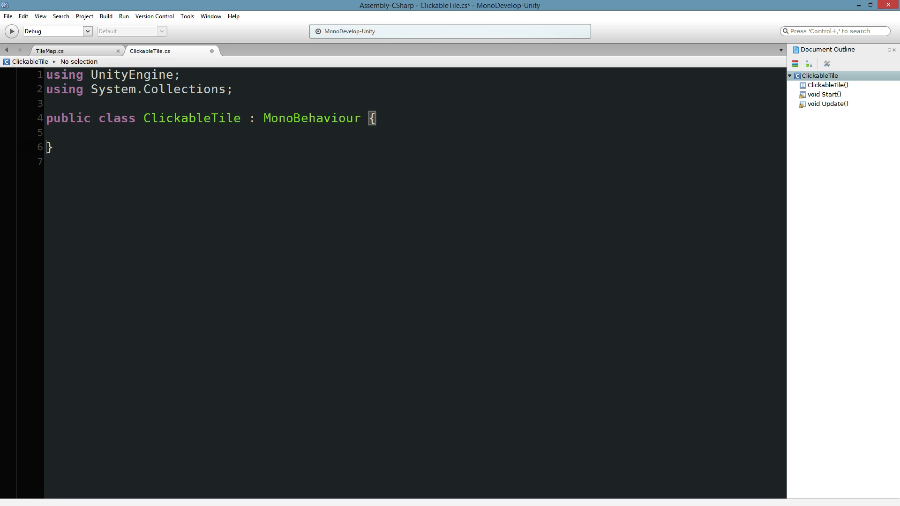
- Replace Start and Update in ClickableTile with a void OnMouseUp() method
{"action": "type", "text": "void O"}
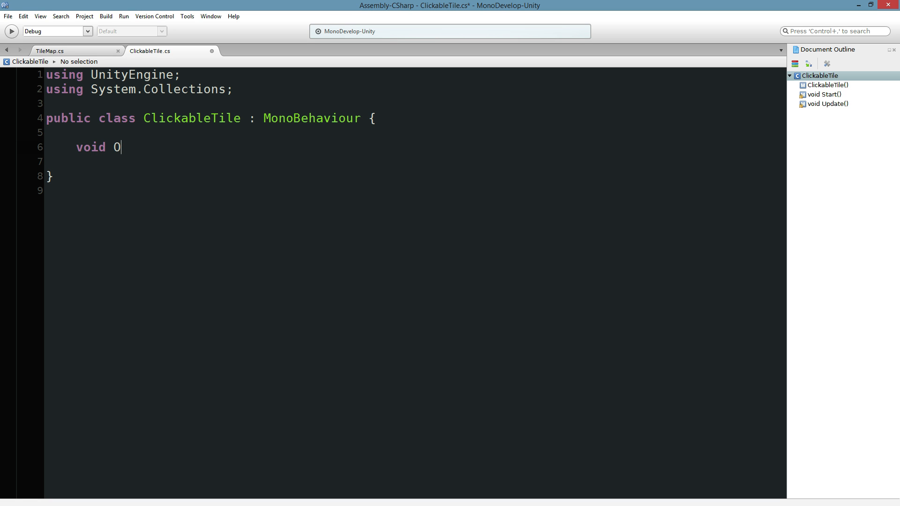
{"action": "type", "text": "nMouse"}
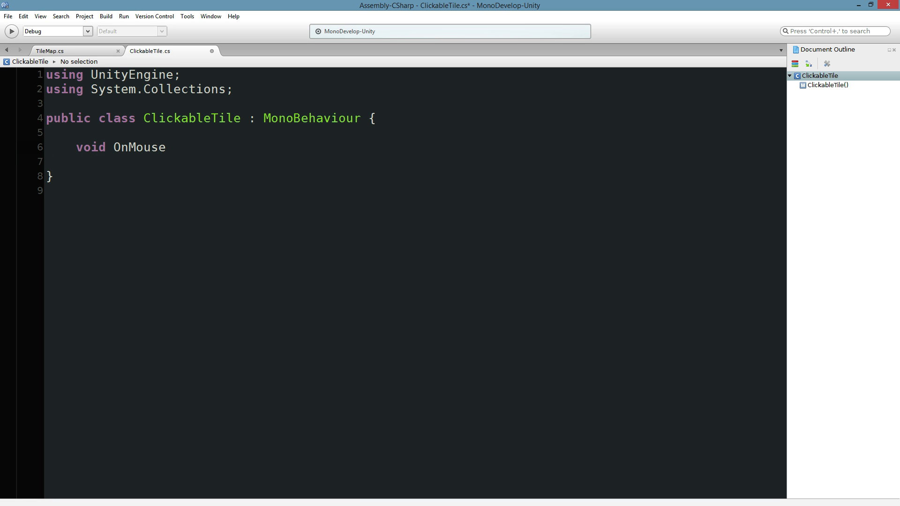
{"action": "type", "text": "Up"}
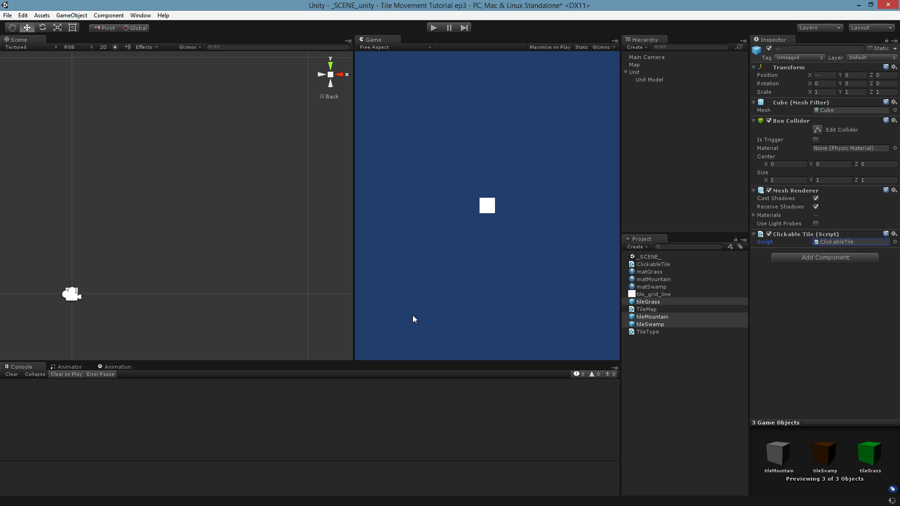
{"action": "mouse_move", "coordinate": [514, 189]}
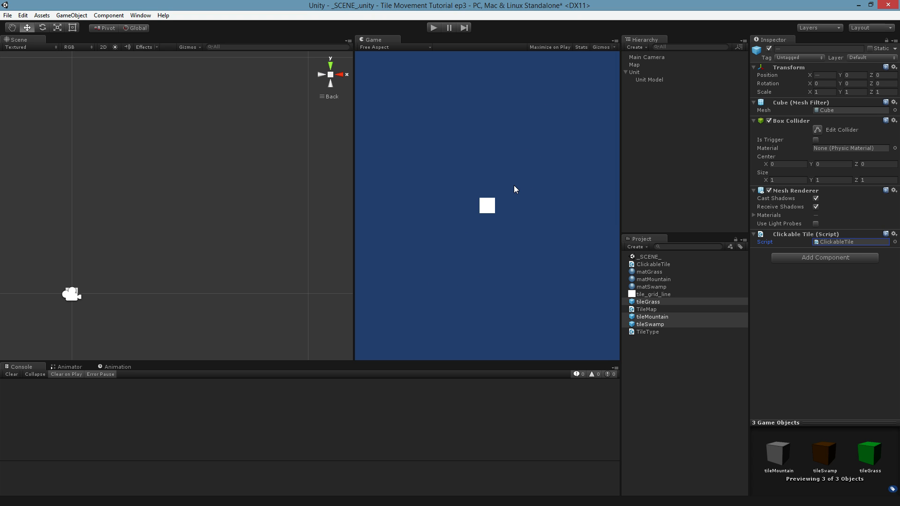
{"action": "mouse_move", "coordinate": [510, 177]}
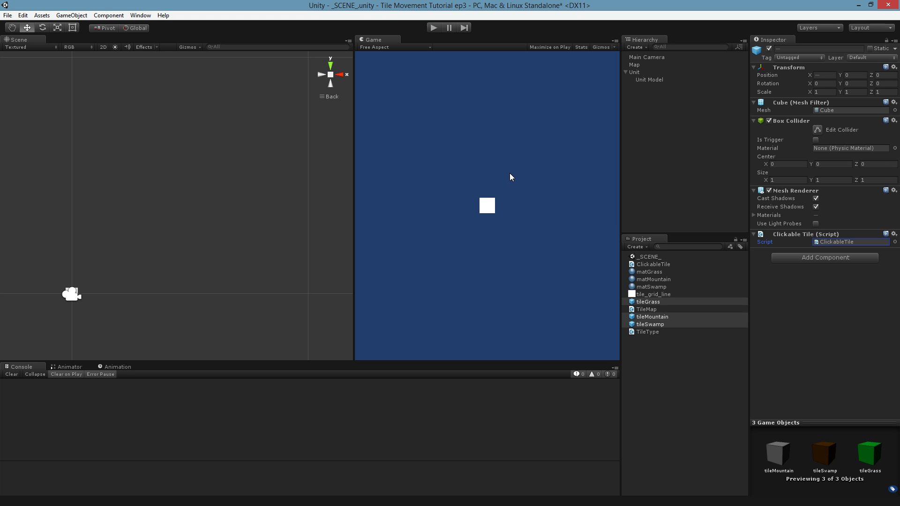
{"action": "mouse_move", "coordinate": [704, 206]}
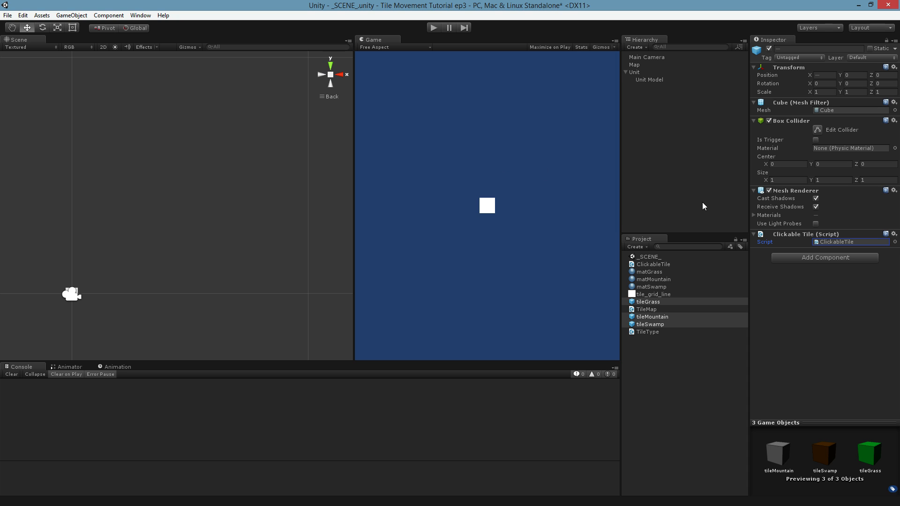
{"action": "mouse_move", "coordinate": [690, 275]}
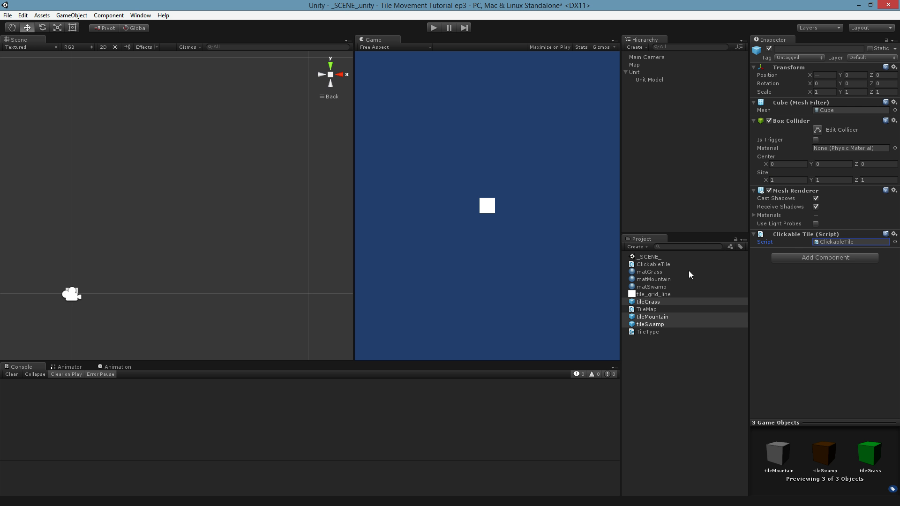
{"action": "left_click", "coordinate": [648, 301]}
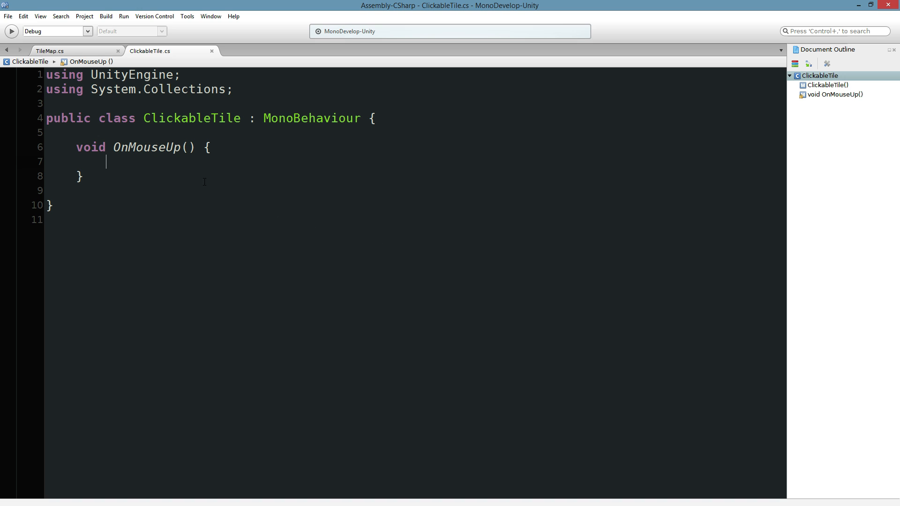
- Add a Debug.Log("Click!") call inside OnMouseUp
{"action": "type", "text": "D"}
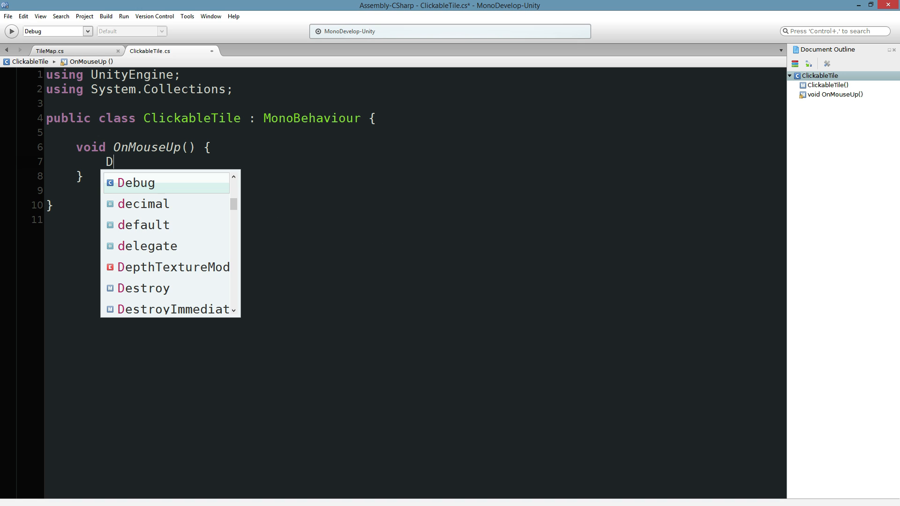
{"action": "type", "text": "ebug.Lo"}
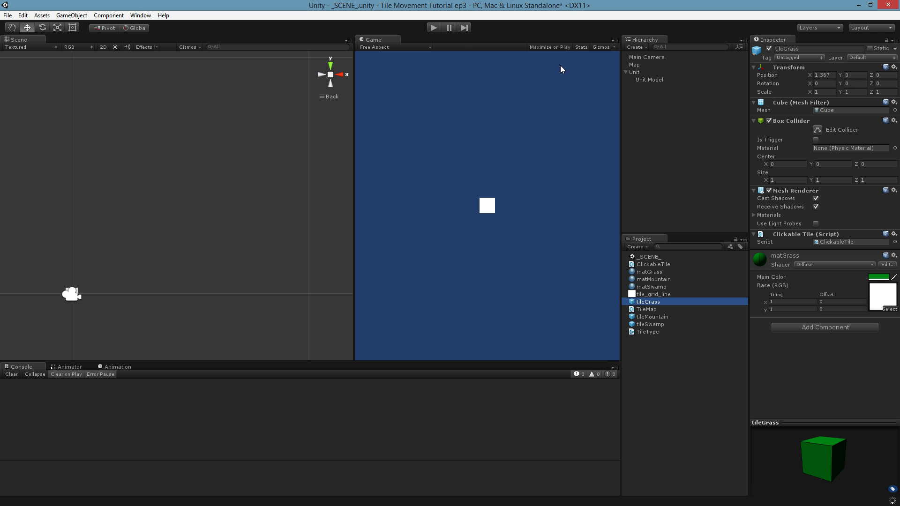
- Run the game to test Click! logs, then select a spawned tileGrass clone in the Hierarchy
{"action": "left_click", "coordinate": [433, 27]}
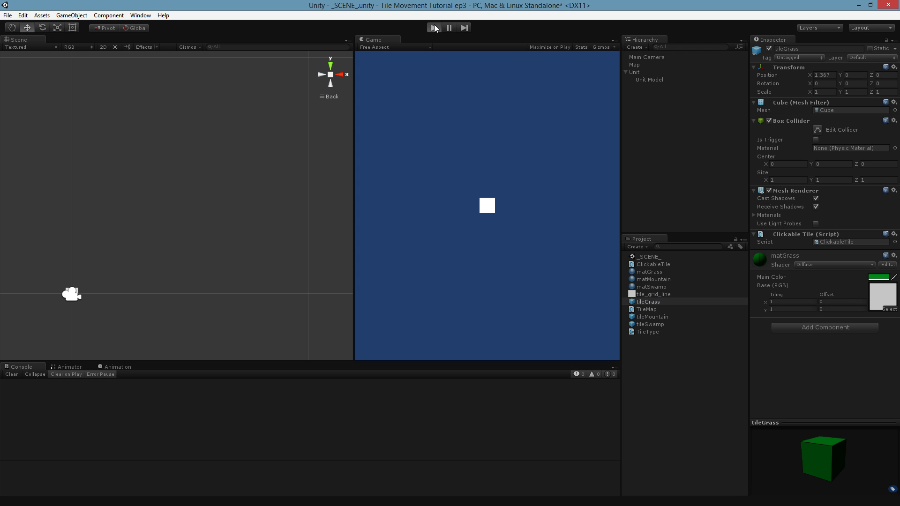
{"action": "left_click", "coordinate": [434, 27]}
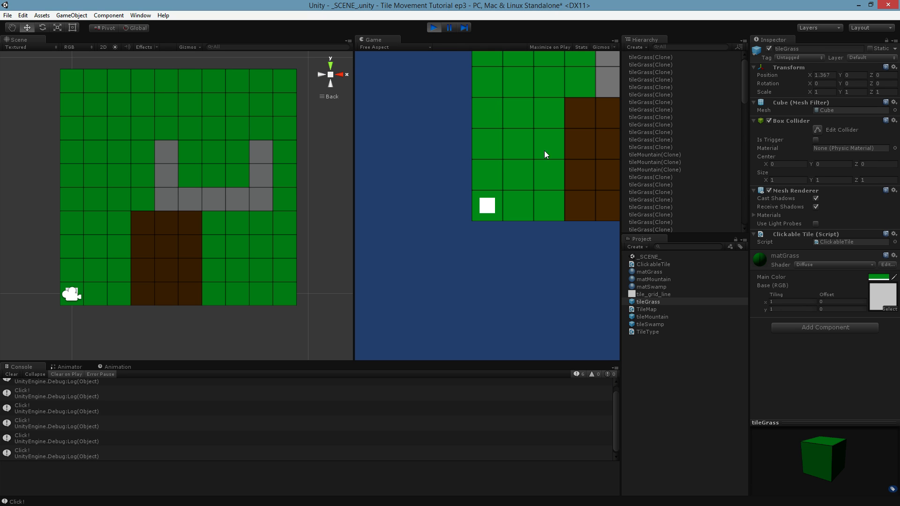
{"action": "mouse_move", "coordinate": [651, 166]}
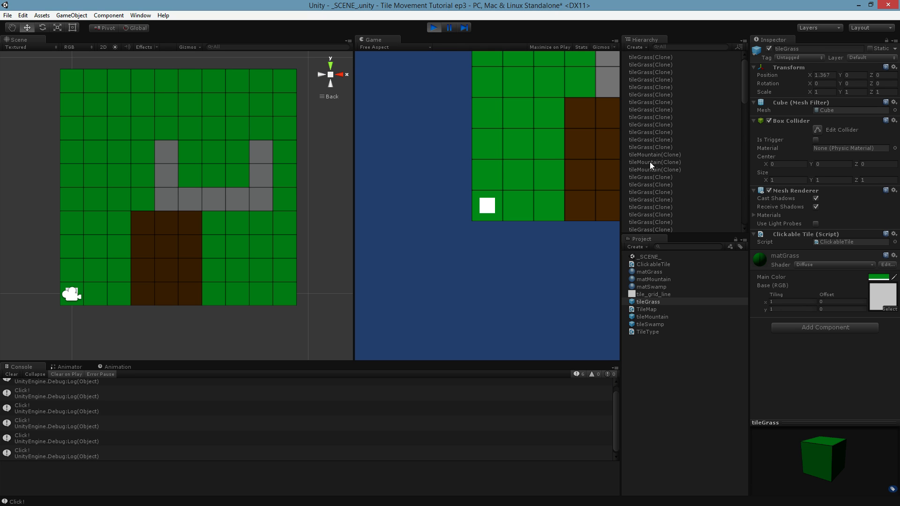
{"action": "left_click", "coordinate": [95, 270]}
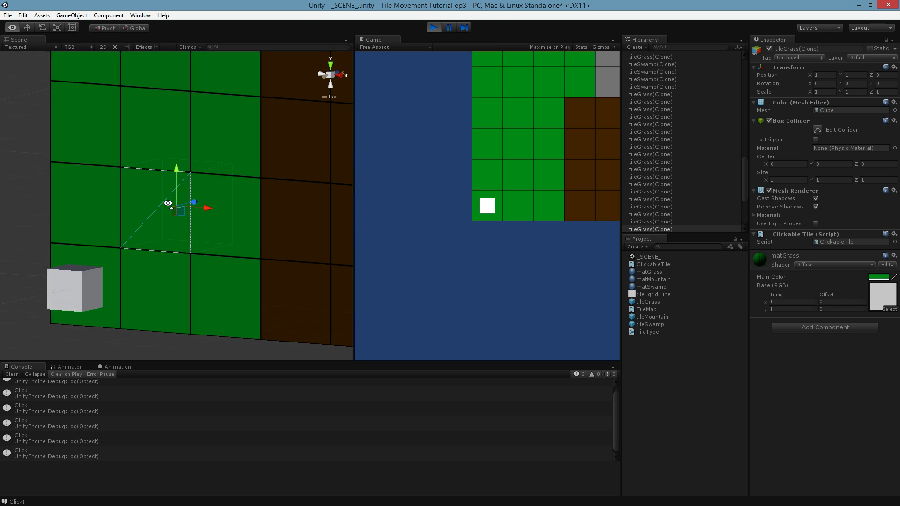
- Stop the game and reopen the ClickableTile script asset in MonoDevelop
{"action": "left_click", "coordinate": [433, 27]}
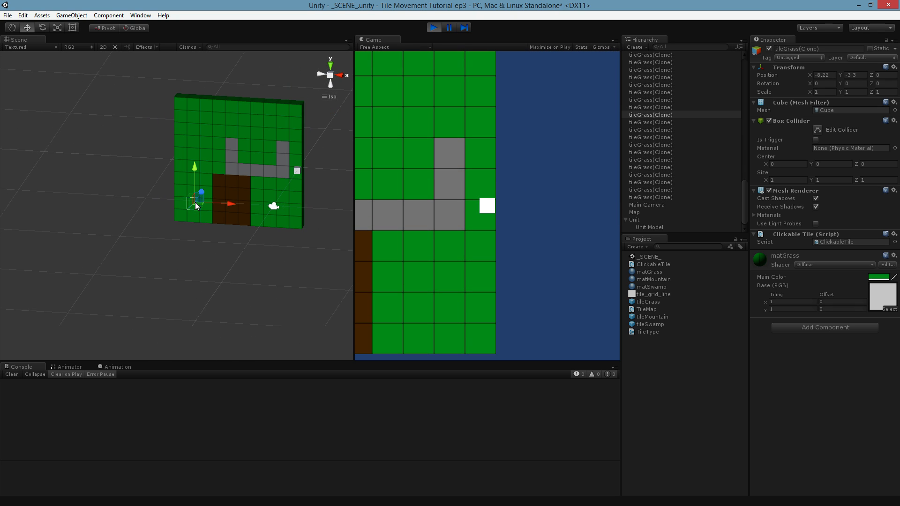
{"action": "mouse_move", "coordinate": [193, 210]}
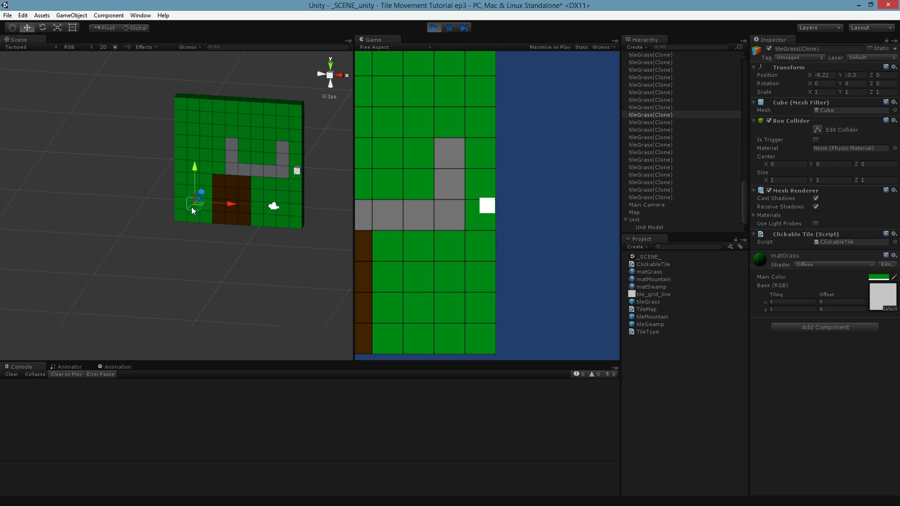
{"action": "scroll", "scroll_direction": "up", "scroll_amount": 3}
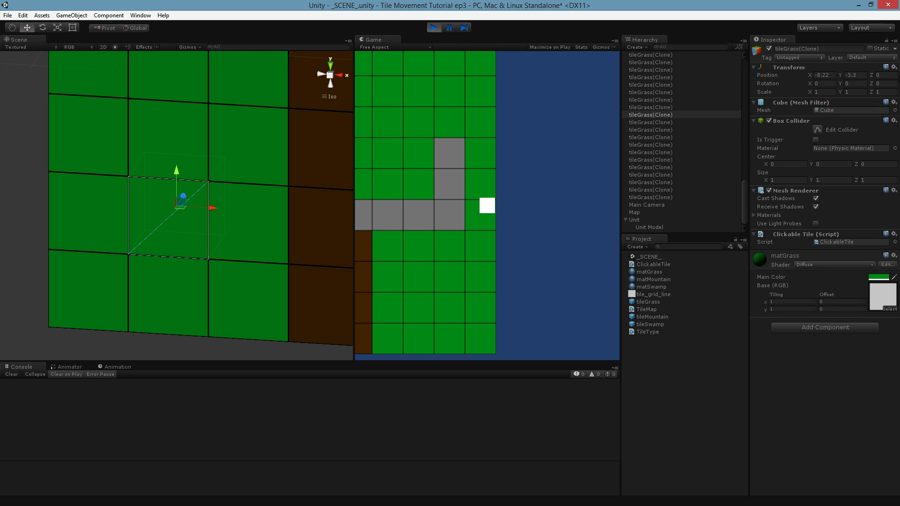
{"action": "mouse_move", "coordinate": [863, 75]}
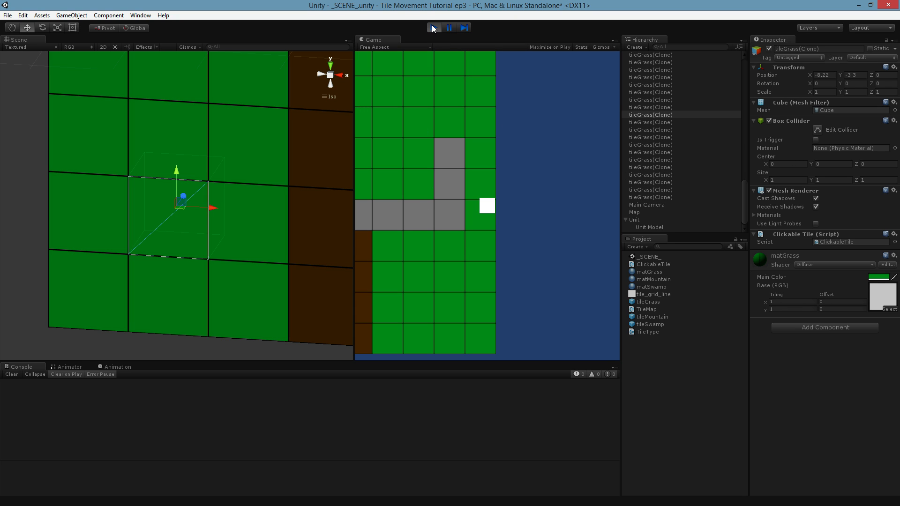
{"action": "left_click", "coordinate": [433, 27]}
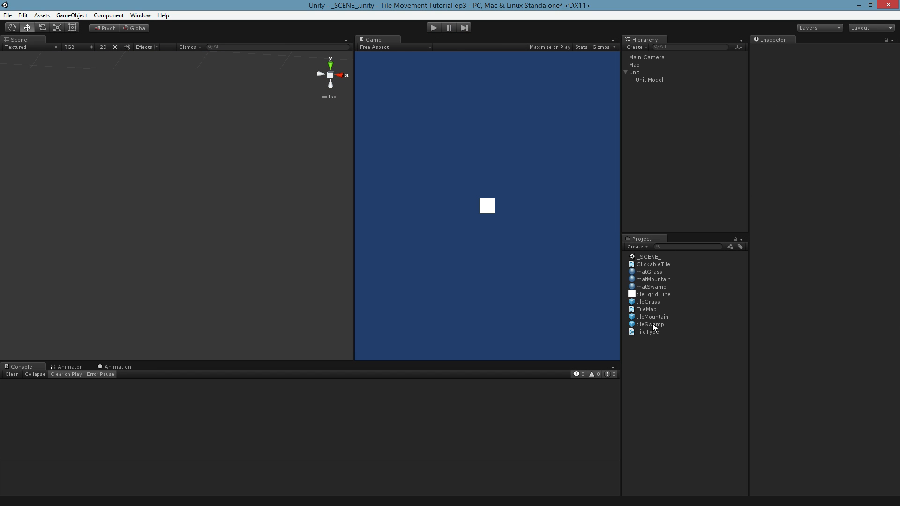
{"action": "left_click", "coordinate": [652, 264]}
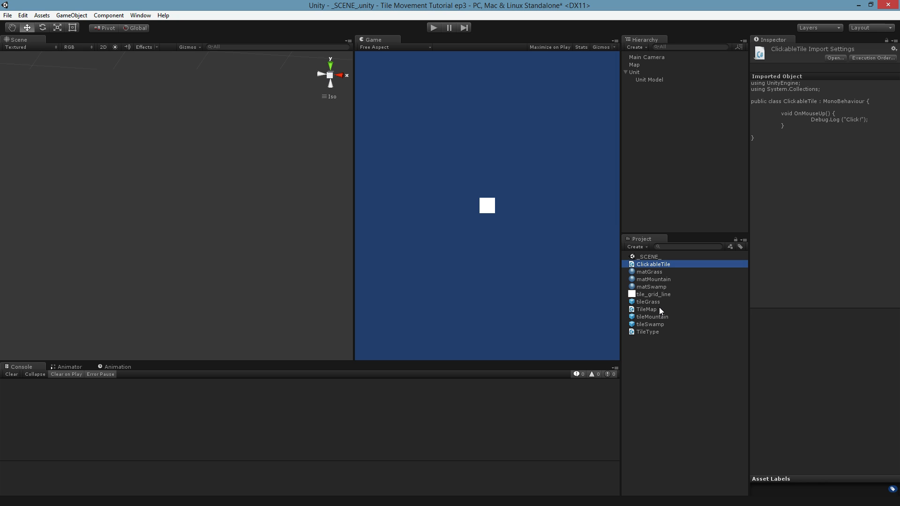
{"action": "double_click", "coordinate": [652, 264]}
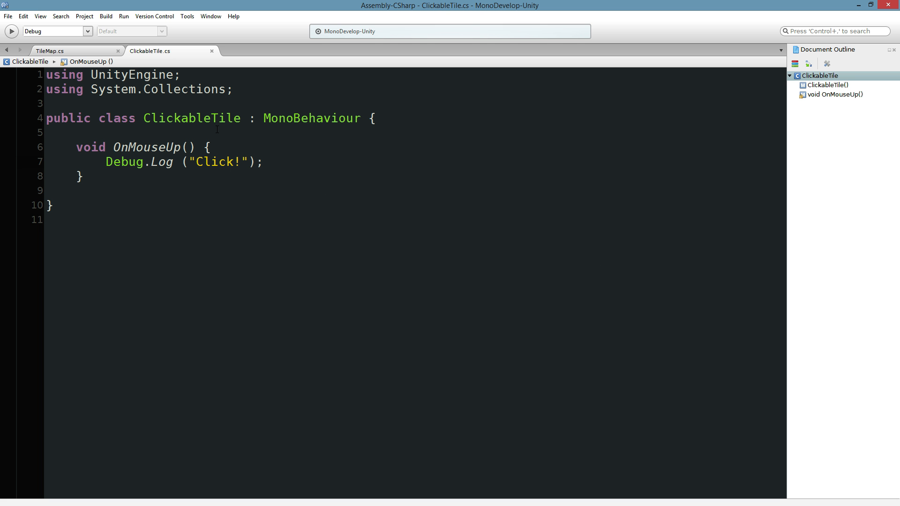
- Declare public int tileX and tileY fields in ClickableTile, then go to TileMap.cs
{"action": "key", "text": "Return"}
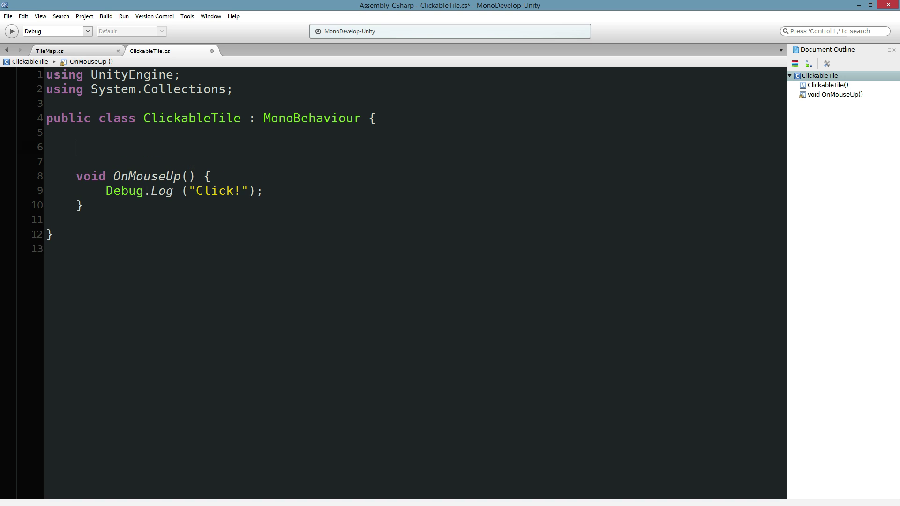
{"action": "type", "text": "public in"}
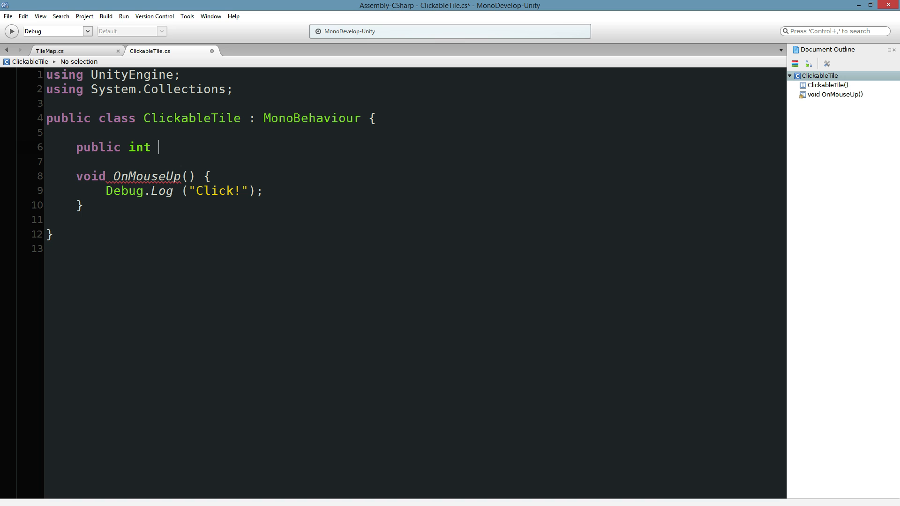
{"action": "type", "text": "tileX;"}
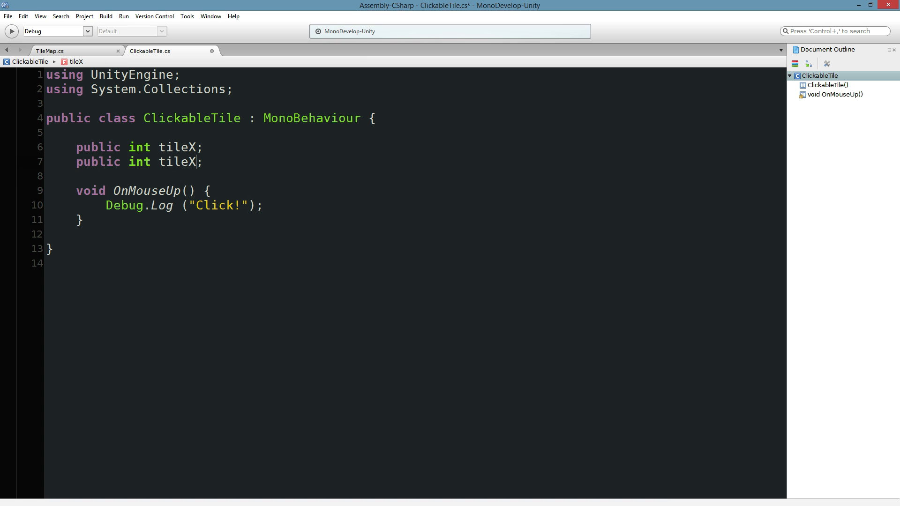
{"action": "type", "text": "Y"}
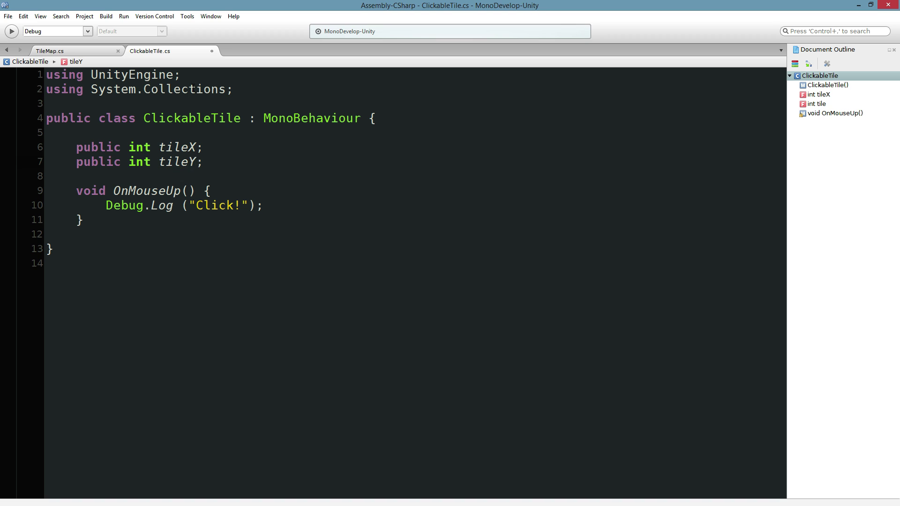
{"action": "left_click", "coordinate": [49, 51]}
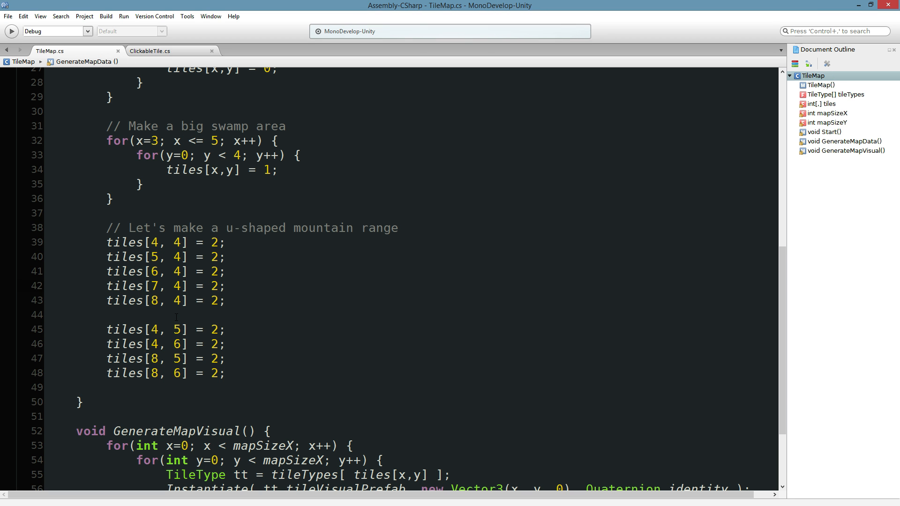
- Cast Instantiate to GameObject go and get its ClickableTile into ct in GenerateMapVisual
{"action": "scroll", "scroll_direction": "down", "scroll_amount": 3}
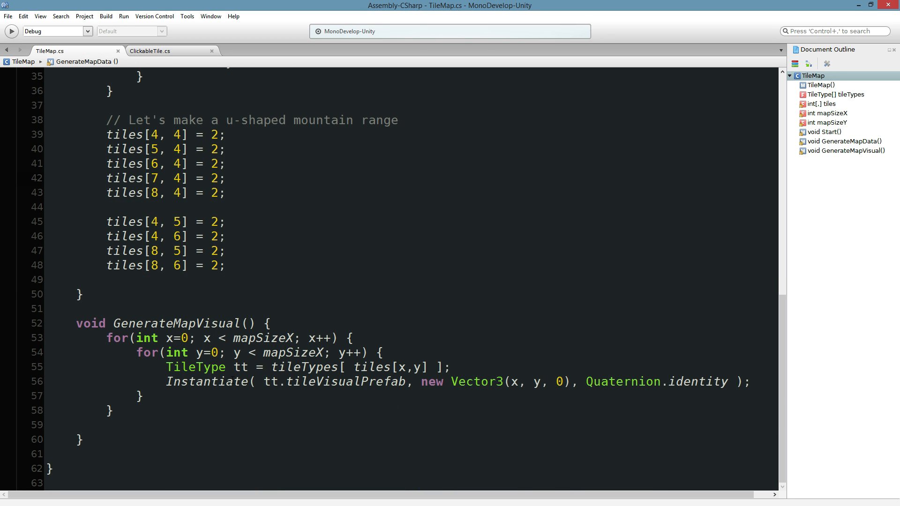
{"action": "type", "text": "GameObject go ="}
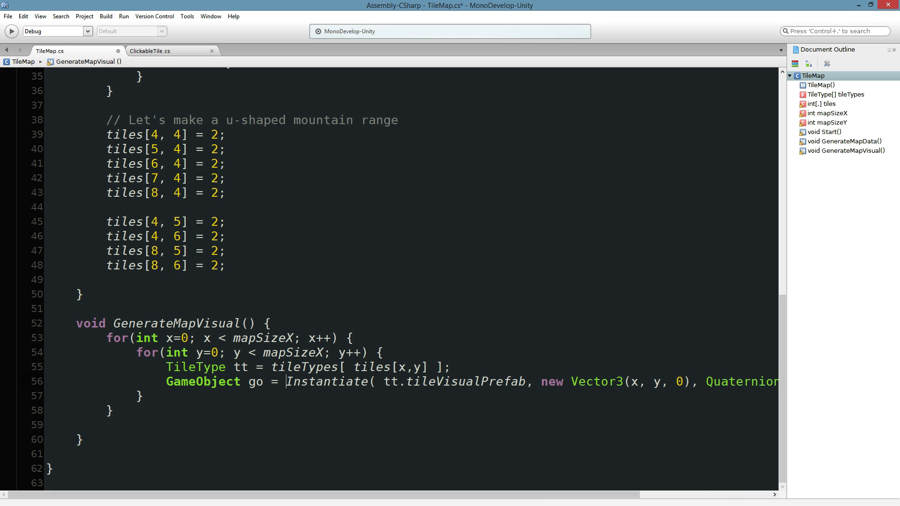
{"action": "type", "text": "(GameObject)"}
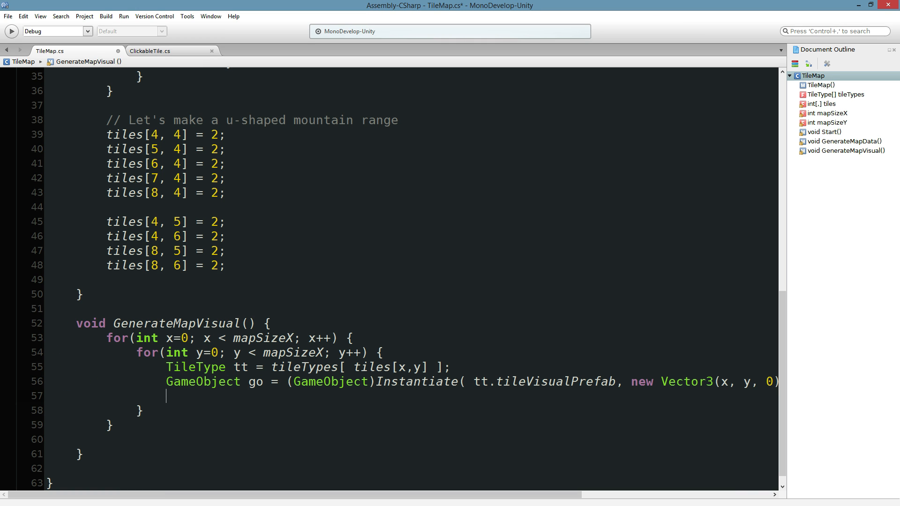
{"action": "type", "text": "go."}
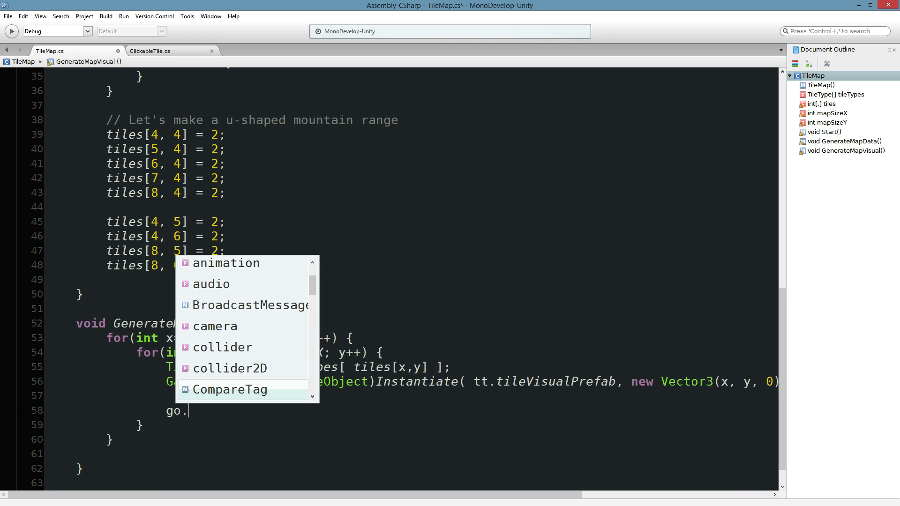
{"action": "type", "text": "GetComponent<"}
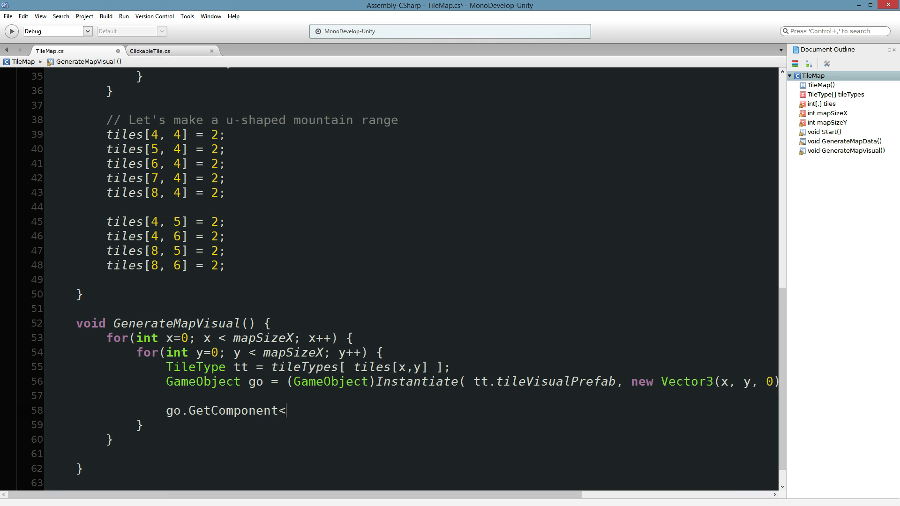
{"action": "type", "text": "ClickableTile>"}
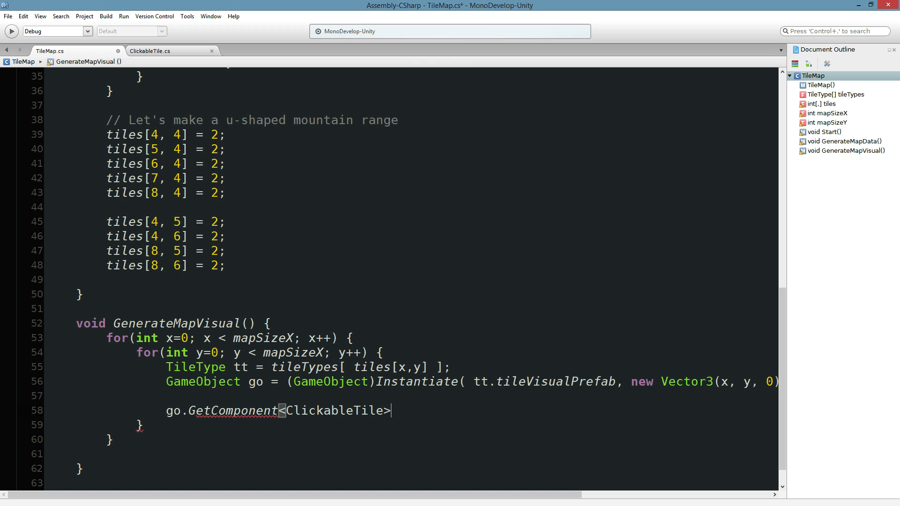
{"action": "type", "text": "();"}
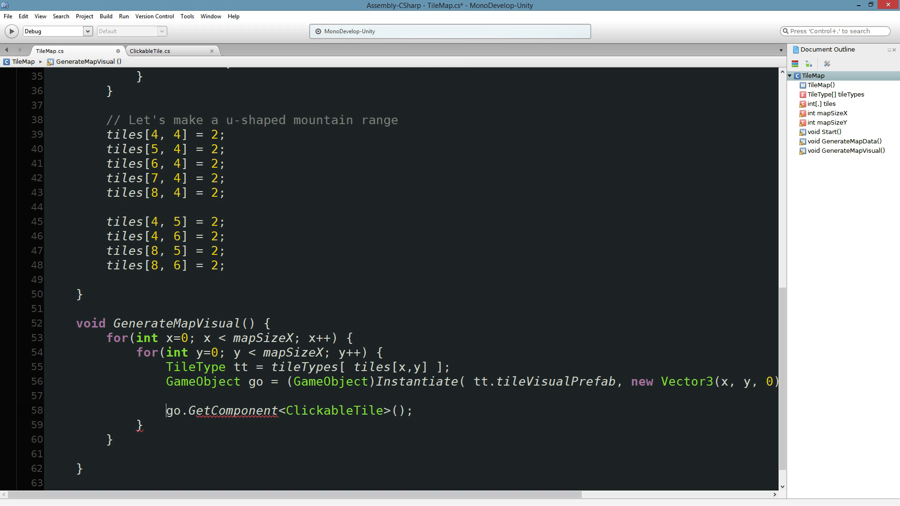
{"action": "type", "text": "ClickableTile ct ="}
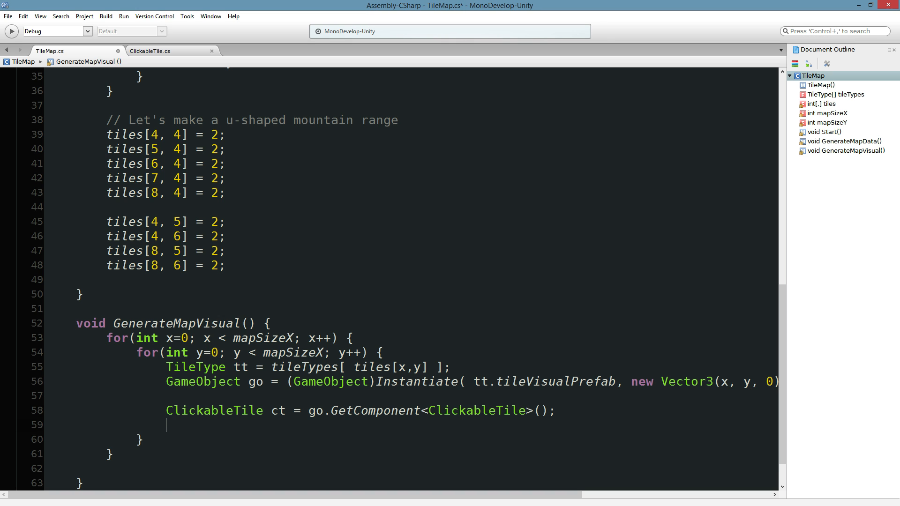
- Assign ct.tileX = x and ct.tileY = y for each spawned tile
{"action": "type", "text": "ct.tileX"}
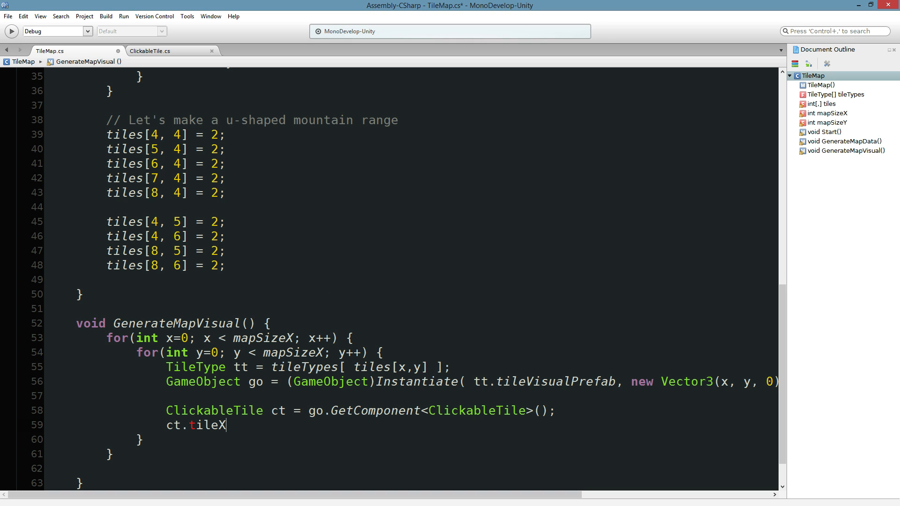
{"action": "type", "text": "ct.tile"}
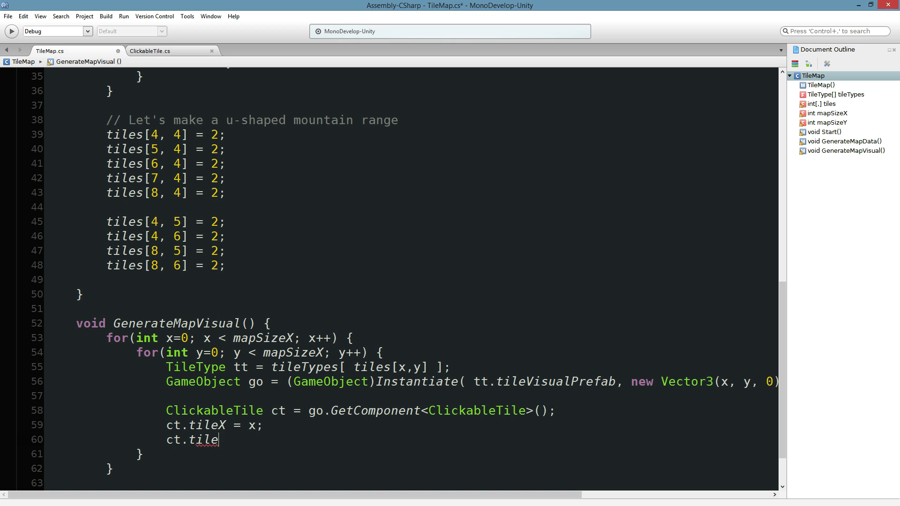
{"action": "type", "text": "Y = y;"}
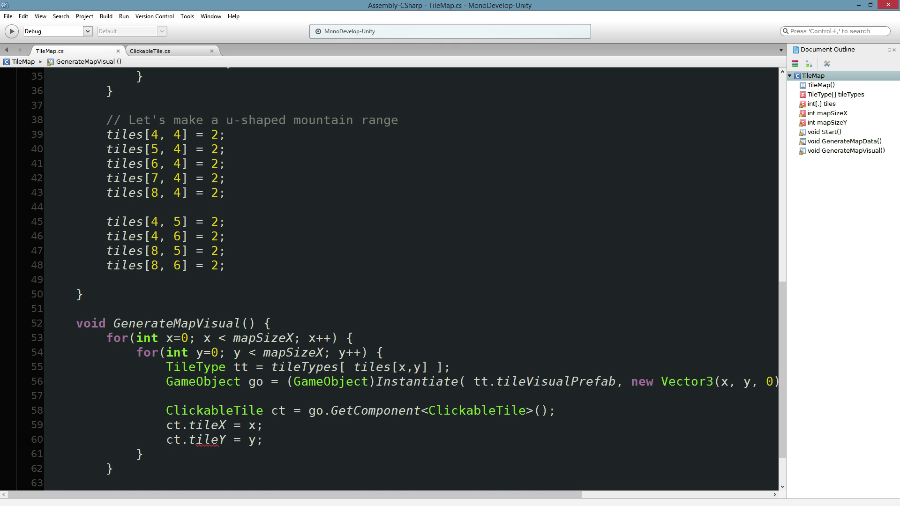
{"action": "left_click", "coordinate": [262, 440]}
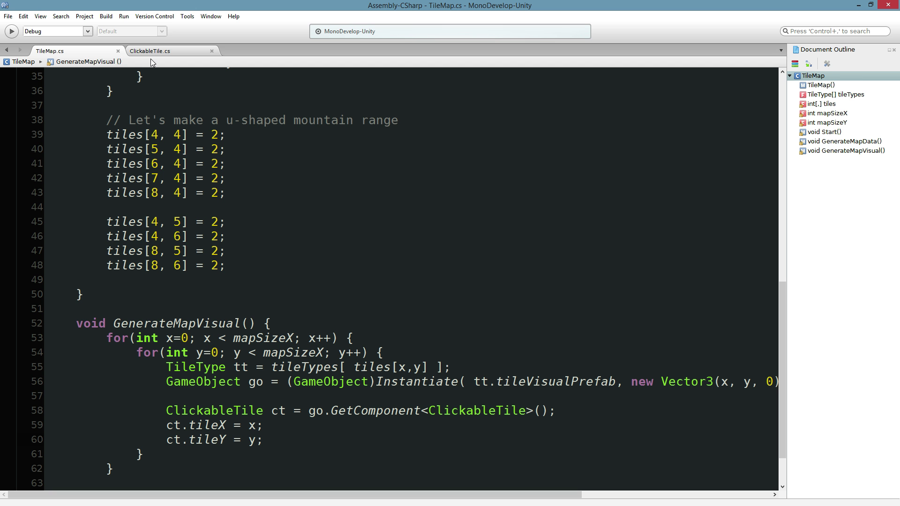
- Review OnMouseUp in ClickableTile after the log line, then return to TileMap.cs
{"action": "left_click", "coordinate": [150, 51]}
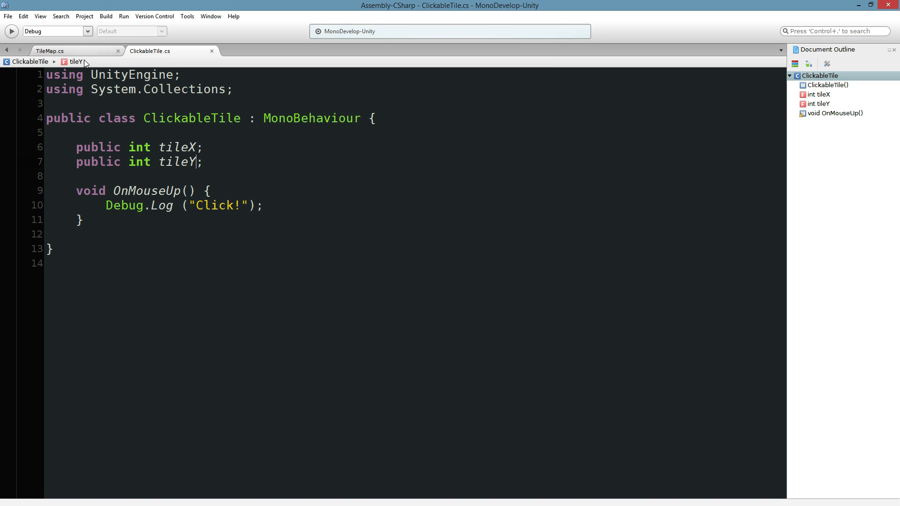
{"action": "left_click", "coordinate": [262, 206]}
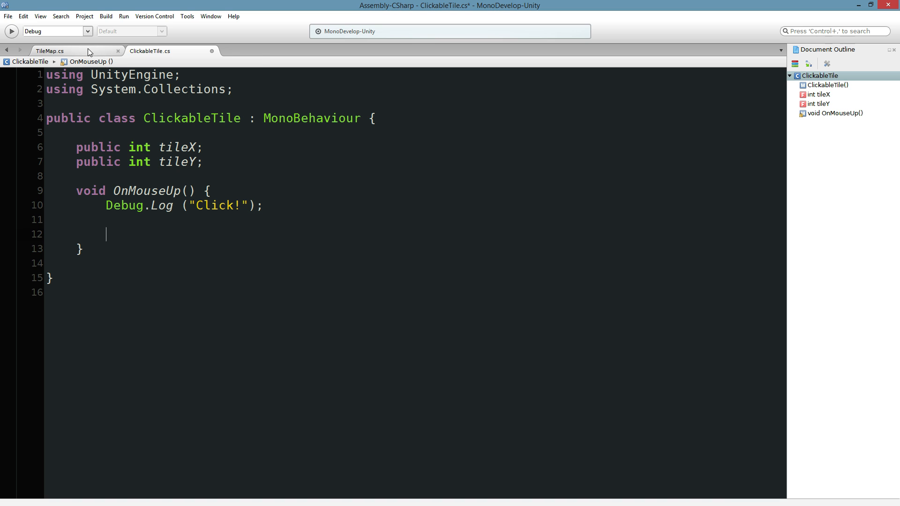
{"action": "mouse_move", "coordinate": [156, 232]}
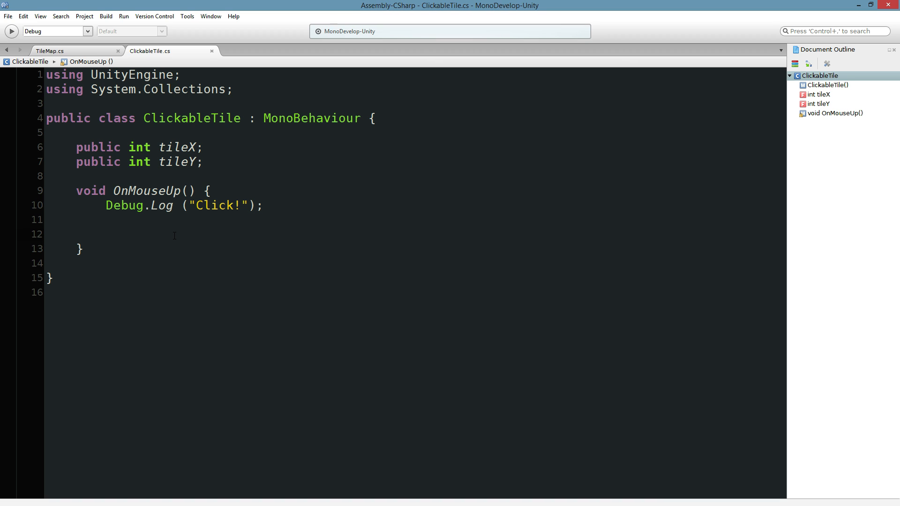
{"action": "left_click", "coordinate": [106, 235]}
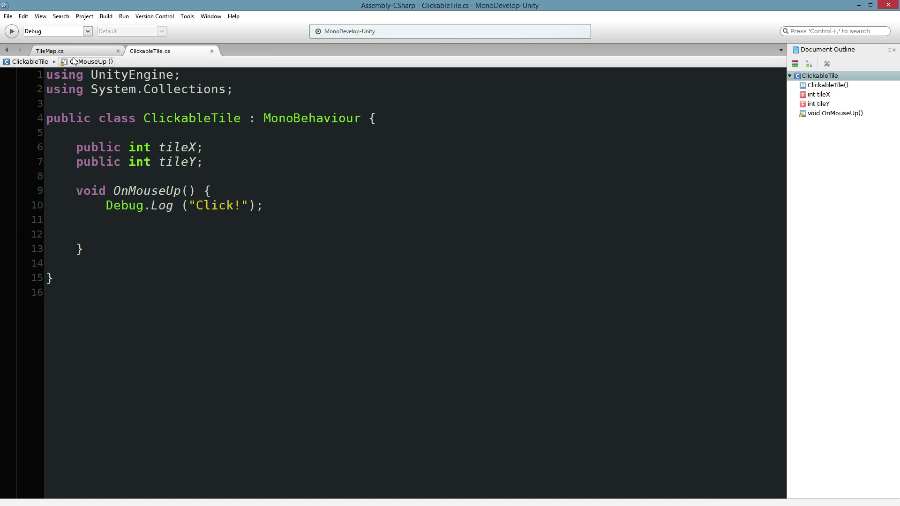
{"action": "mouse_move", "coordinate": [73, 59]}
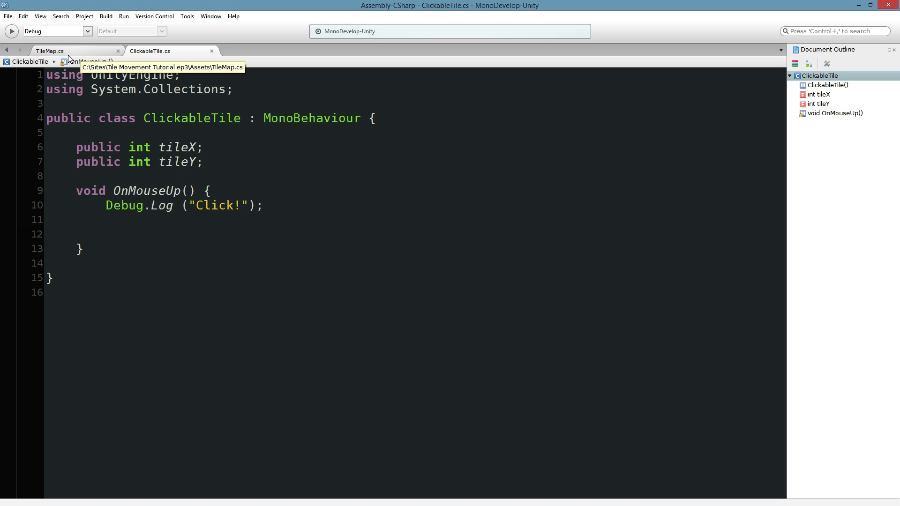
{"action": "left_click", "coordinate": [106, 234]}
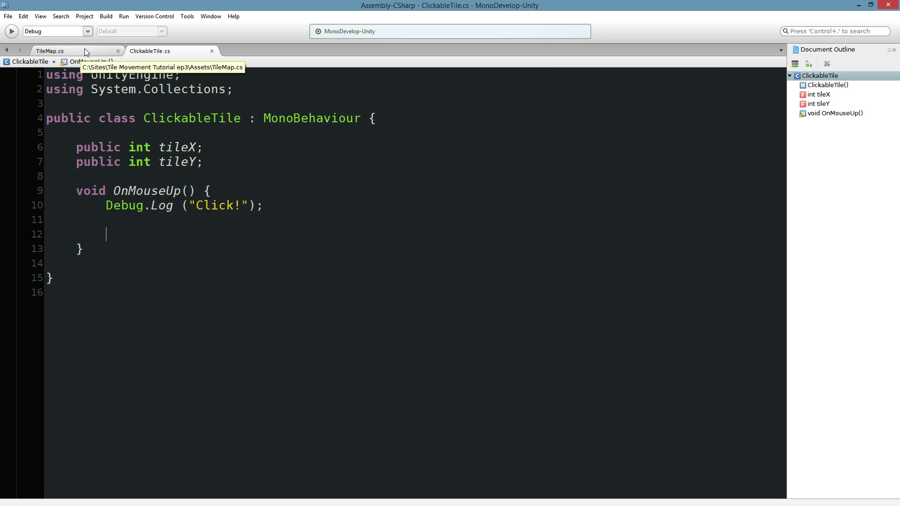
{"action": "left_click", "coordinate": [50, 51]}
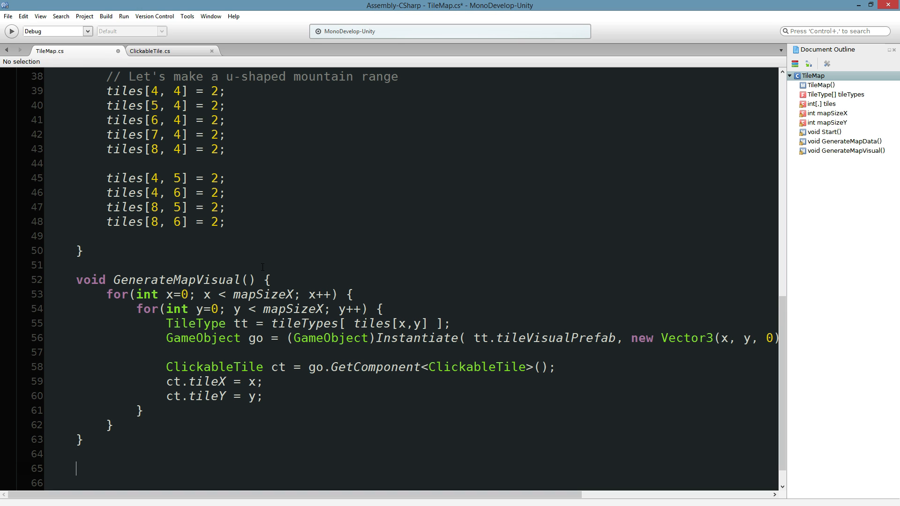
- Write an empty public MoveUnitTo(int x, int y) method after GenerateMapVisual
{"action": "type", "text": "public void"}
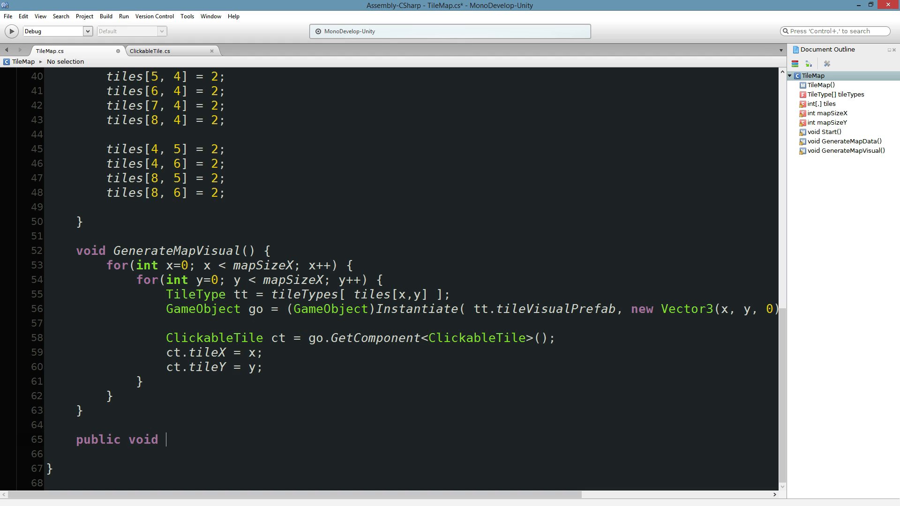
{"action": "type", "text": "MoveUnity"}
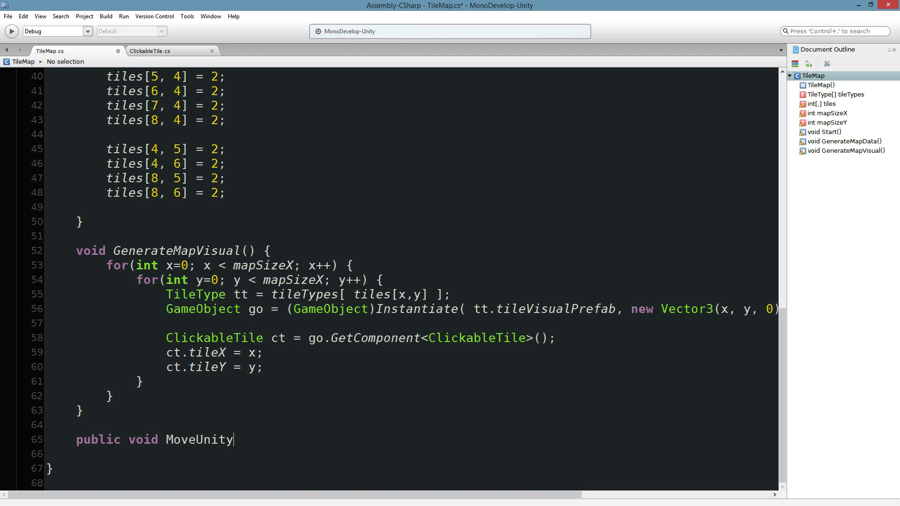
{"action": "type", "text": "To()"}
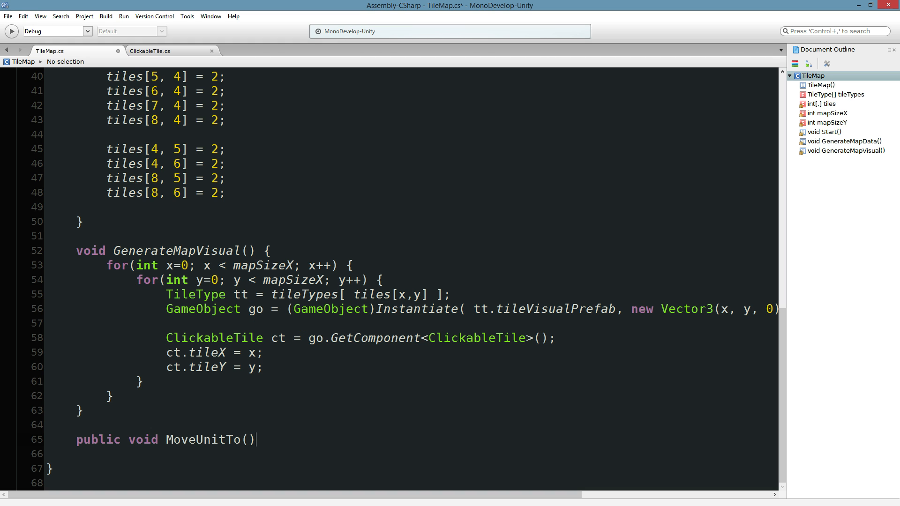
{"action": "type", "text": "int"}
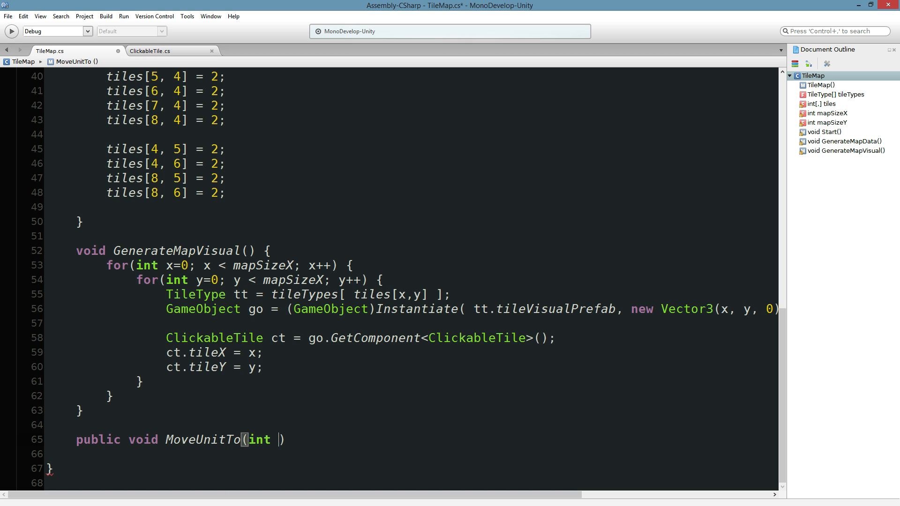
{"action": "type", "text": "x, int y"}
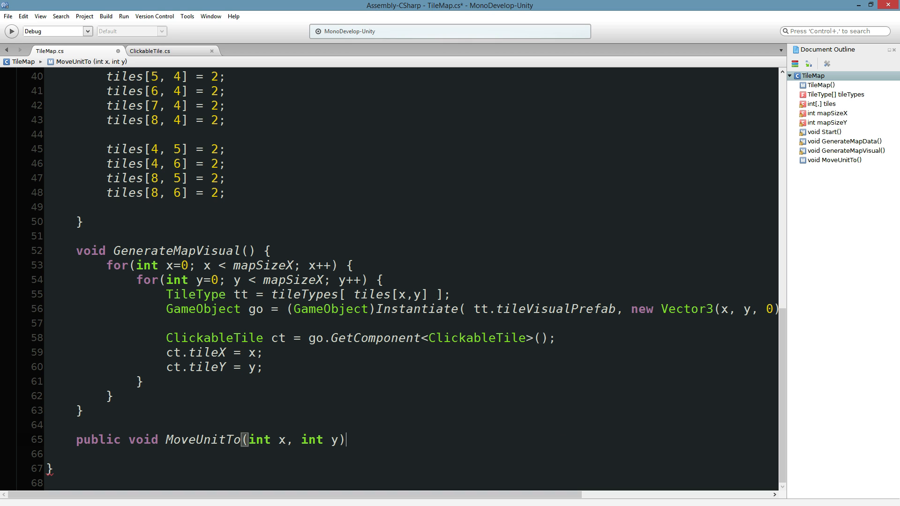
{"action": "type", "text": "{"}
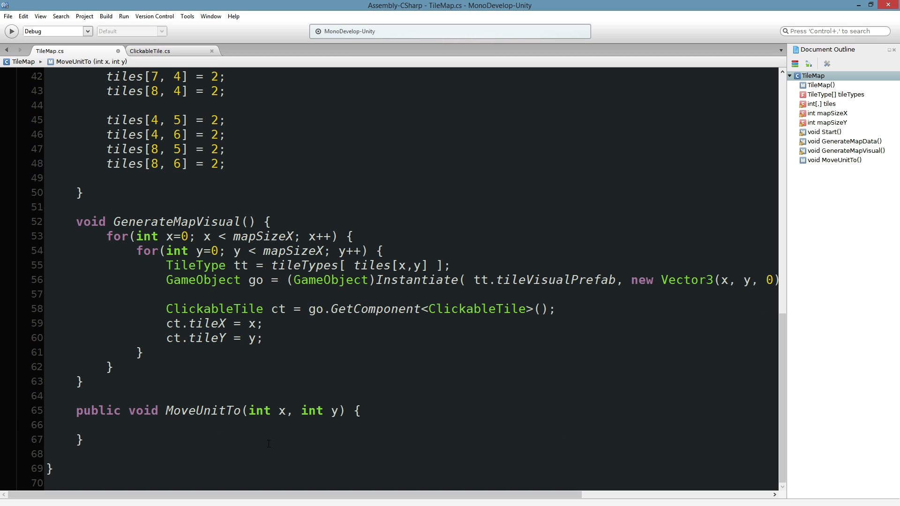
- Rename the method to MoveSelectedUnitTo and scroll to the top of the class
{"action": "left_click", "coordinate": [195, 410]}
{"action": "type", "text": "Selected"}
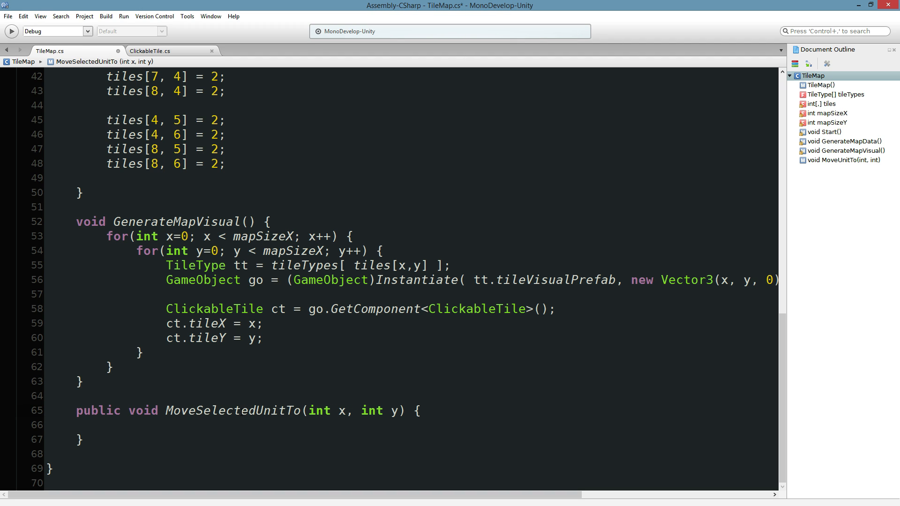
{"action": "left_click", "coordinate": [255, 410]}
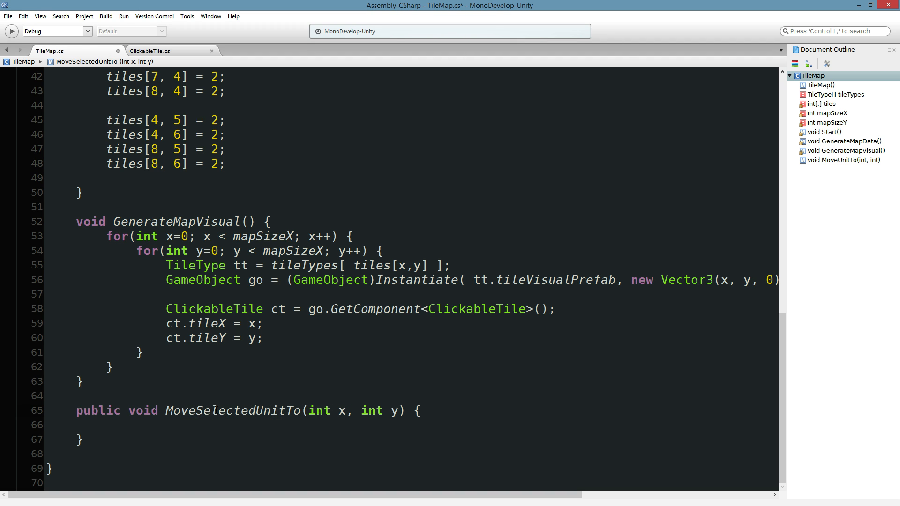
{"action": "double_click", "coordinate": [232, 410]}
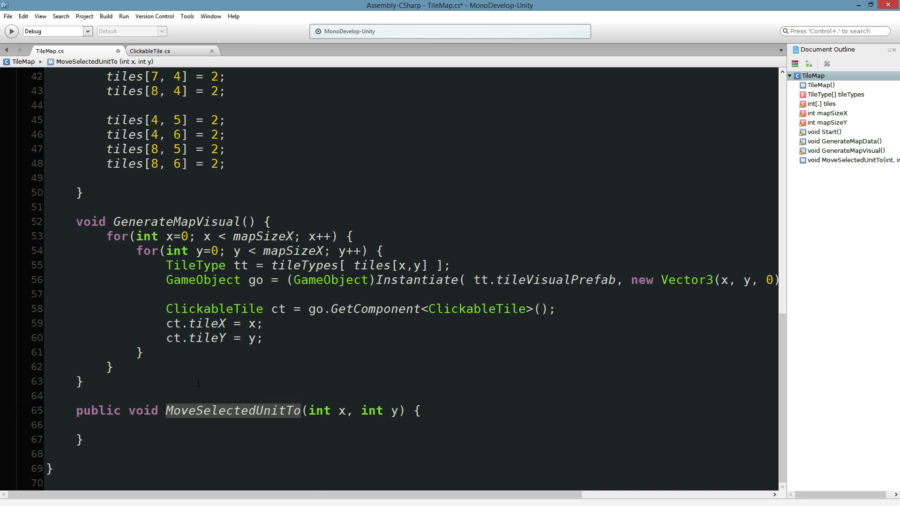
{"action": "scroll", "scroll_direction": "up", "scroll_amount": 3}
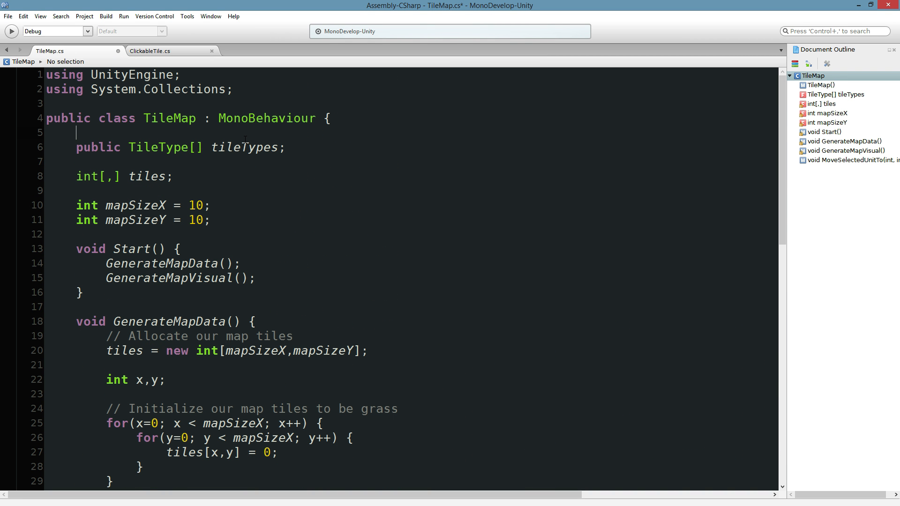
- Declare 'public GameObject selectedUnit;' above tileTypes in the TileMap class
{"action": "type", "text": "public GameObject"}
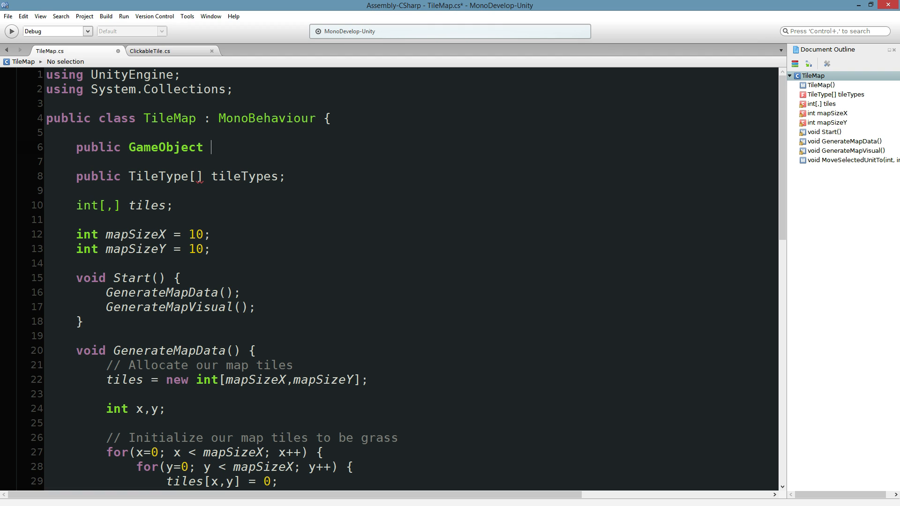
{"action": "type", "text": "selected"}
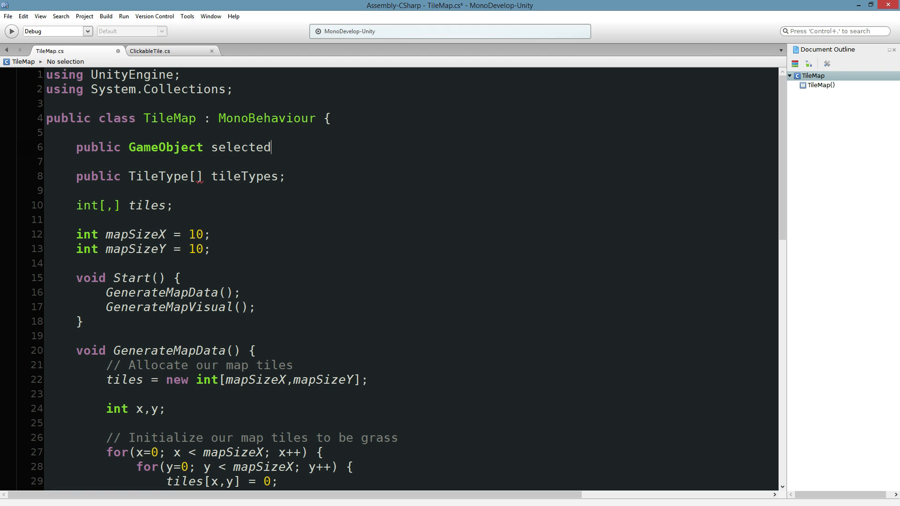
{"action": "type", "text": "Unit;"}
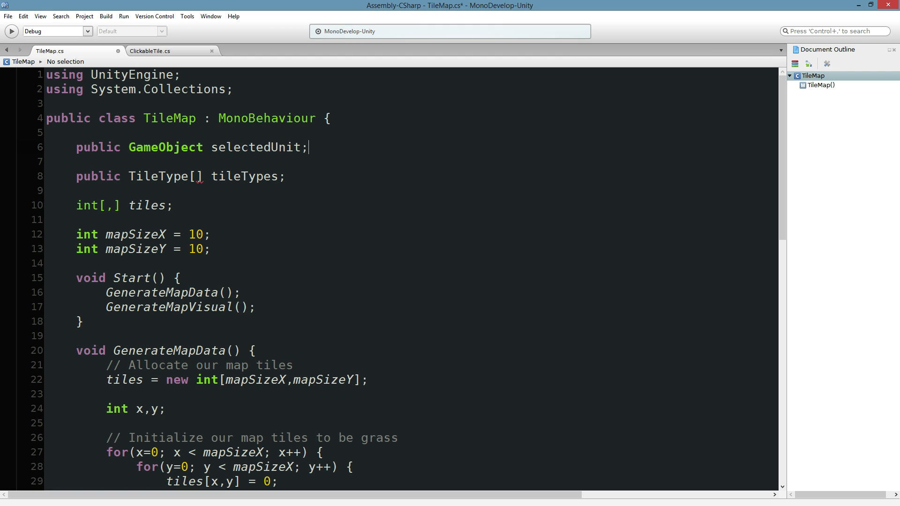
{"action": "double_click", "coordinate": [256, 147]}
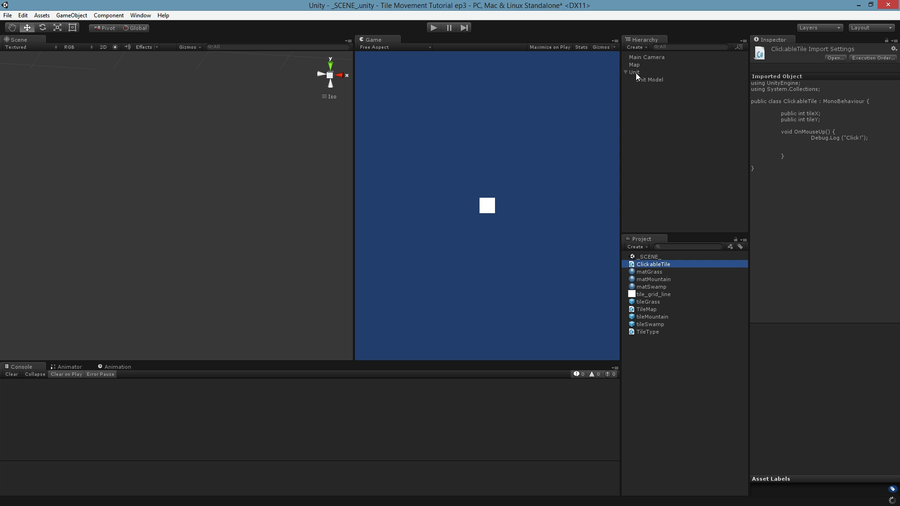
- Assign the Unit object as the Map's Selected Unit, then return to the MoveSelectedUnitTo method in code
{"action": "left_click", "coordinate": [633, 72]}
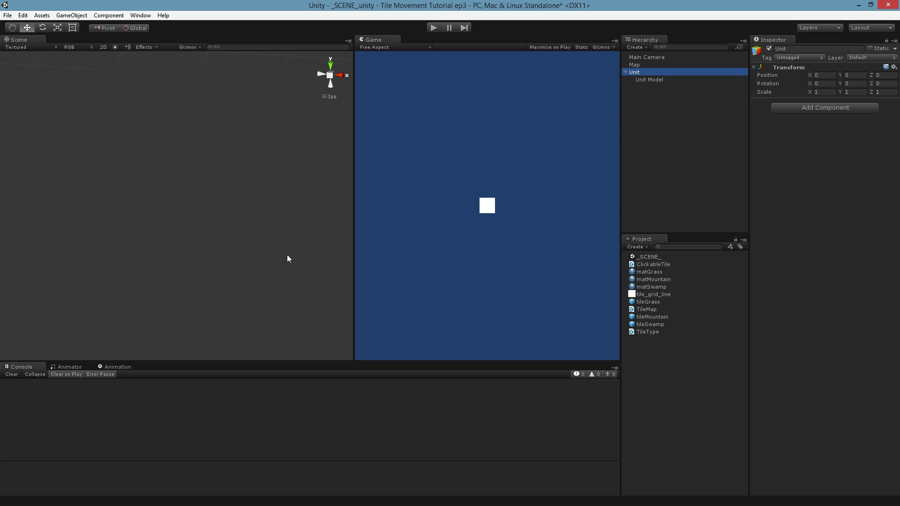
{"action": "mouse_move", "coordinate": [824, 150]}
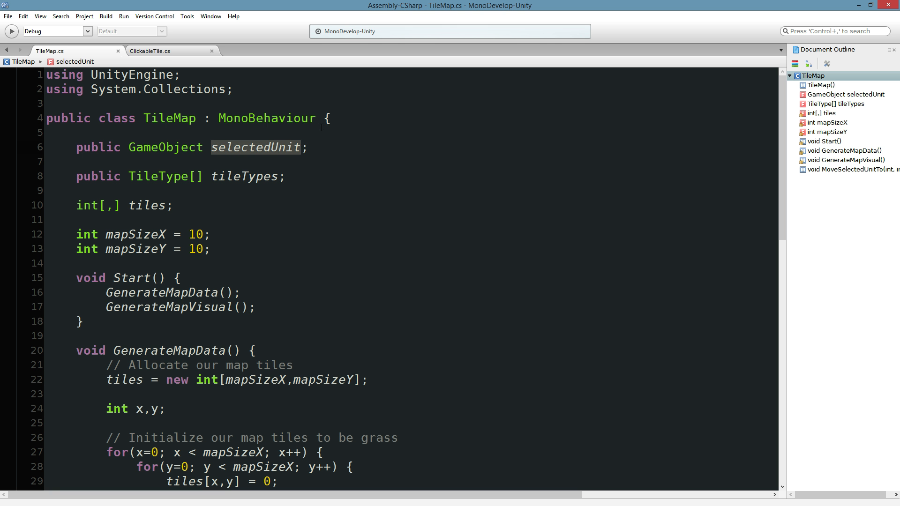
{"action": "mouse_move", "coordinate": [252, 147]}
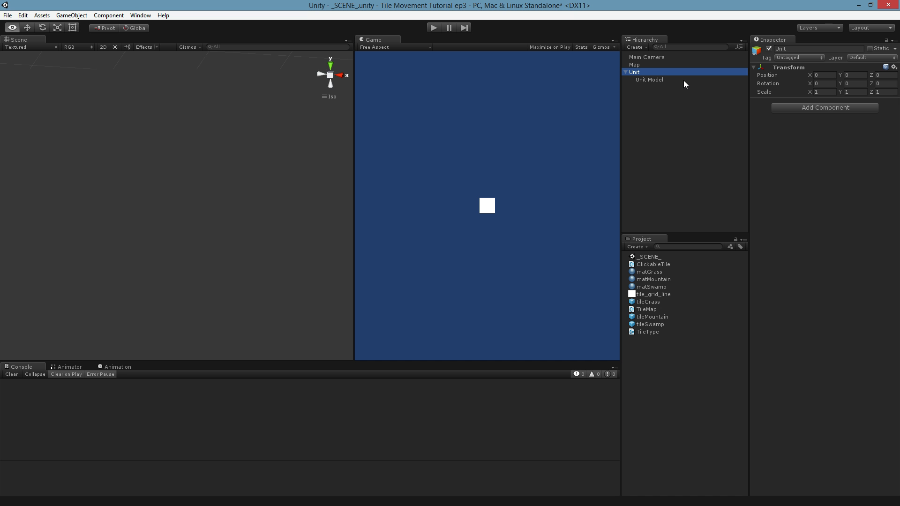
{"action": "mouse_move", "coordinate": [679, 81]}
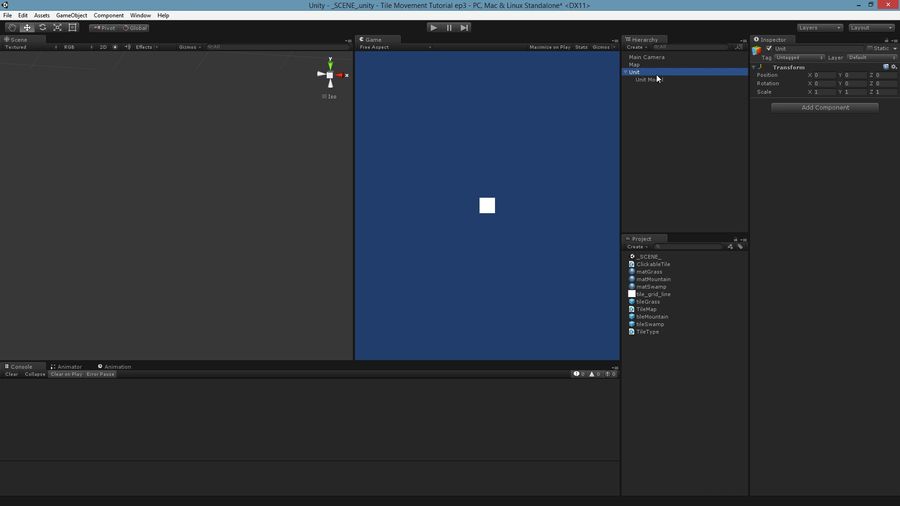
{"action": "left_click", "coordinate": [634, 65]}
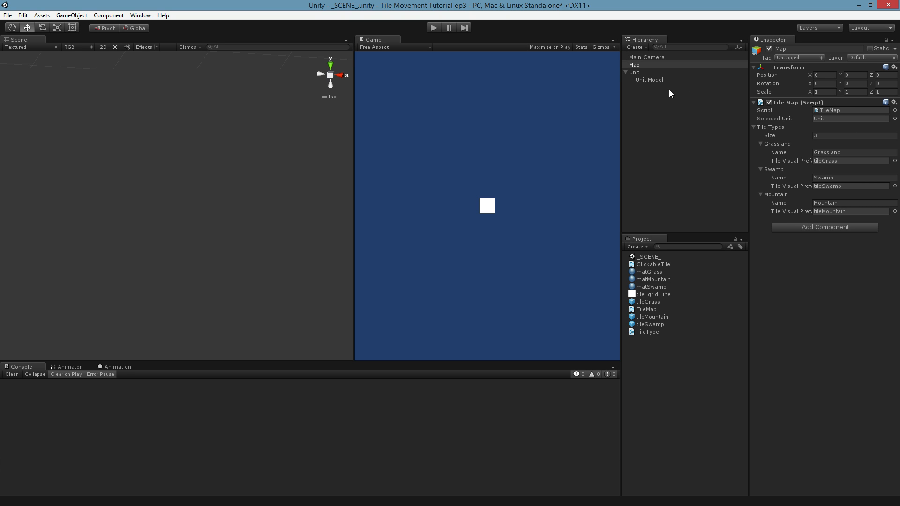
{"action": "left_click", "coordinate": [633, 72]}
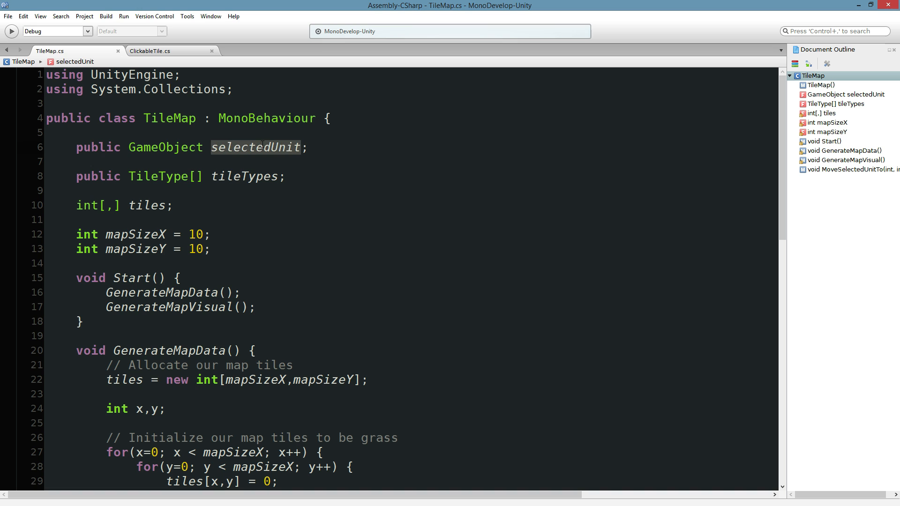
{"action": "left_click", "coordinate": [261, 147]}
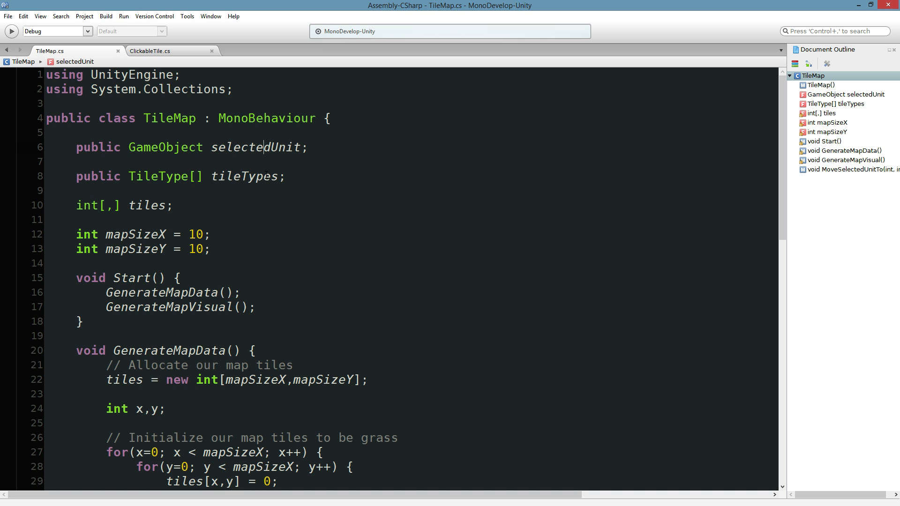
{"action": "scroll", "scroll_direction": "down", "scroll_amount": 3}
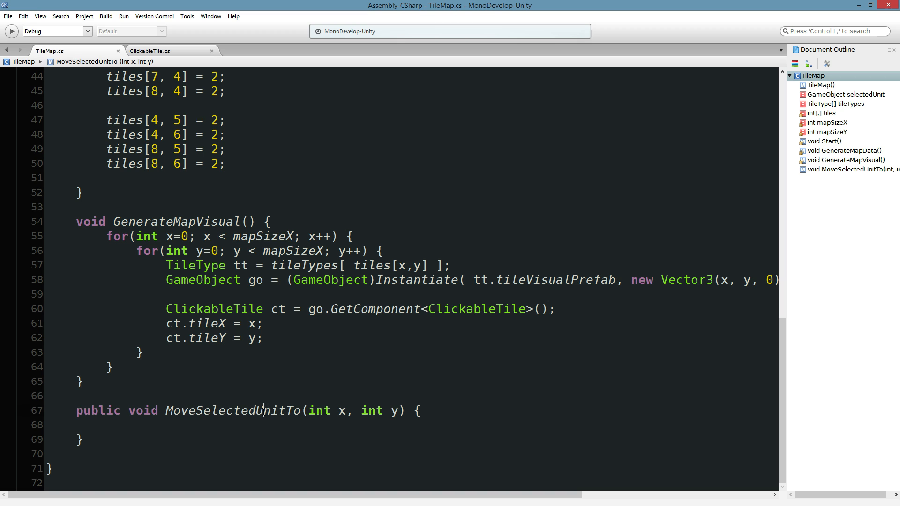
- Give ClickableTile a 'public TileMap map;' field and set 'ct.map = this;' in GenerateMapVisual
{"action": "left_click", "coordinate": [150, 51]}
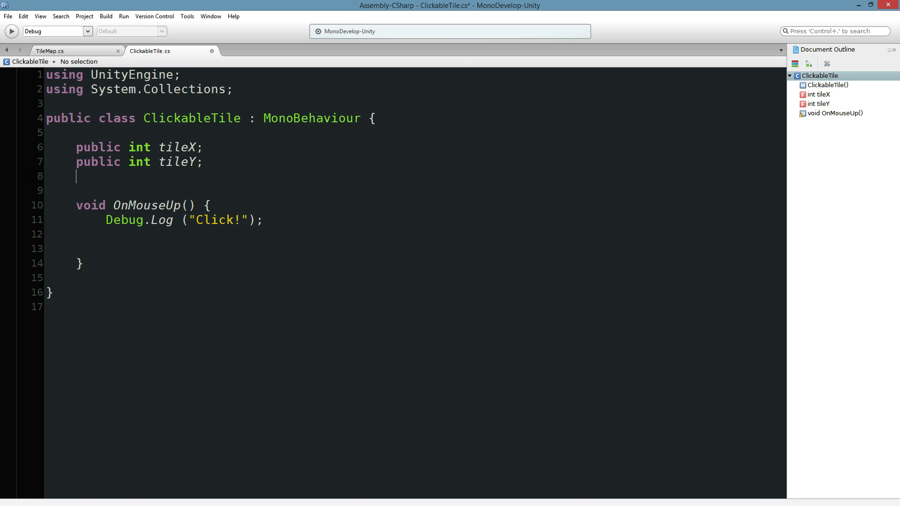
{"action": "type", "text": "public TileMap m"}
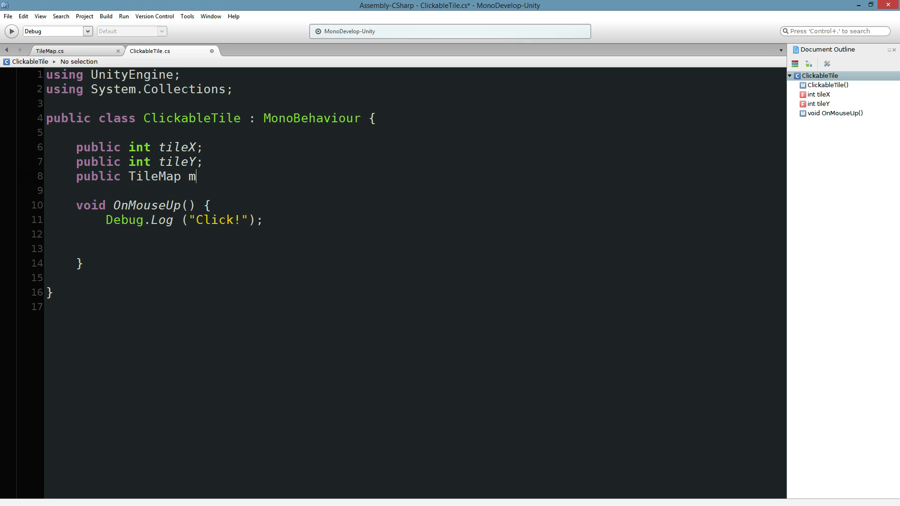
{"action": "left_click", "coordinate": [49, 50]}
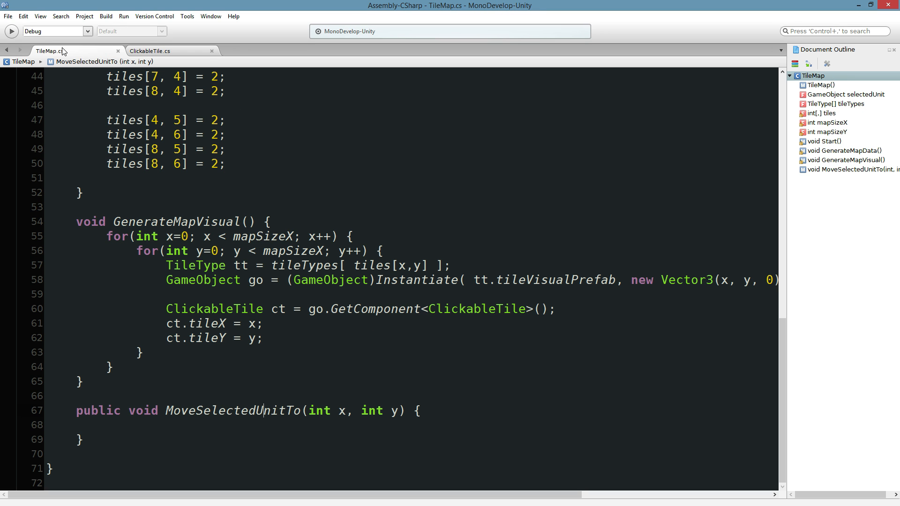
{"action": "type", "text": "ct"}
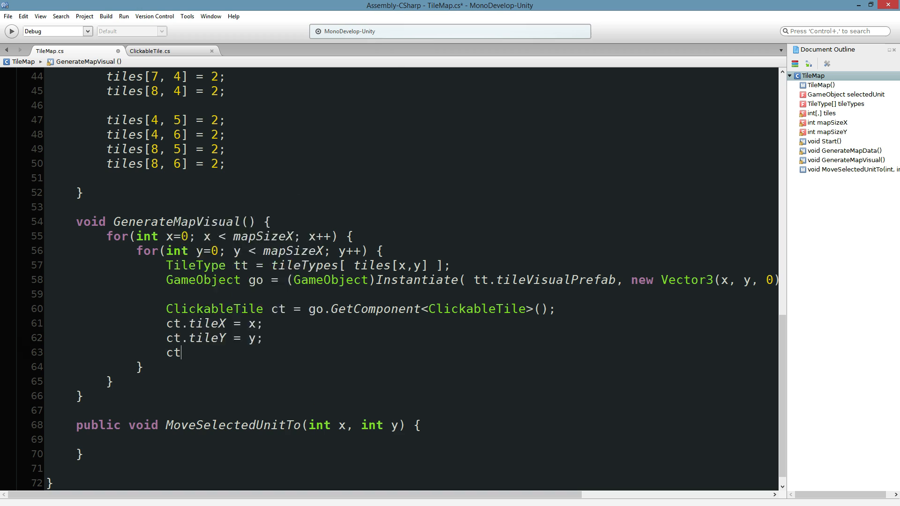
{"action": "type", "text": ".map ="}
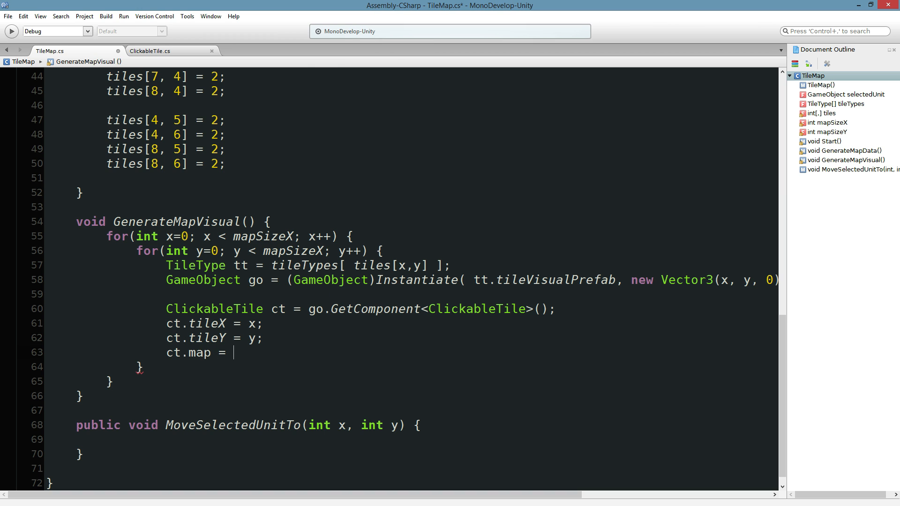
{"action": "type", "text": "this;"}
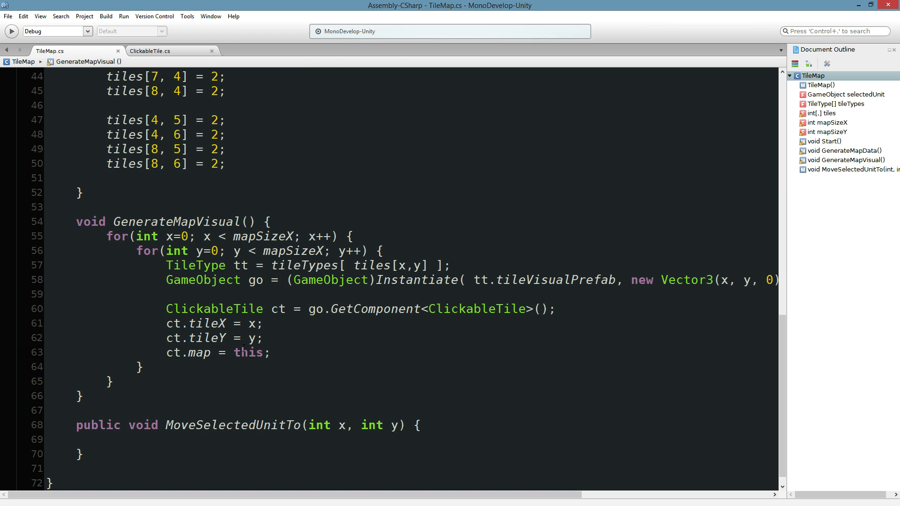
- Review both scripts and leave ClickableTile.cs open for the next edit
{"action": "left_click", "coordinate": [149, 51]}
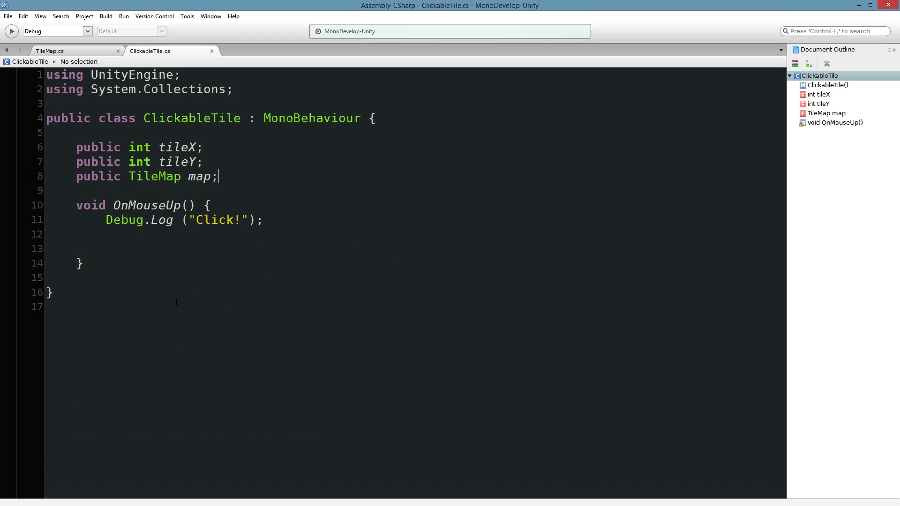
{"action": "left_click", "coordinate": [50, 51]}
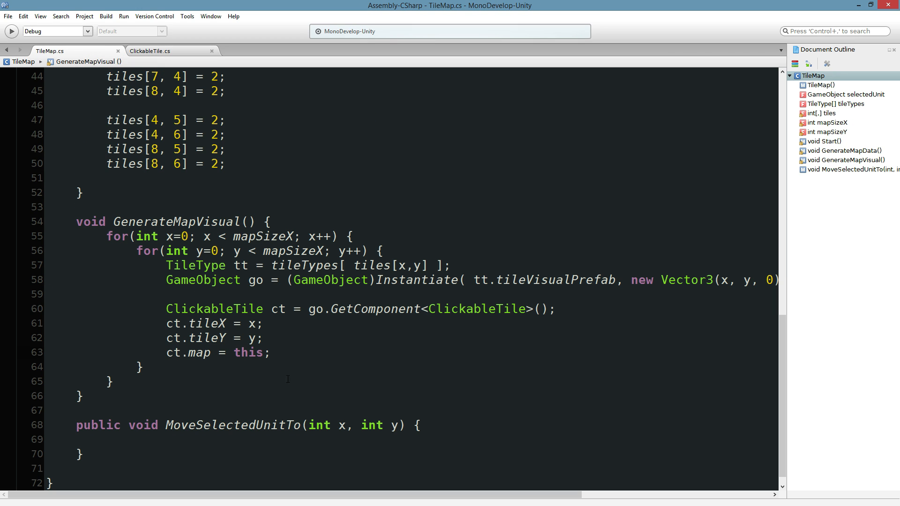
{"action": "left_click", "coordinate": [271, 352]}
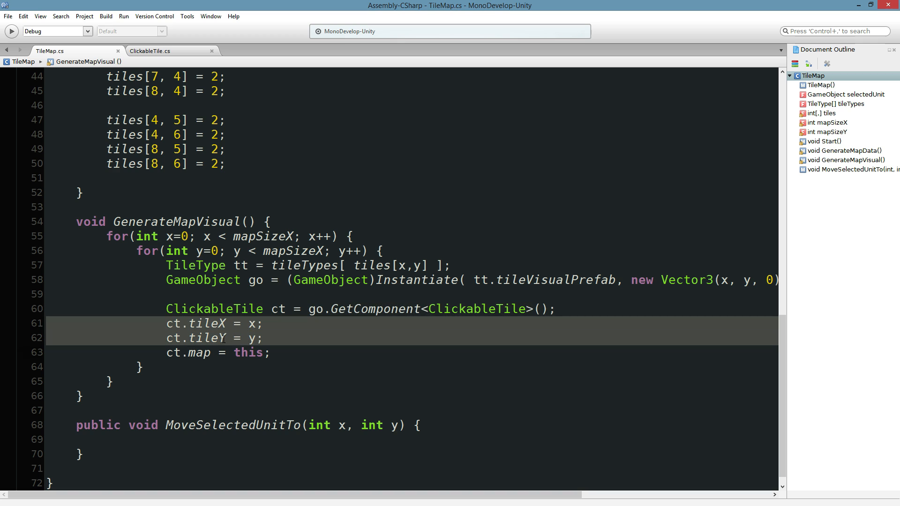
{"action": "left_click", "coordinate": [150, 50]}
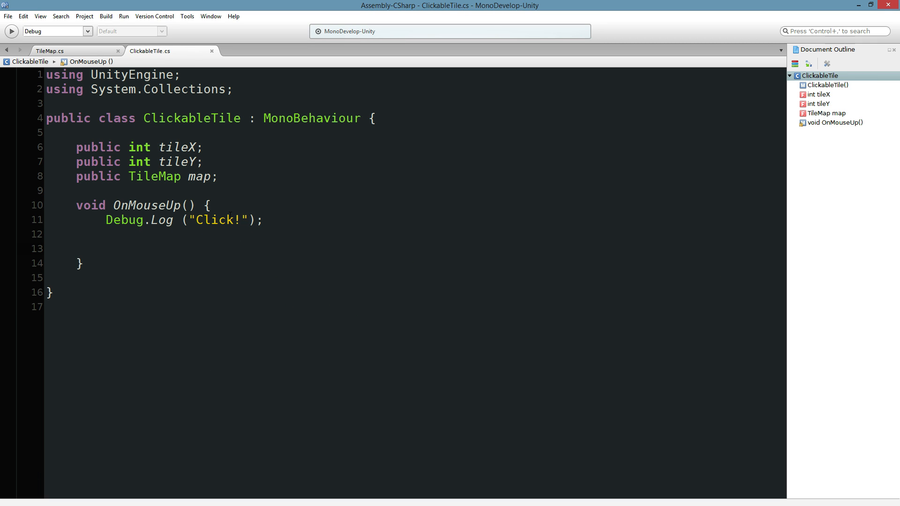
- Call map.MoveSelectedUnitTo(tileX, tileY) from ClickableTile's OnMouseUp
{"action": "type", "text": "map"}
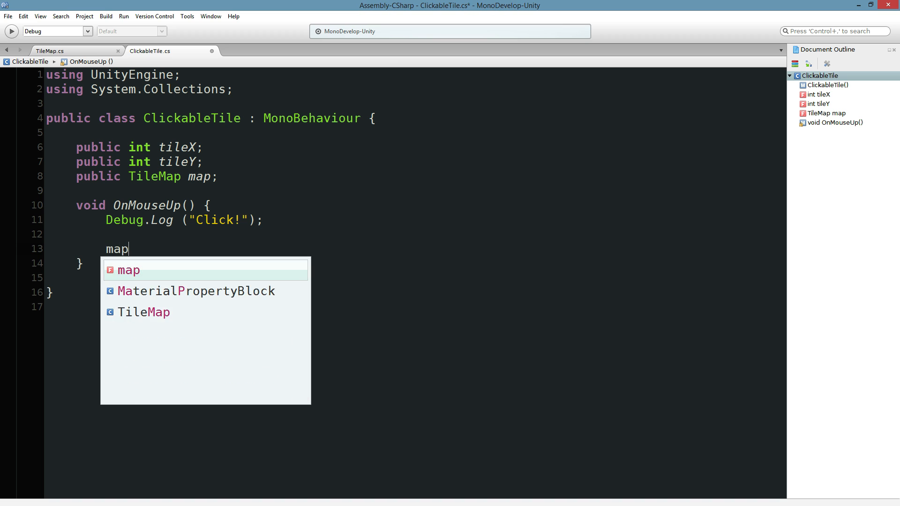
{"action": "type", "text": ".MoveSelectedUnitTo("}
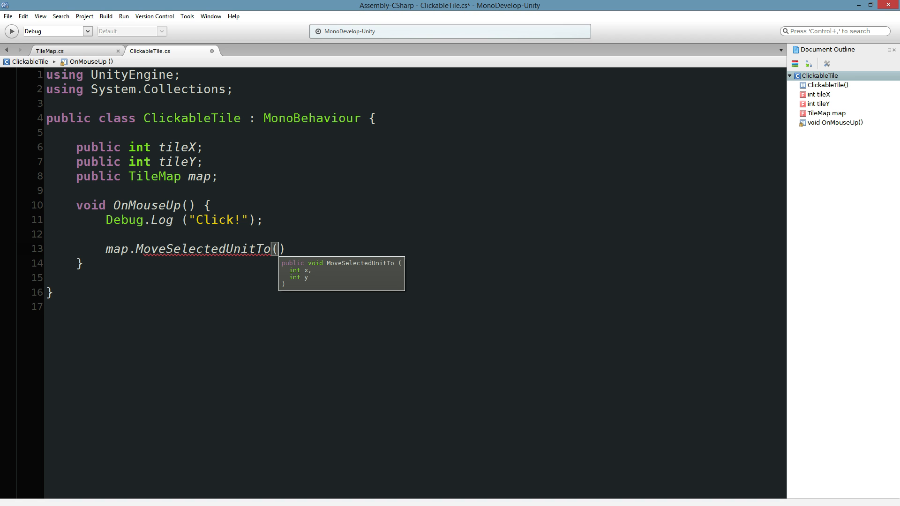
{"action": "type", "text": "t"}
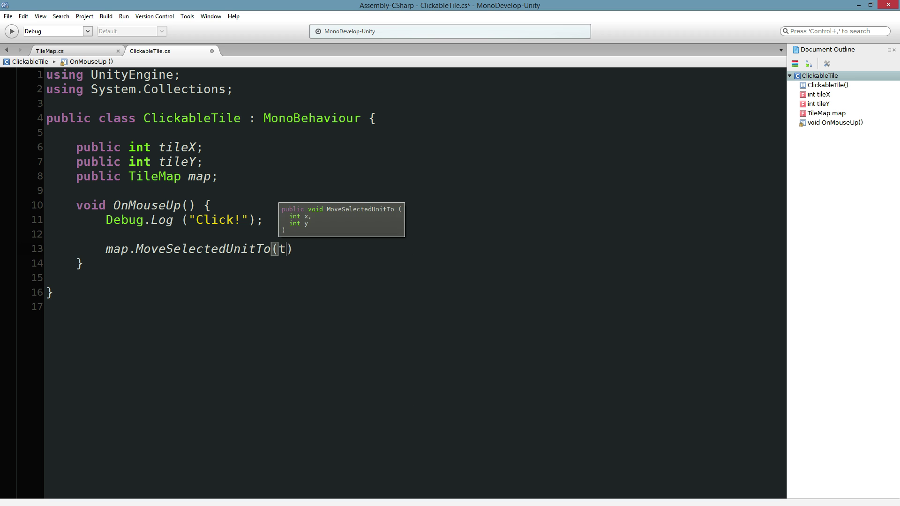
{"action": "type", "text": "ileX, tileY"}
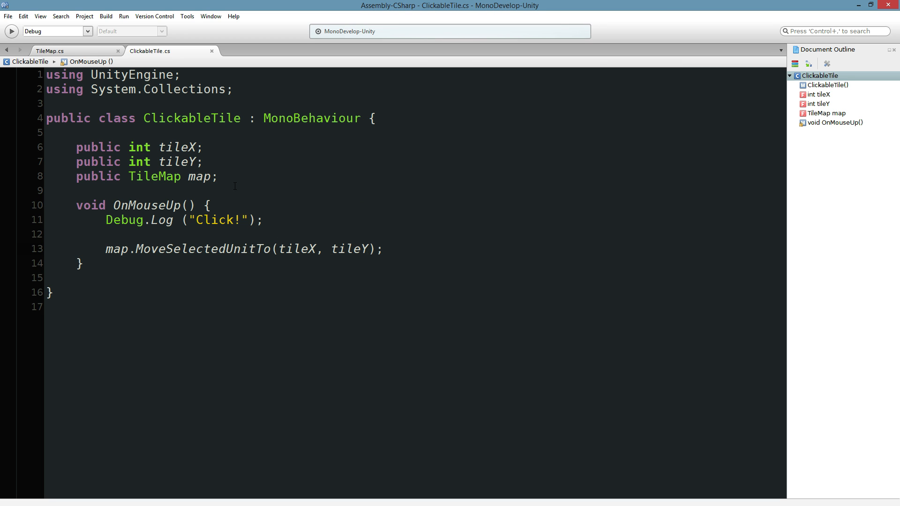
- In TileMap, make MoveSelectedUnitTo set selectedUnit.transform.position to a new vector from x and y
{"action": "left_click", "coordinate": [50, 51]}
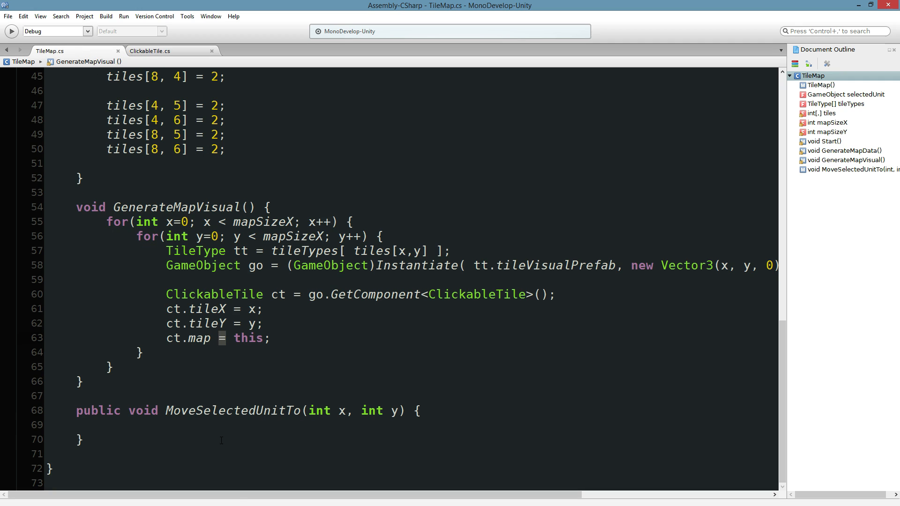
{"action": "left_click", "coordinate": [106, 424]}
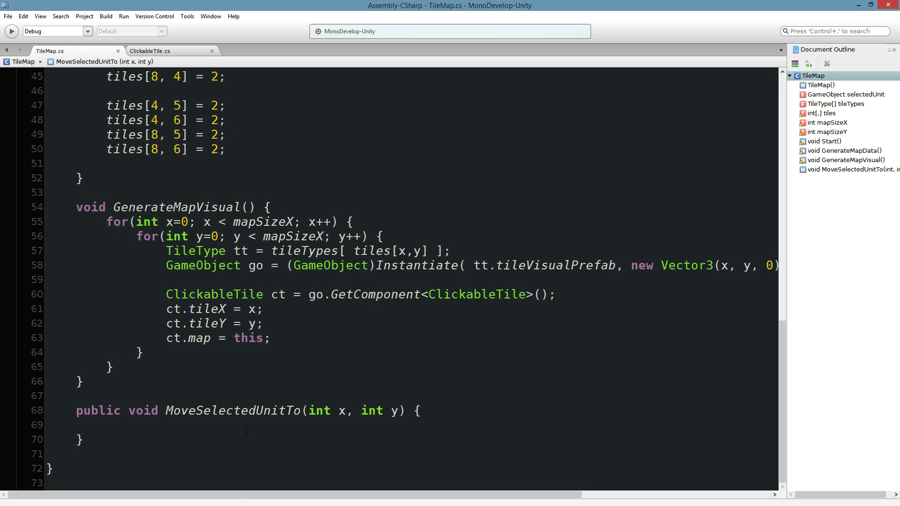
{"action": "left_click", "coordinate": [105, 425]}
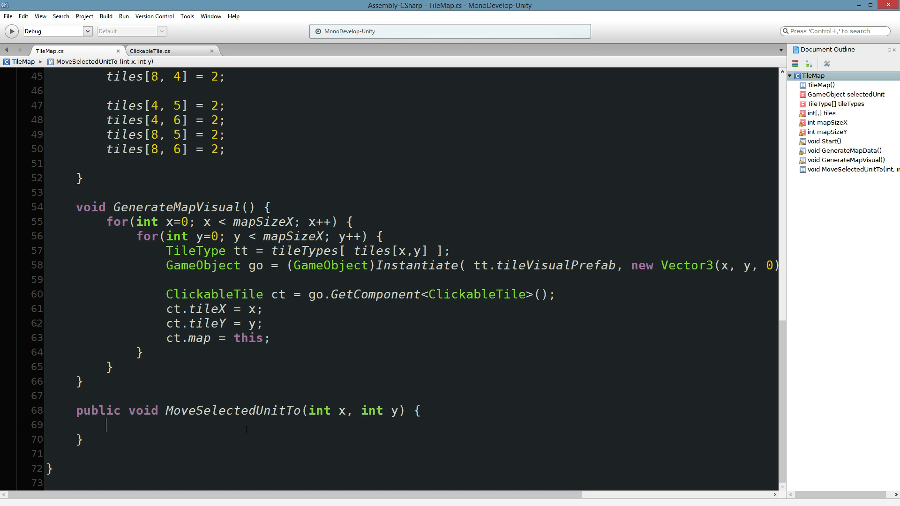
{"action": "type", "text": "selectedUnit.transform"}
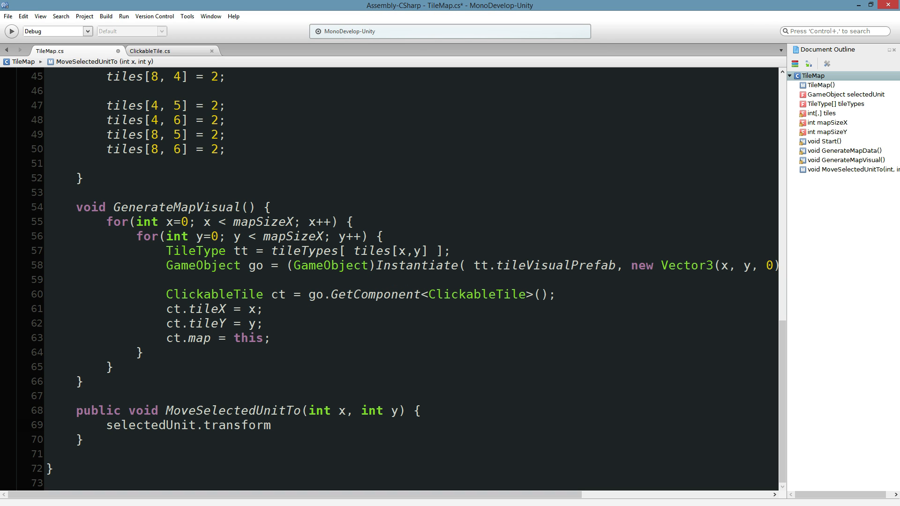
{"action": "type", "text": ".p"}
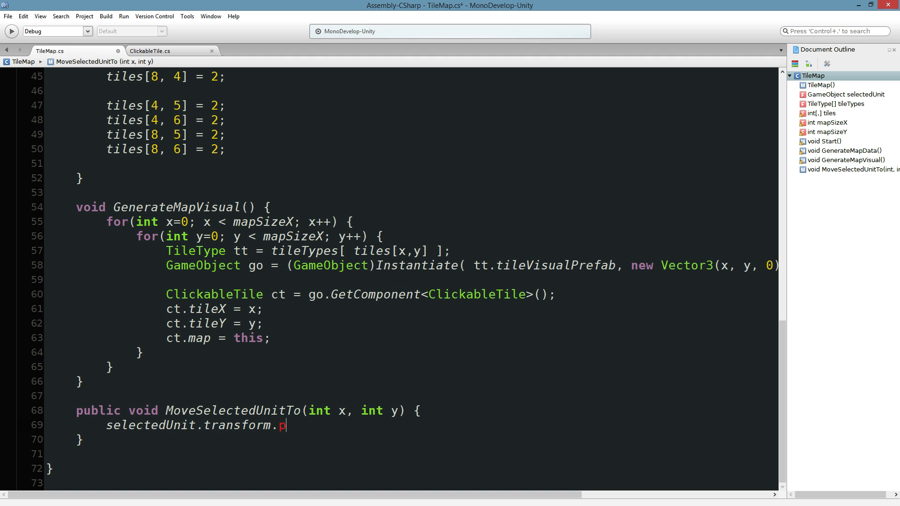
{"action": "type", "text": "osition ="}
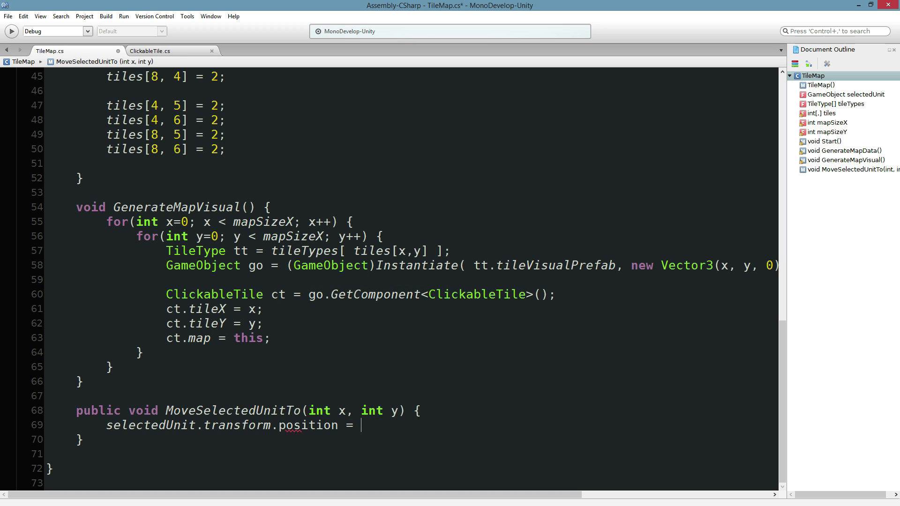
{"action": "type", "text": "new Vector2(x, y, 0"}
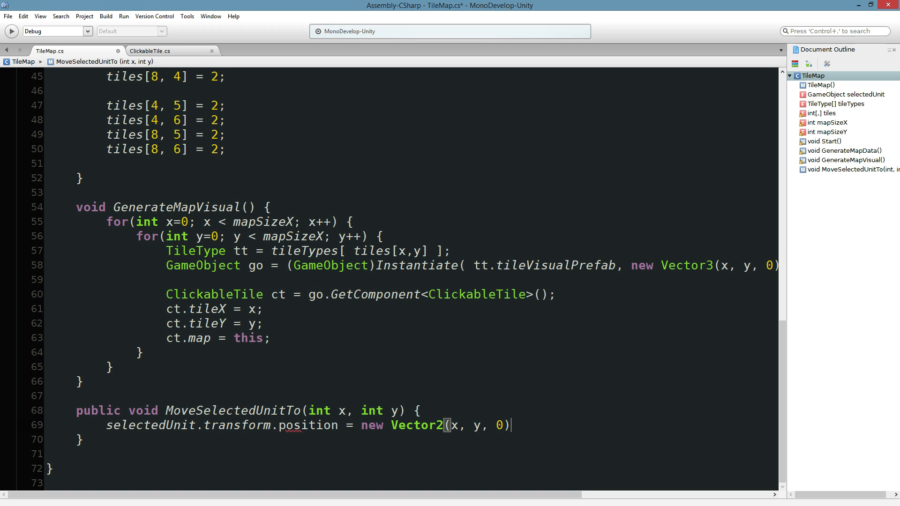
{"action": "type", "text": ";"}
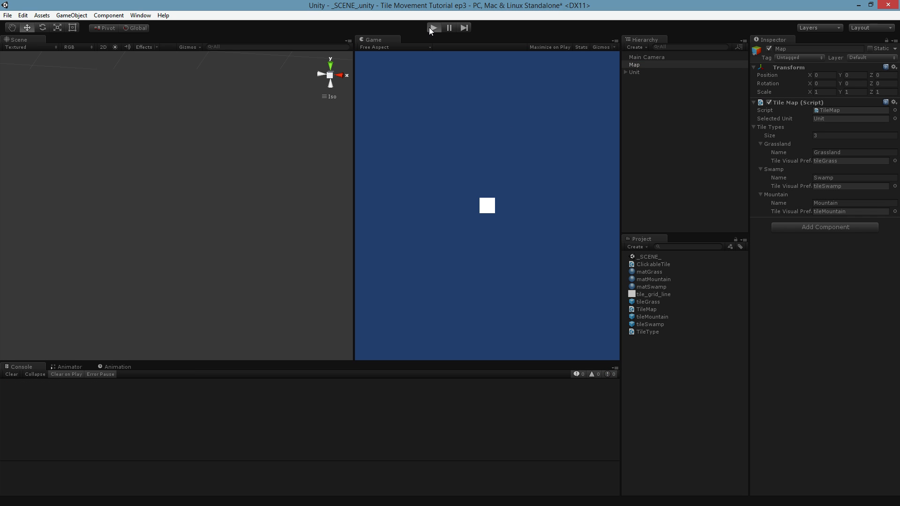
{"action": "left_click", "coordinate": [434, 28]}
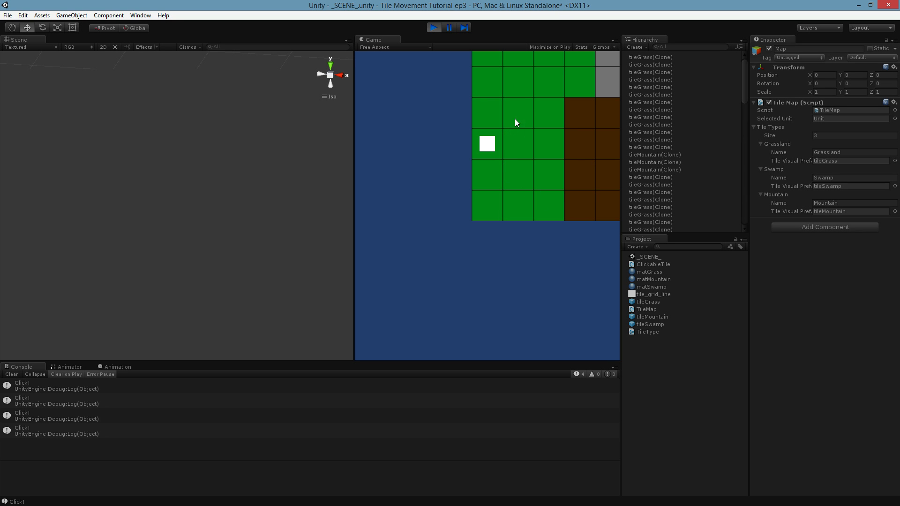
{"action": "left_click", "coordinate": [610, 114]}
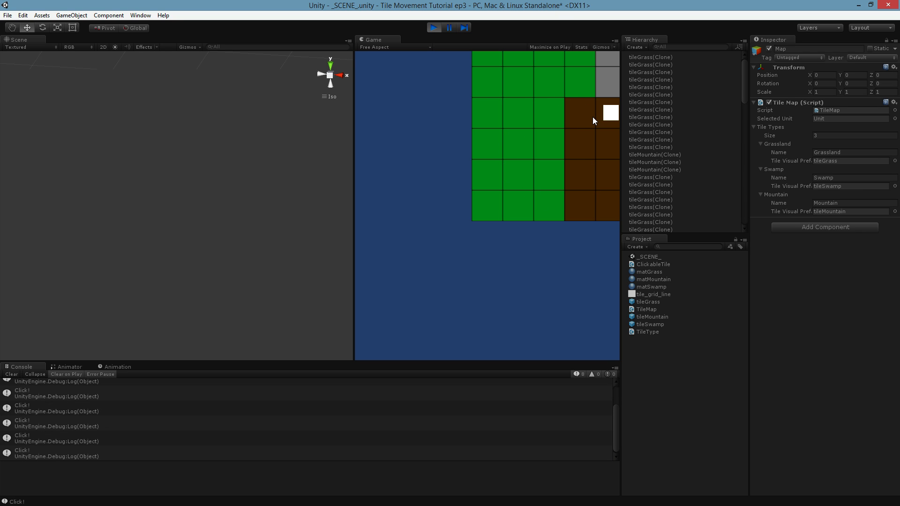
{"action": "left_click", "coordinate": [579, 112]}
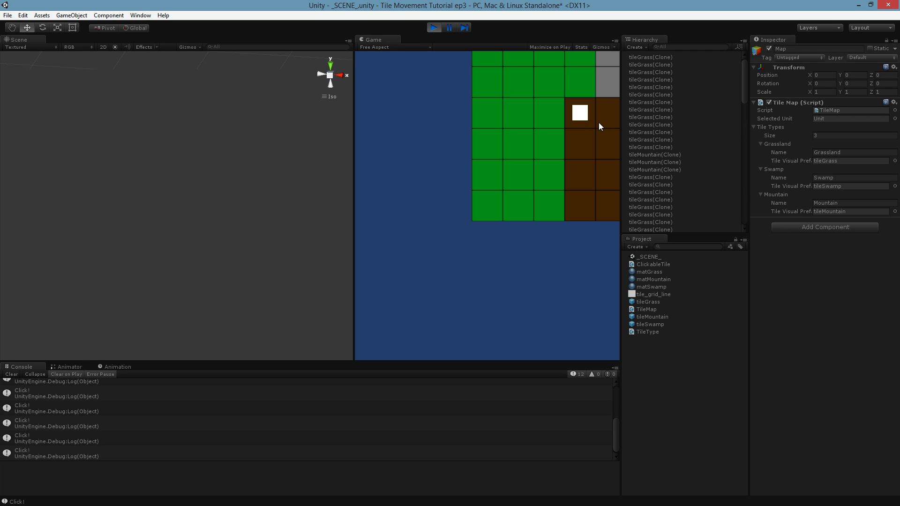
{"action": "left_click", "coordinate": [579, 175]}
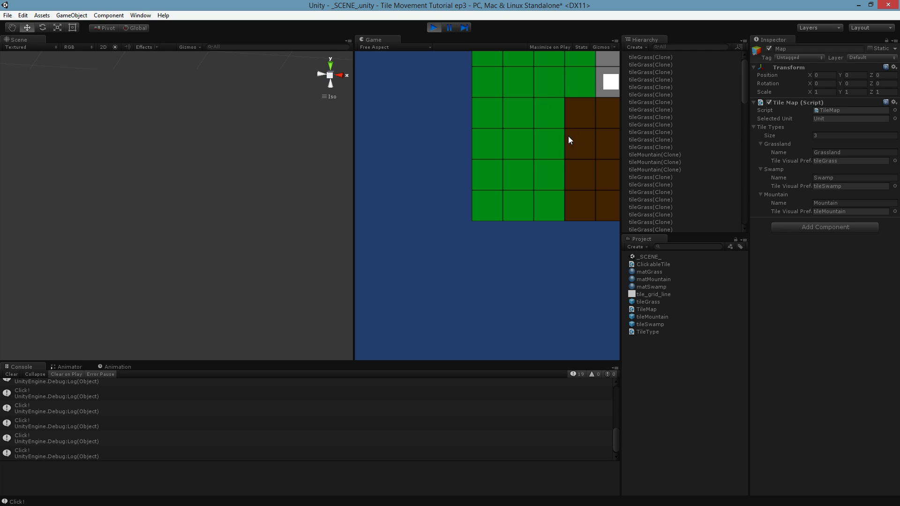
{"action": "left_click", "coordinate": [433, 27]}
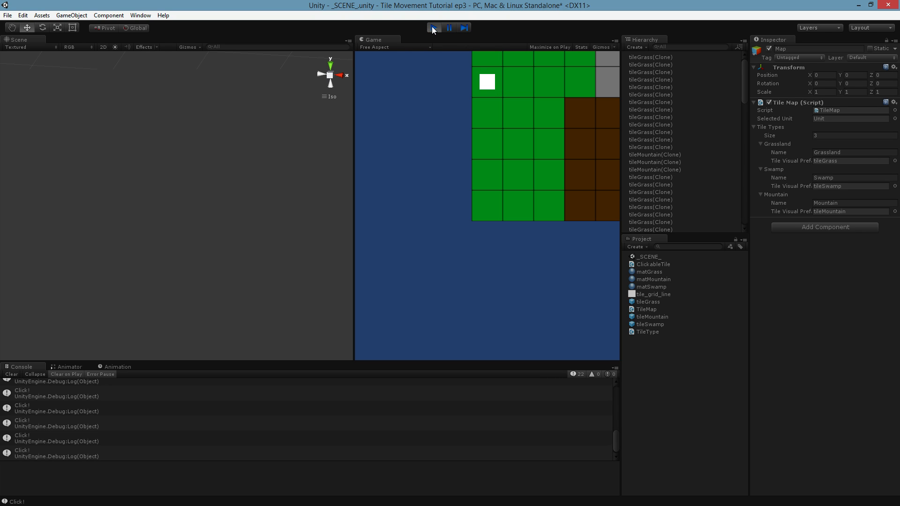
{"action": "left_click", "coordinate": [433, 27]}
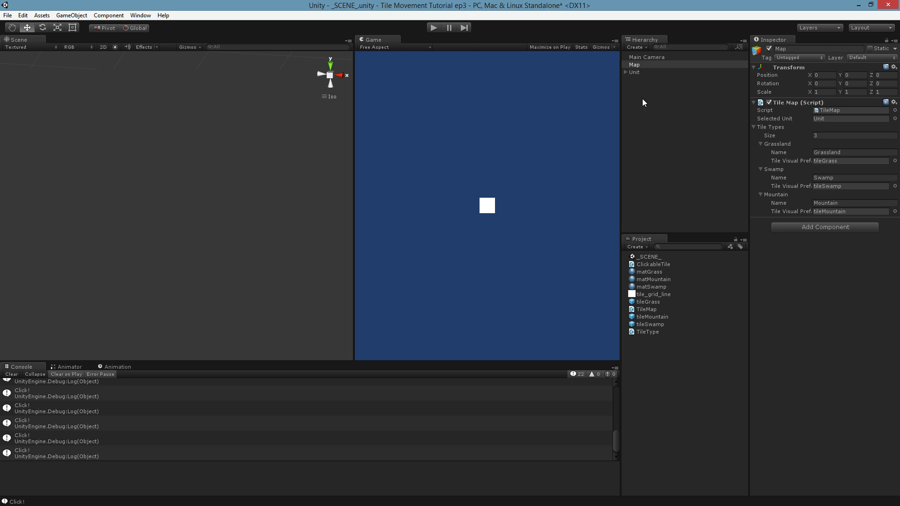
{"action": "mouse_move", "coordinate": [641, 73]}
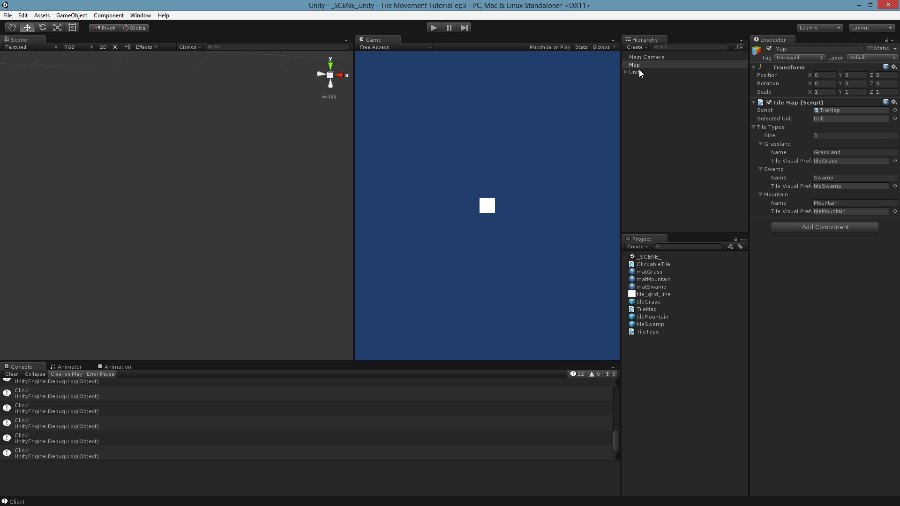
- Move the Main Camera to 5, 5, -10 and play-test that the tile map is framed, sending the unit to a top tile
{"action": "left_click", "coordinate": [646, 57]}
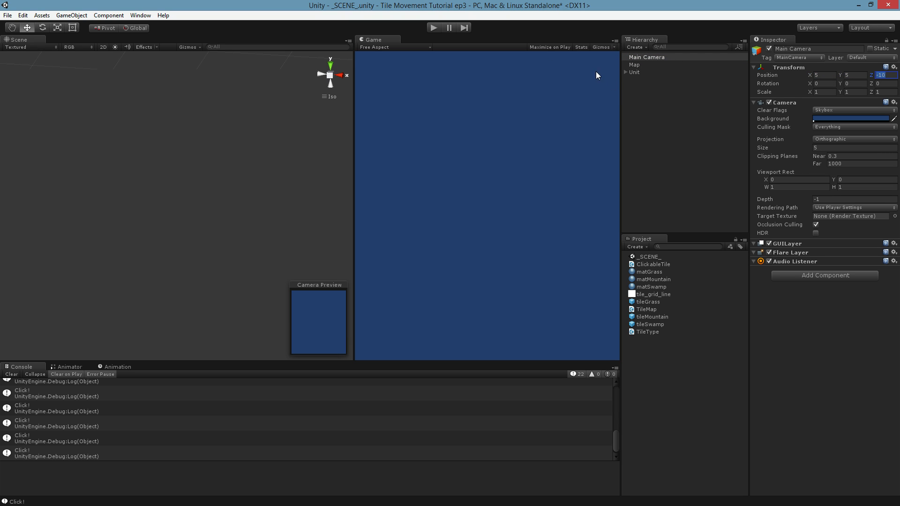
{"action": "left_click", "coordinate": [433, 27]}
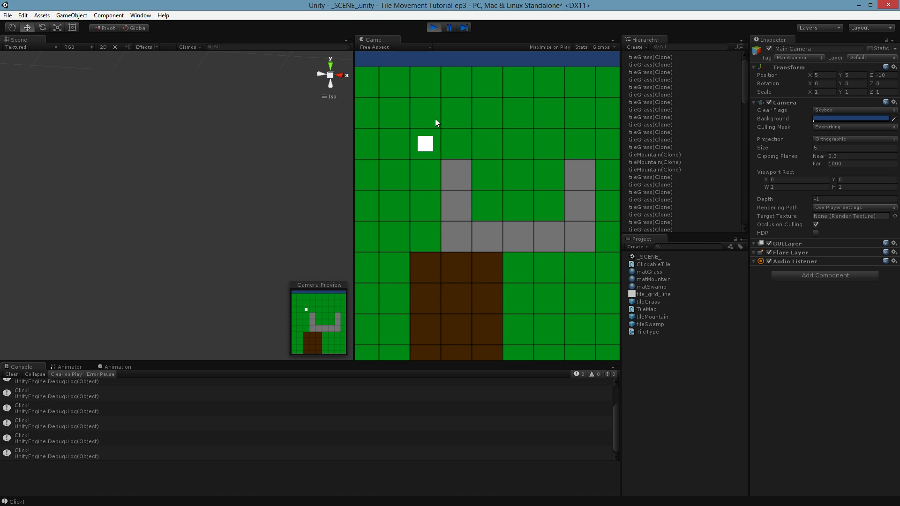
{"action": "left_click", "coordinate": [455, 83]}
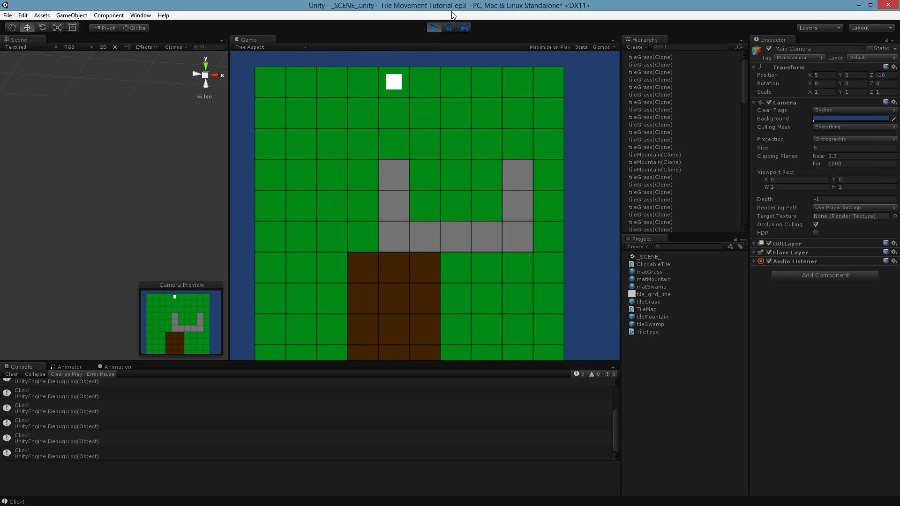
{"action": "left_click", "coordinate": [432, 27]}
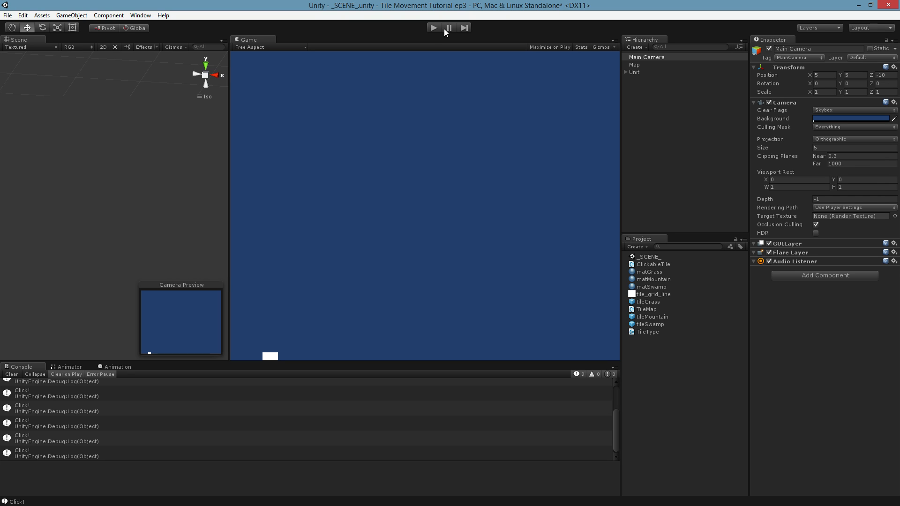
- Start the Unit at position 5, 5 and play-test moving it into the grey U shape
{"action": "left_click", "coordinate": [635, 73]}
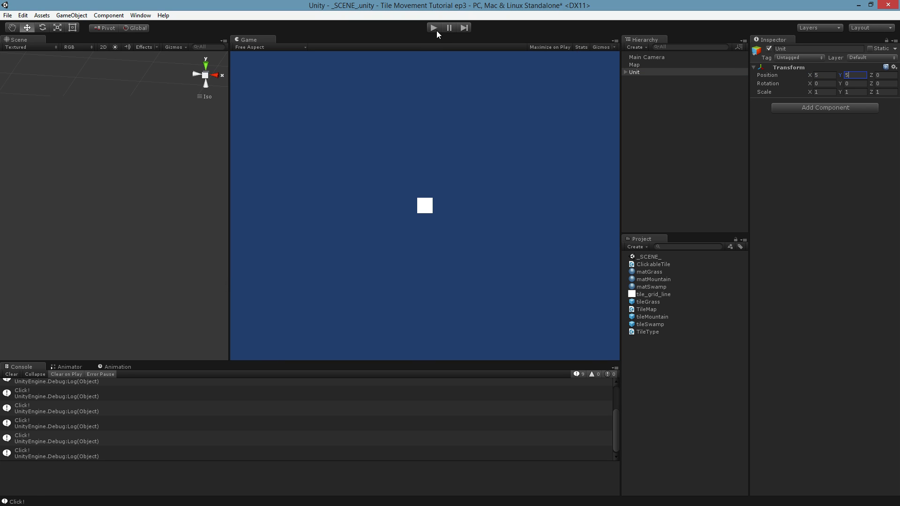
{"action": "left_click", "coordinate": [433, 27]}
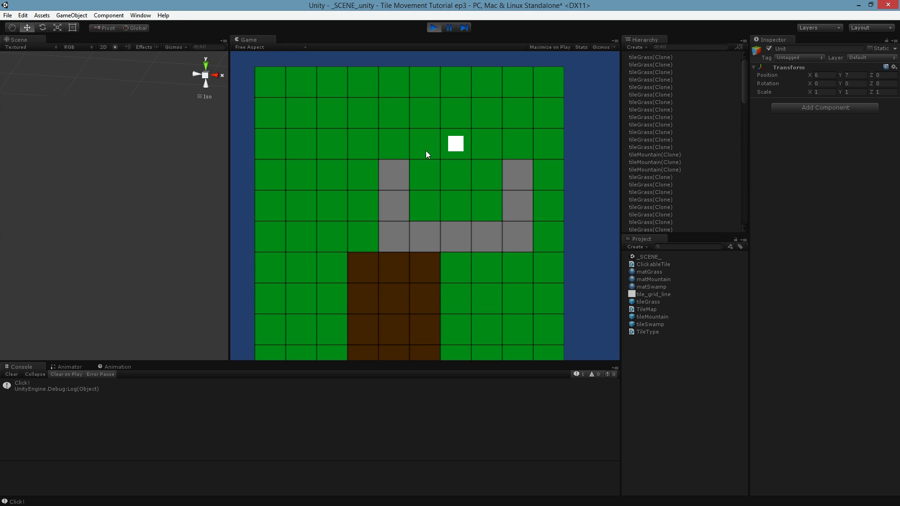
{"action": "left_click", "coordinate": [456, 205]}
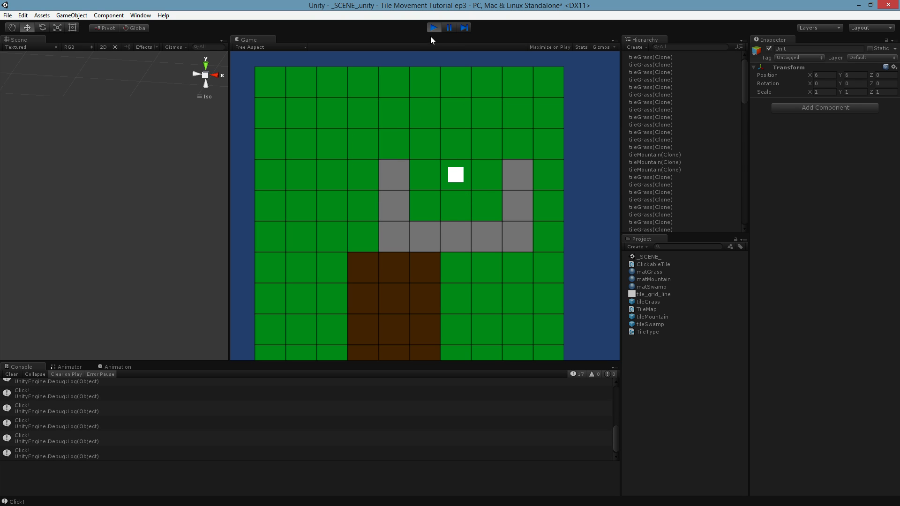
{"action": "left_click", "coordinate": [424, 144]}
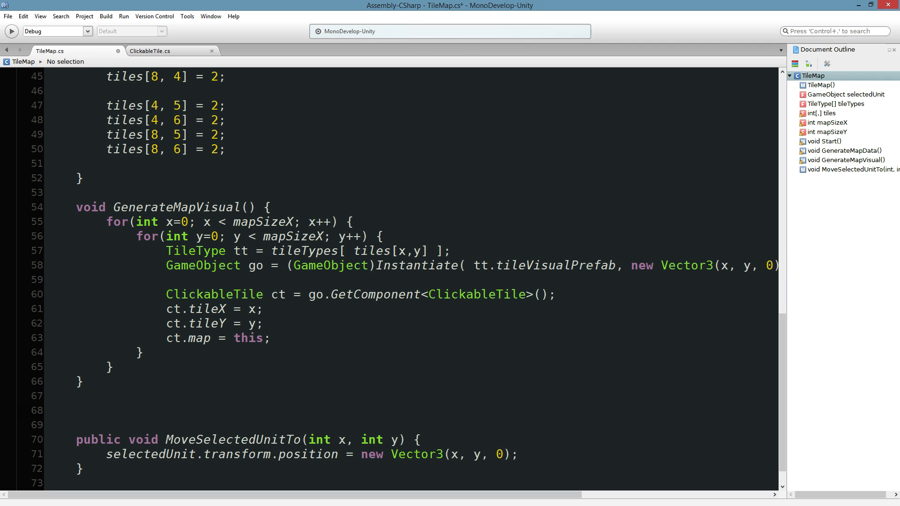
- Declare a public Vector3 TileCoordToWorldCoord(int x, int y) method above MoveSelectedUnitTo
{"action": "left_click", "coordinate": [78, 410]}
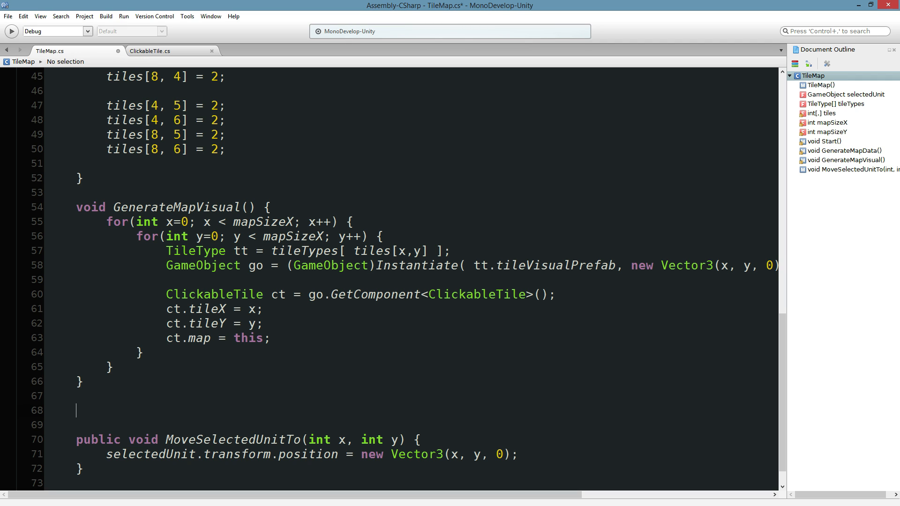
{"action": "type", "text": "Vector3"}
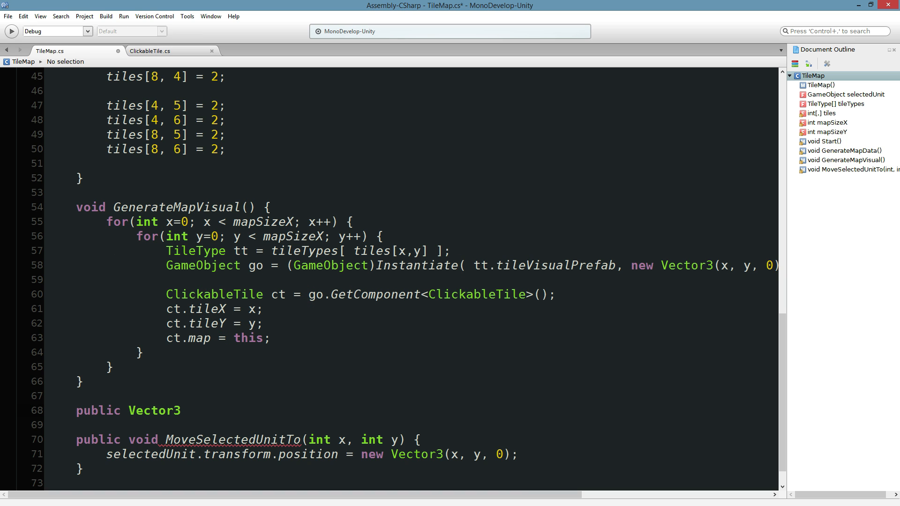
{"action": "left_click", "coordinate": [182, 410]}
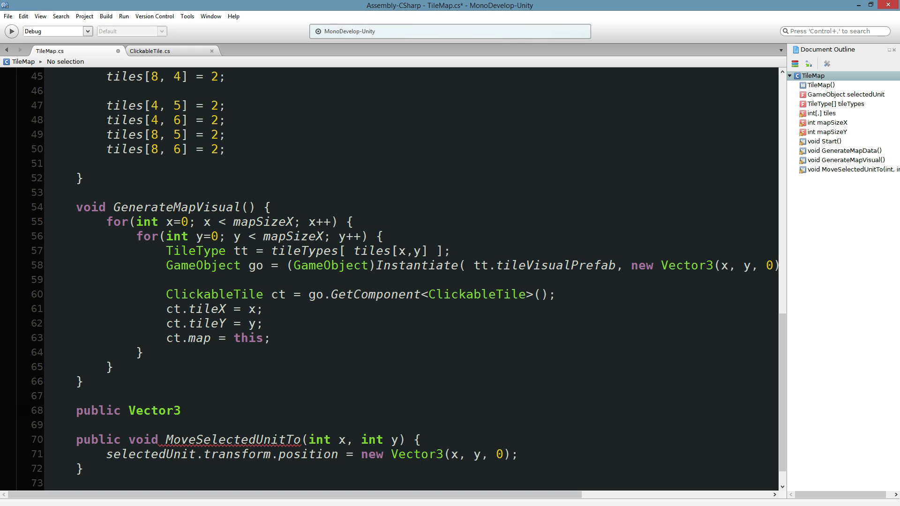
{"action": "type", "text": "Tile"}
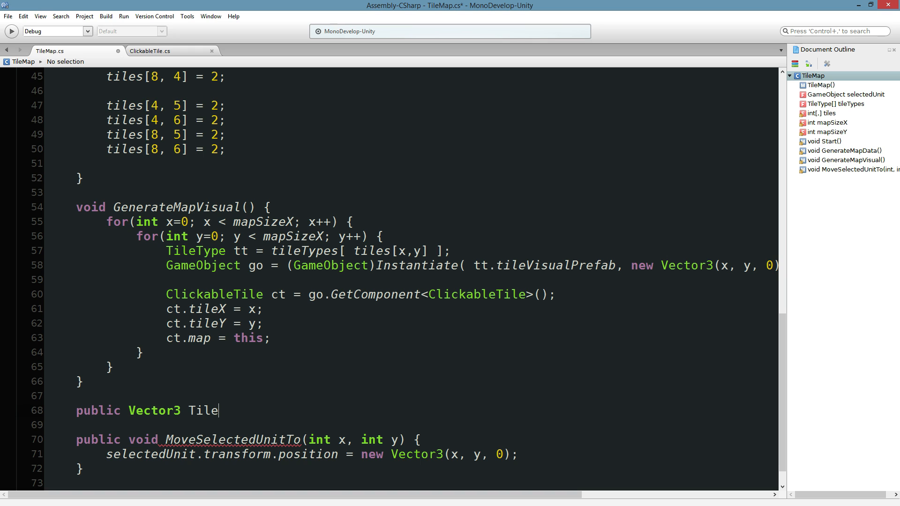
{"action": "type", "text": "CoordToWorld"}
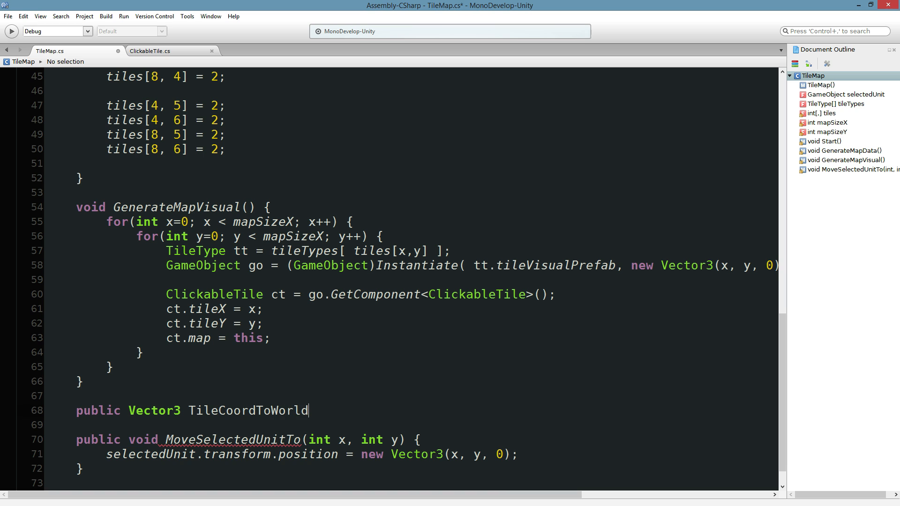
{"action": "type", "text": "Coord()"}
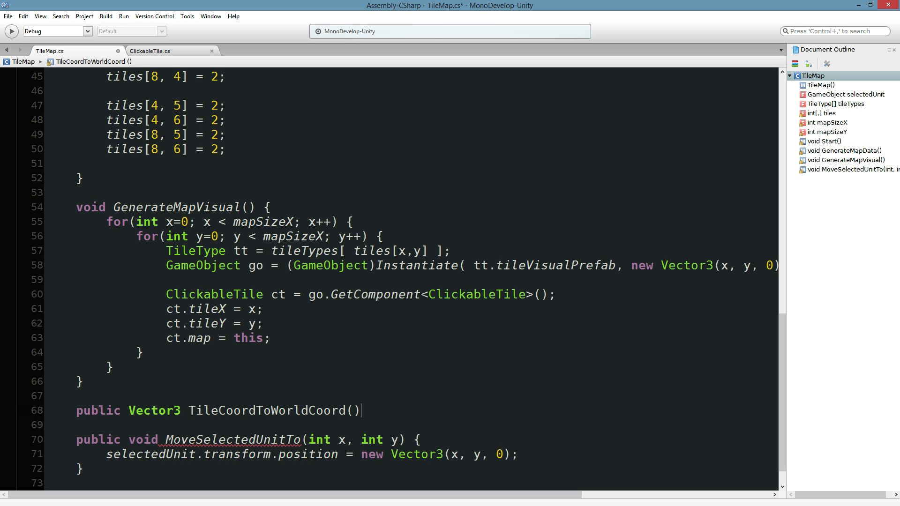
{"action": "type", "text": "int Matrix4x4,"}
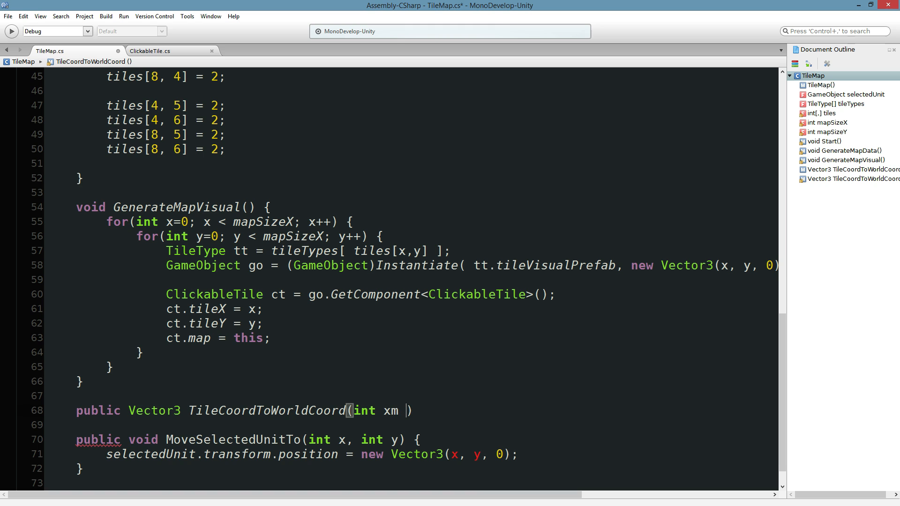
{"action": "type", "text": ", int y"}
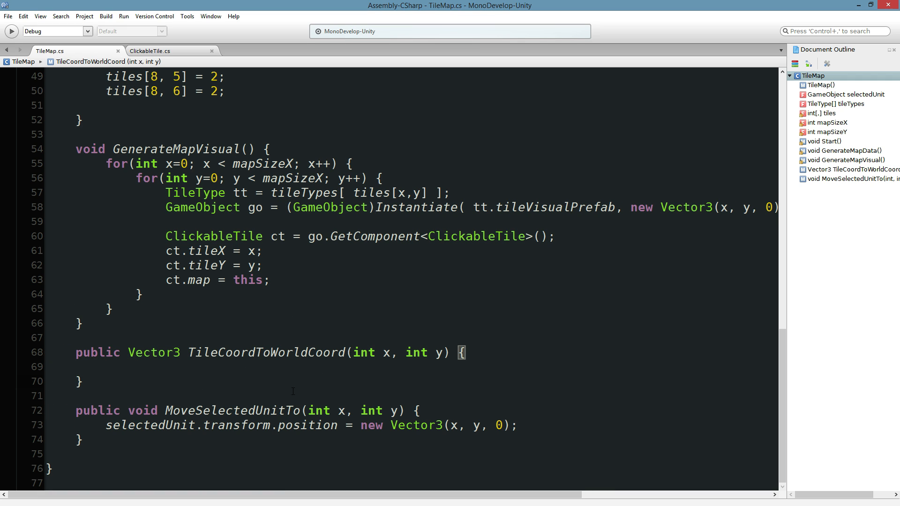
{"action": "double_click", "coordinate": [364, 353]}
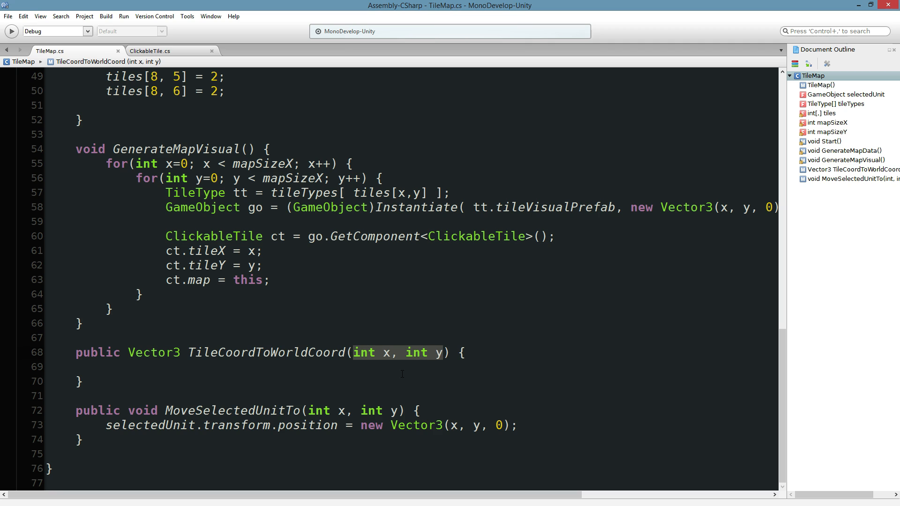
- Make TileCoordToWorldCoord return new Vector3(x, y, 0) and select the Vector3 expression in MoveSelectedUnitTo
{"action": "left_click", "coordinate": [106, 366]}
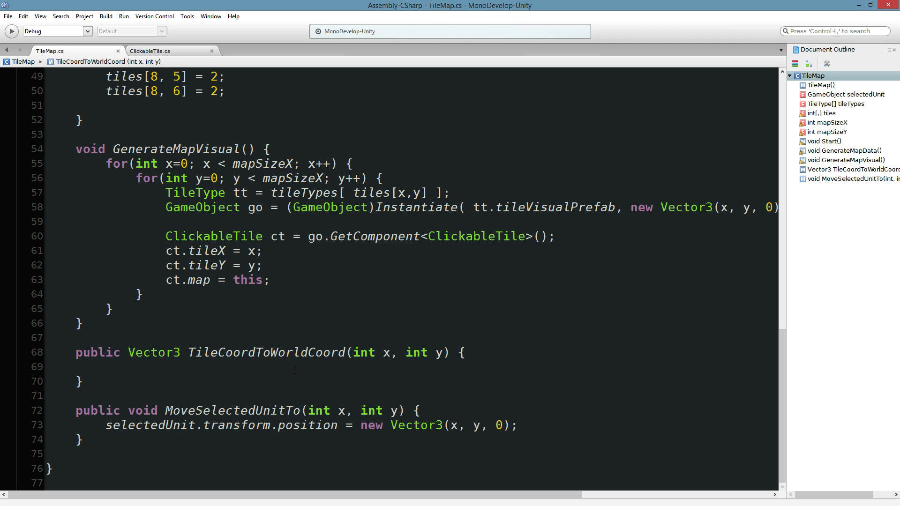
{"action": "left_click", "coordinate": [360, 426]}
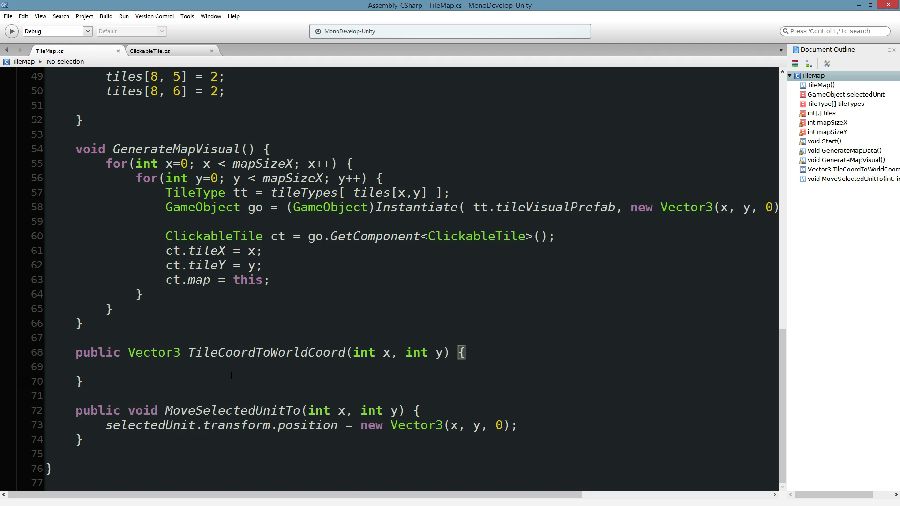
{"action": "type", "text": "return new Vector3(x, y, 0);"}
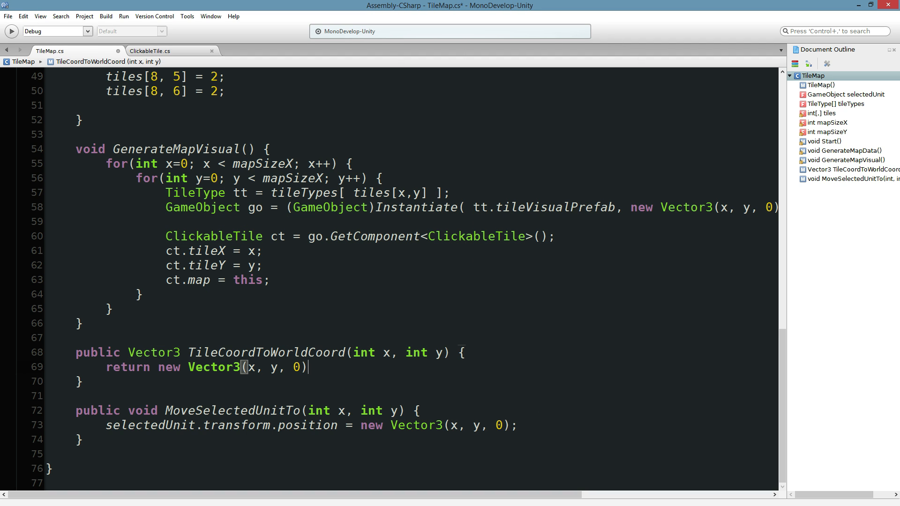
{"action": "type", "text": ";"}
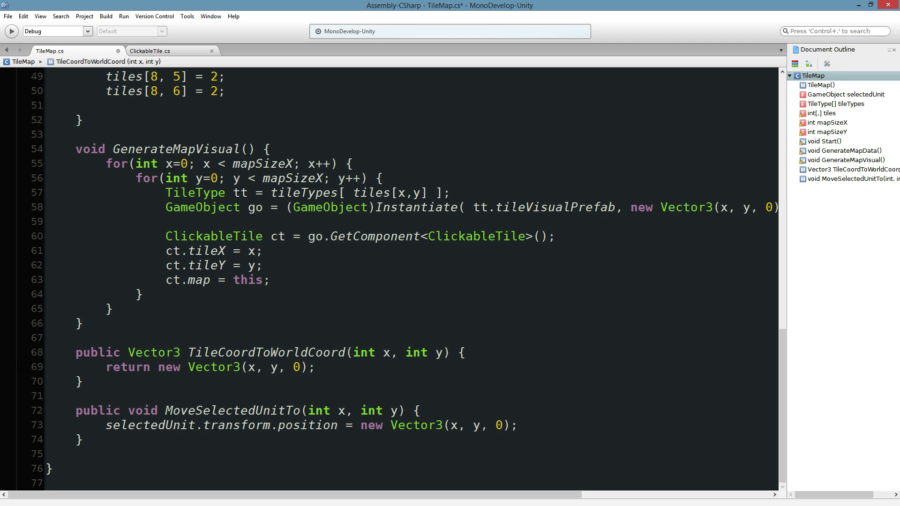
{"action": "left_click", "coordinate": [316, 368]}
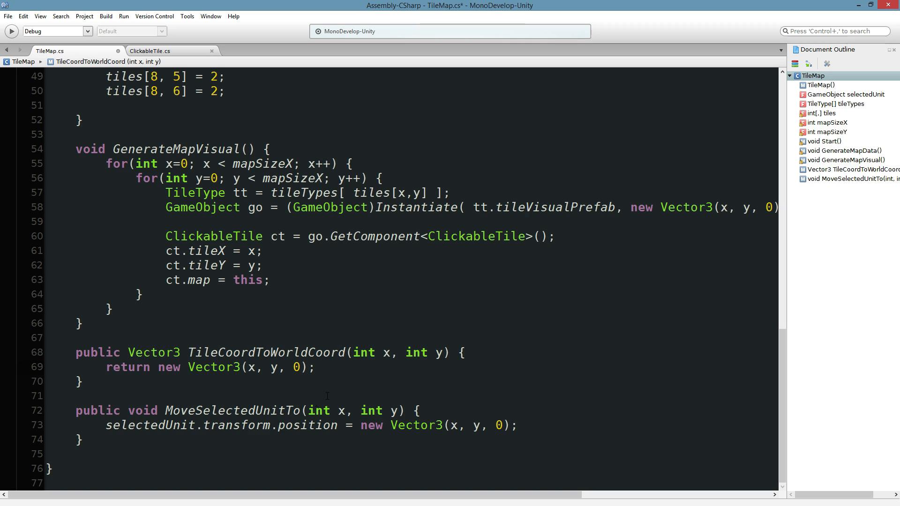
{"action": "left_click", "coordinate": [316, 367]}
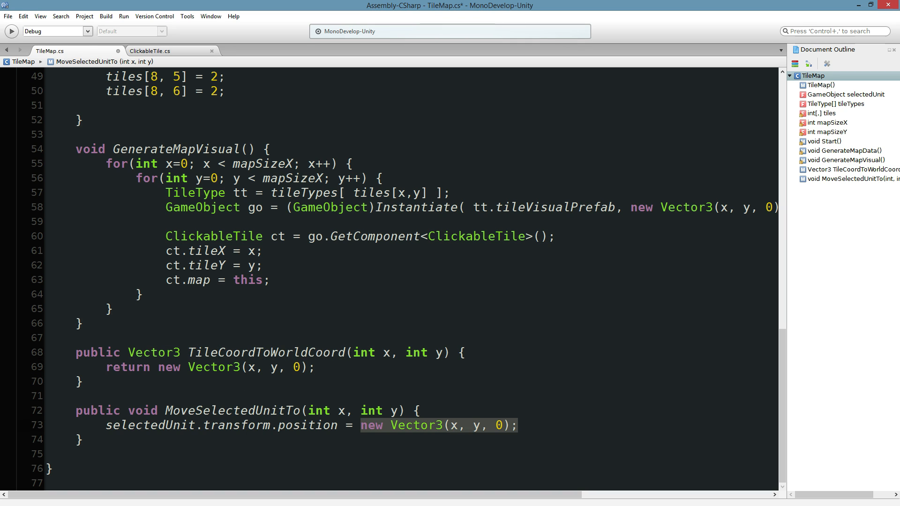
- Replace the raw vector in MoveSelectedUnitTo with TileCoordToWorldCoord(x,y), checking ClickableTile.cs along the way
{"action": "type", "text": "TileCoordToWorldCoord()"}
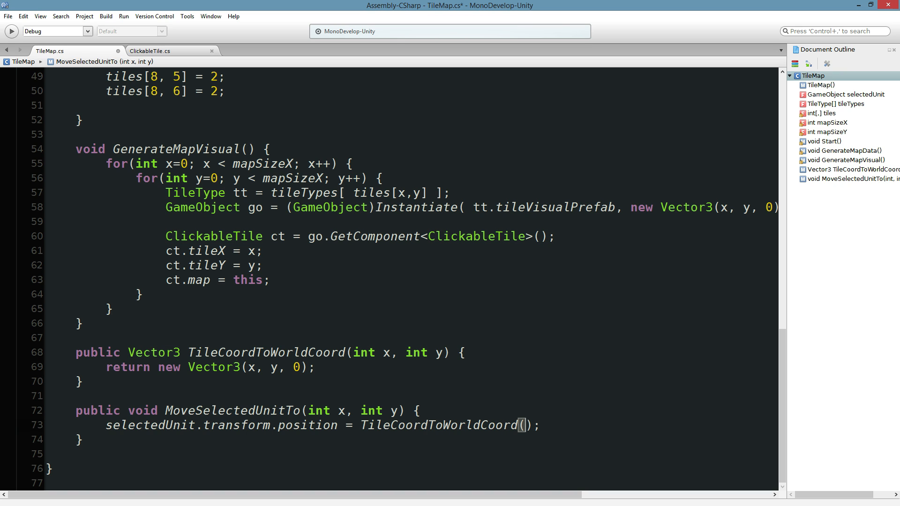
{"action": "type", "text": "x,y"}
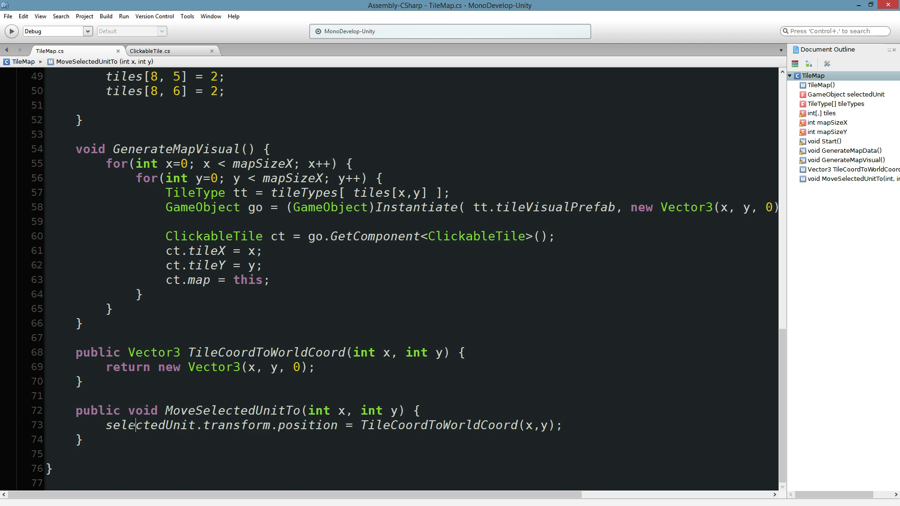
{"action": "left_click", "coordinate": [155, 425]}
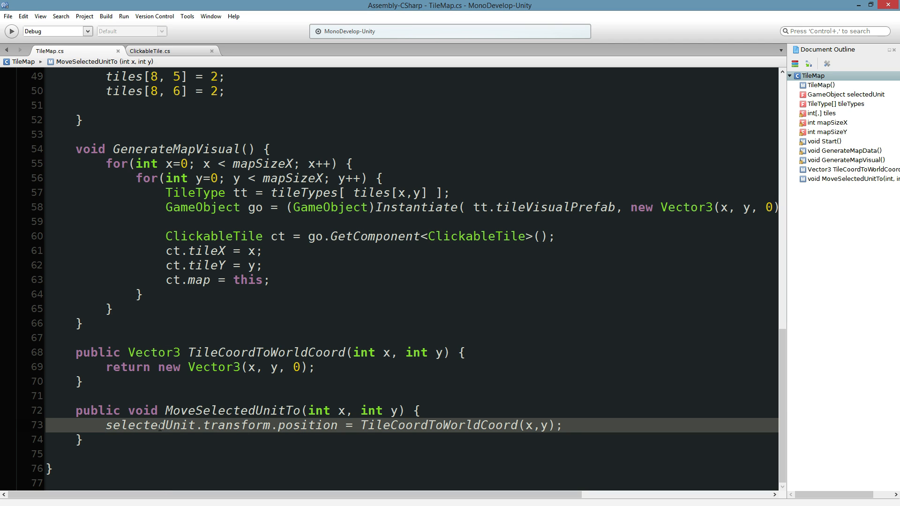
{"action": "mouse_move", "coordinate": [162, 456]}
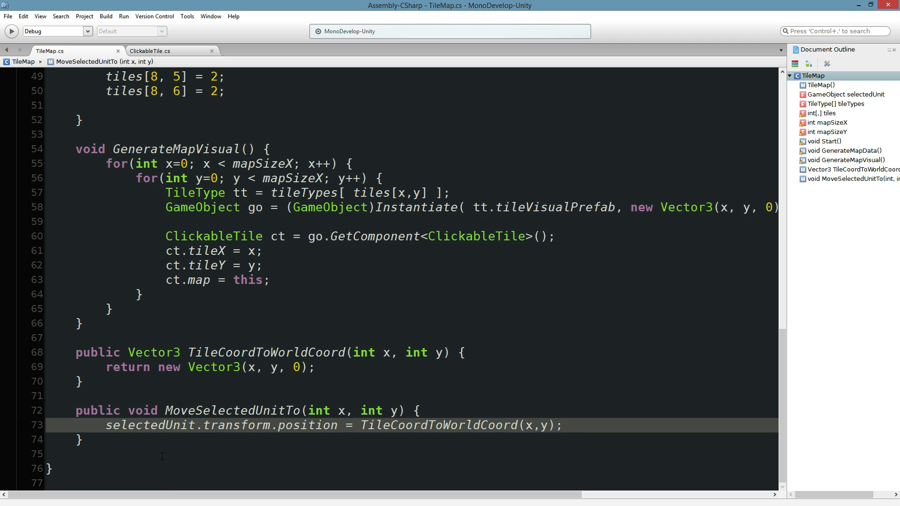
{"action": "mouse_move", "coordinate": [173, 65]}
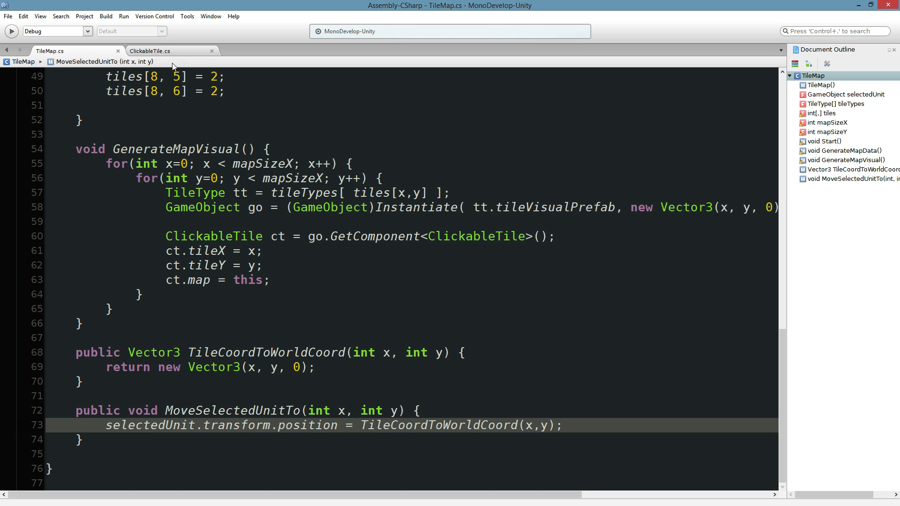
{"action": "left_click", "coordinate": [150, 51]}
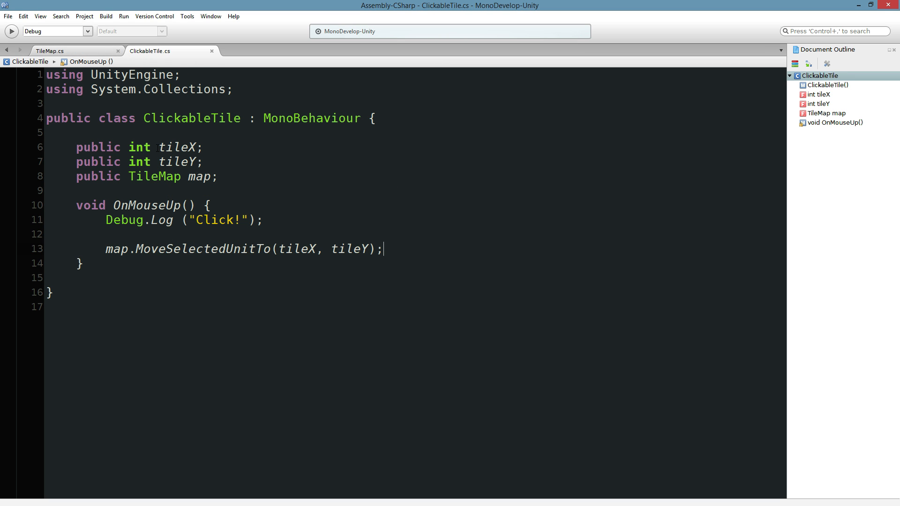
{"action": "left_click", "coordinate": [50, 51]}
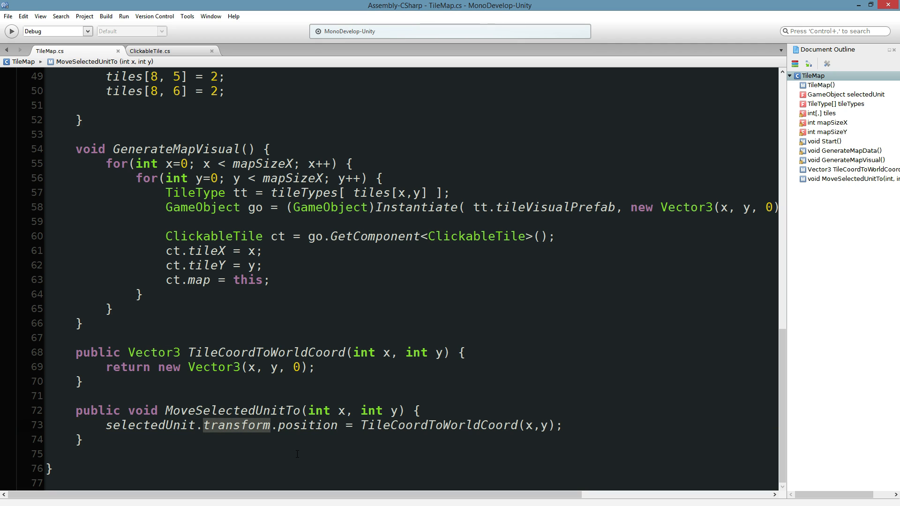
{"action": "left_click", "coordinate": [84, 438]}
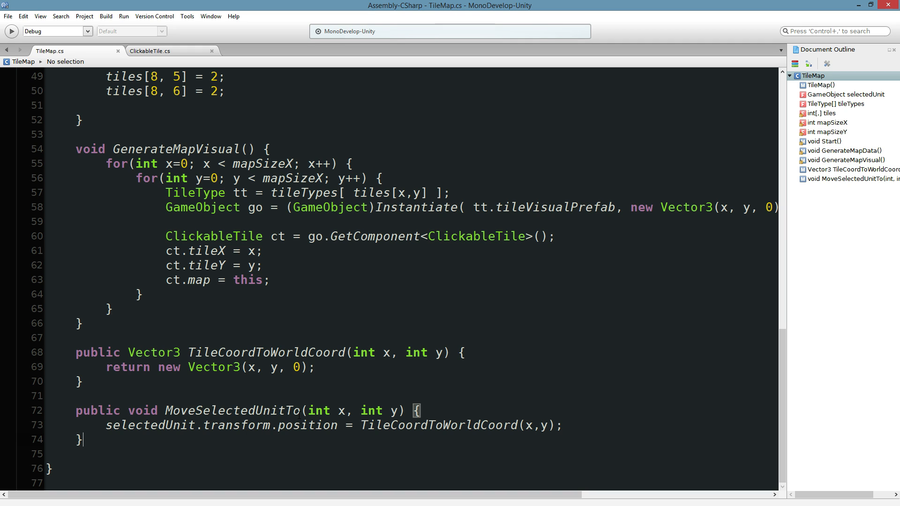
{"action": "mouse_move", "coordinate": [260, 388]}
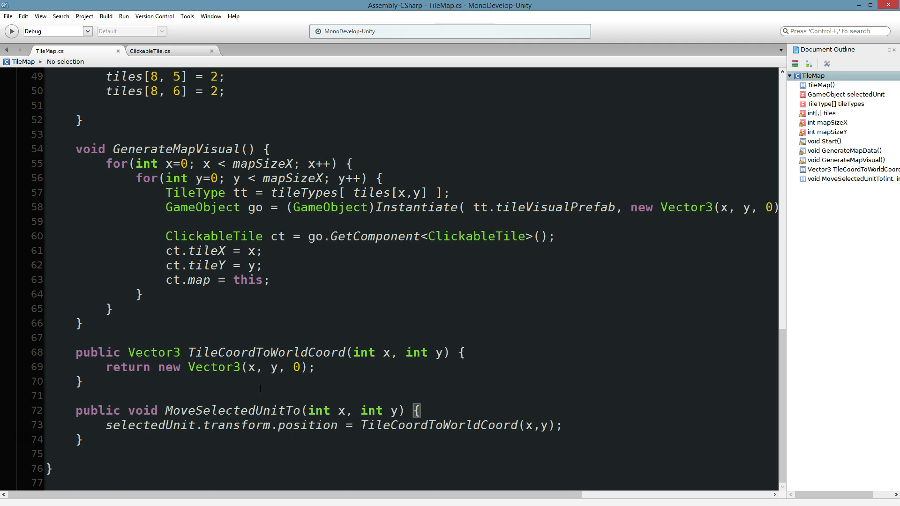
{"action": "mouse_move", "coordinate": [150, 51]}
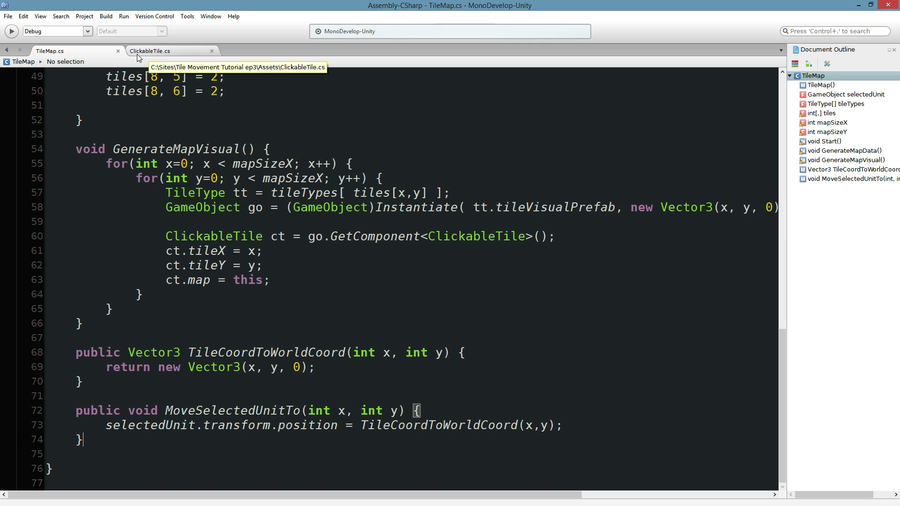
{"action": "mouse_move", "coordinate": [304, 332]}
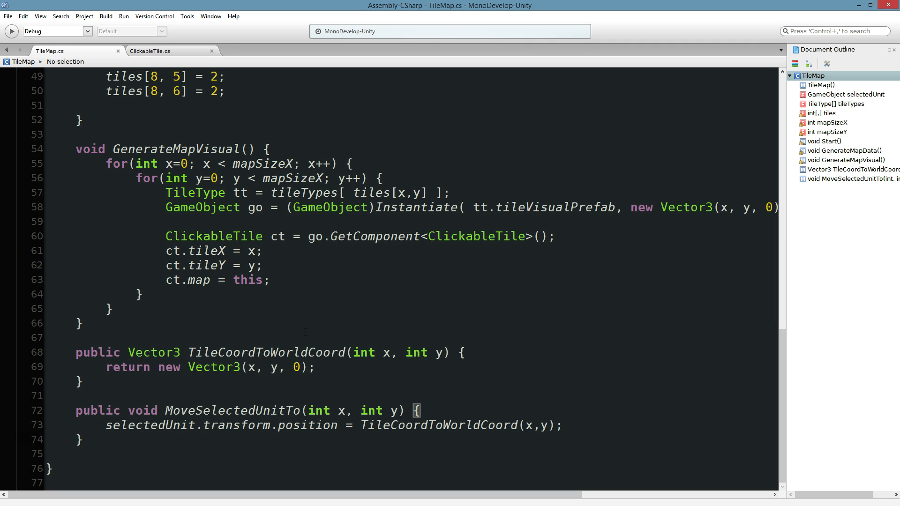
{"action": "left_click", "coordinate": [83, 441]}
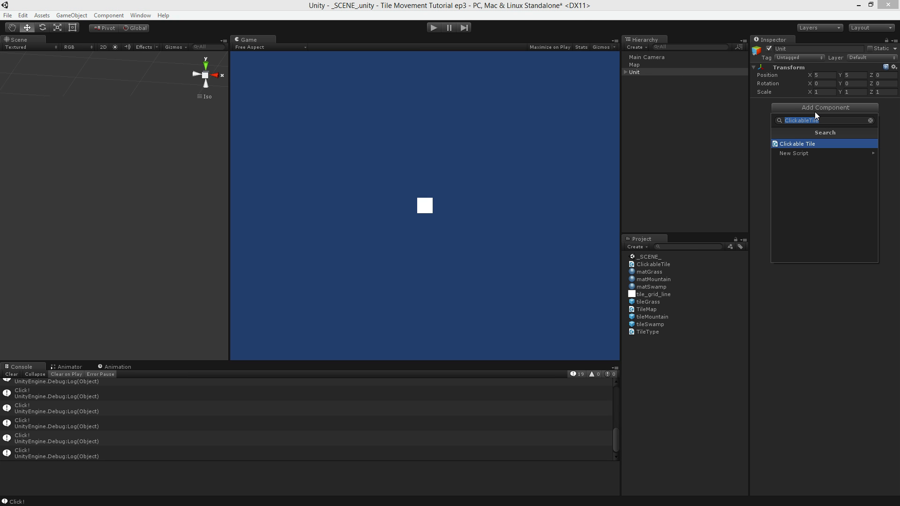
- Create the Unit script with public int tileX and tileY fields
{"action": "type", "text": "Unit"}
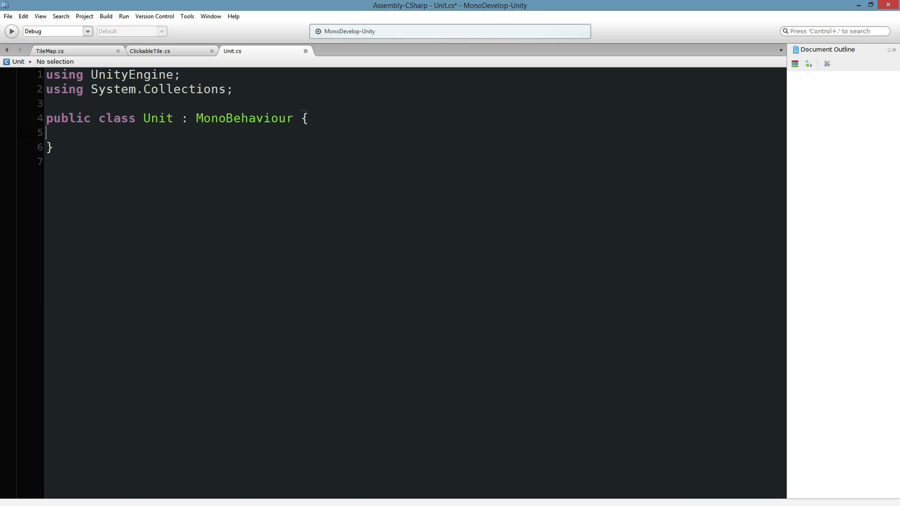
{"action": "type", "text": "public int tileX;"}
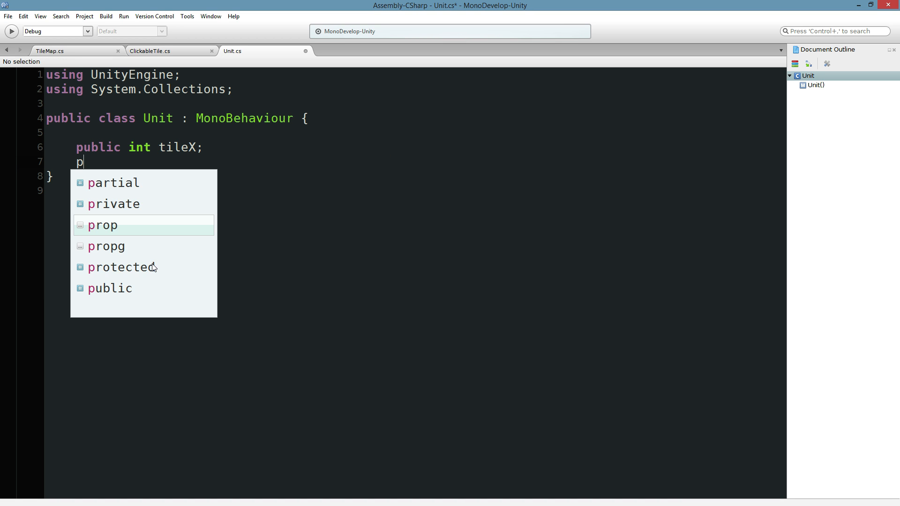
{"action": "type", "text": "ublic int Ti"}
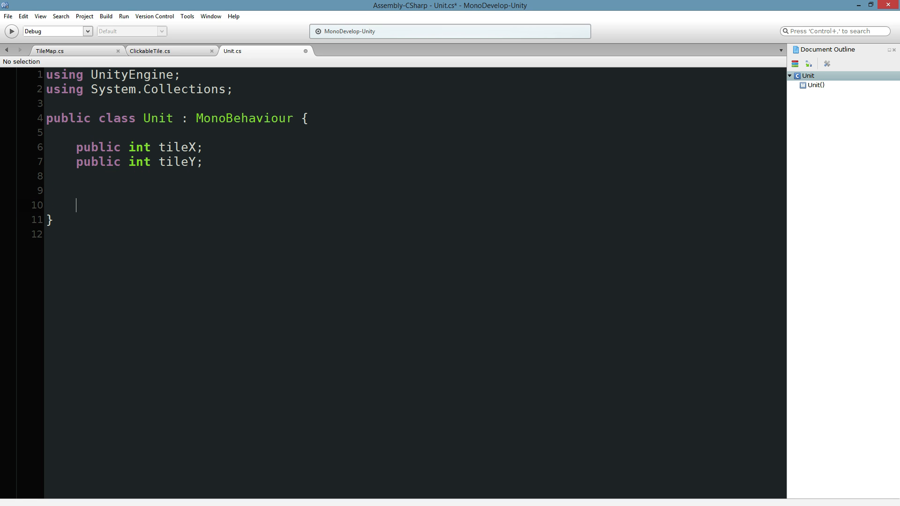
{"action": "type", "text": "public"}
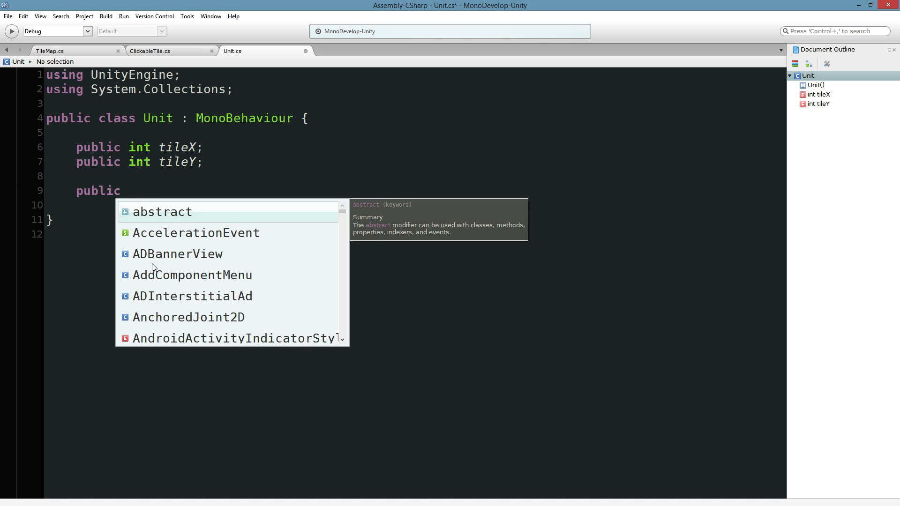
- Draft a SetTile(int x, int y) method in Unit, which ends up removed
{"action": "type", "text": "void"}
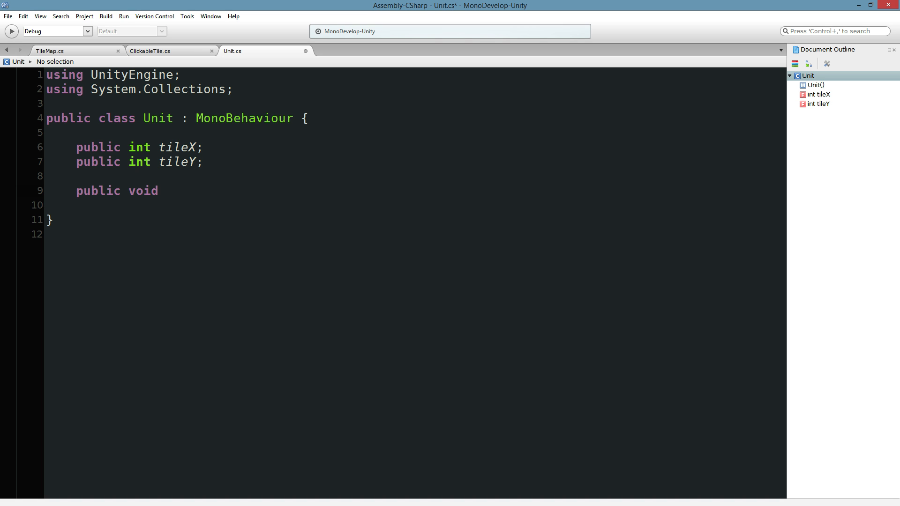
{"action": "type", "text": "MoveTo"}
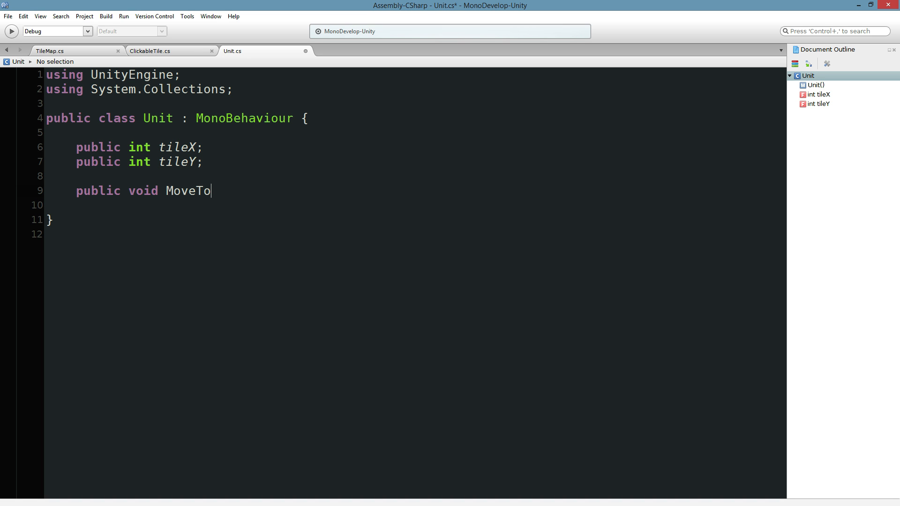
{"action": "type", "text": "Tile(int x,"}
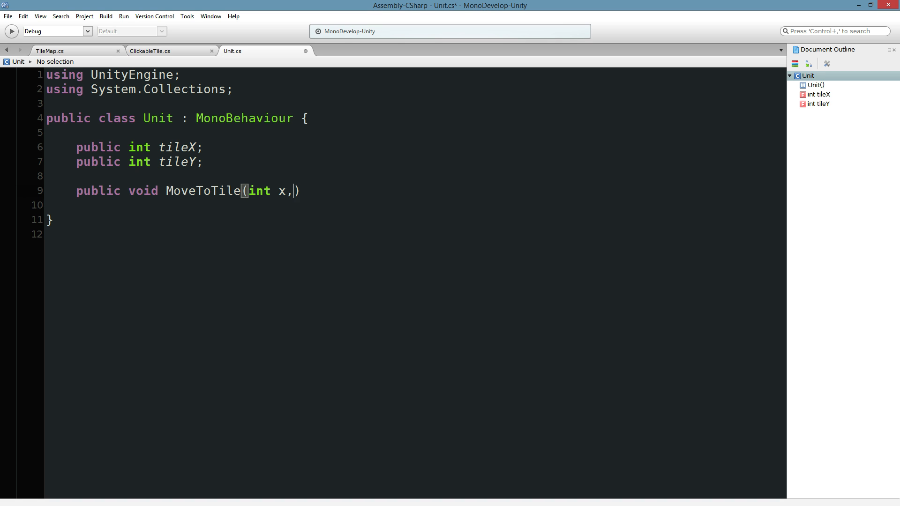
{"action": "type", "text": "int y"}
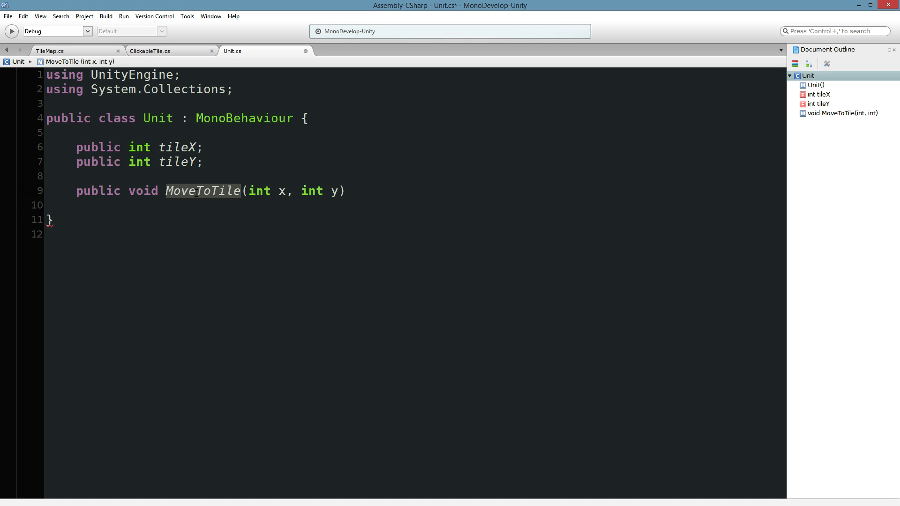
{"action": "type", "text": "SetTile"}
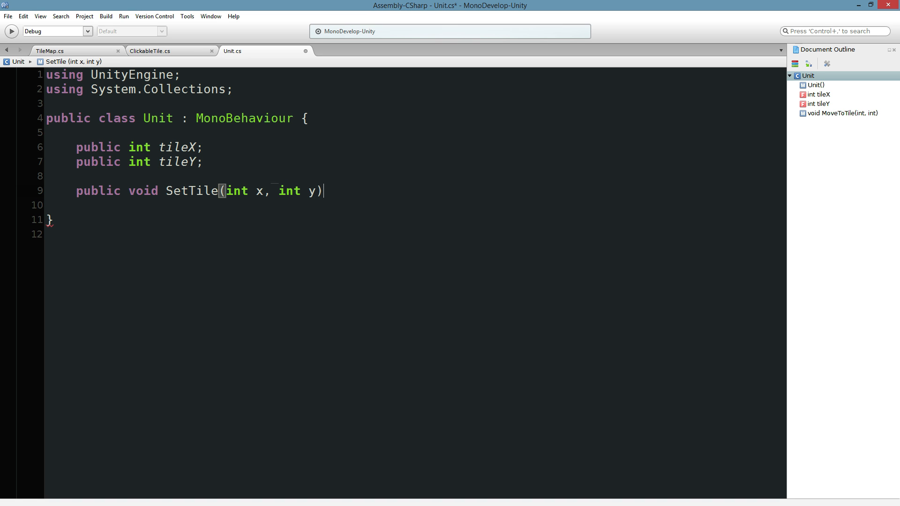
{"action": "type", "text": "{"}
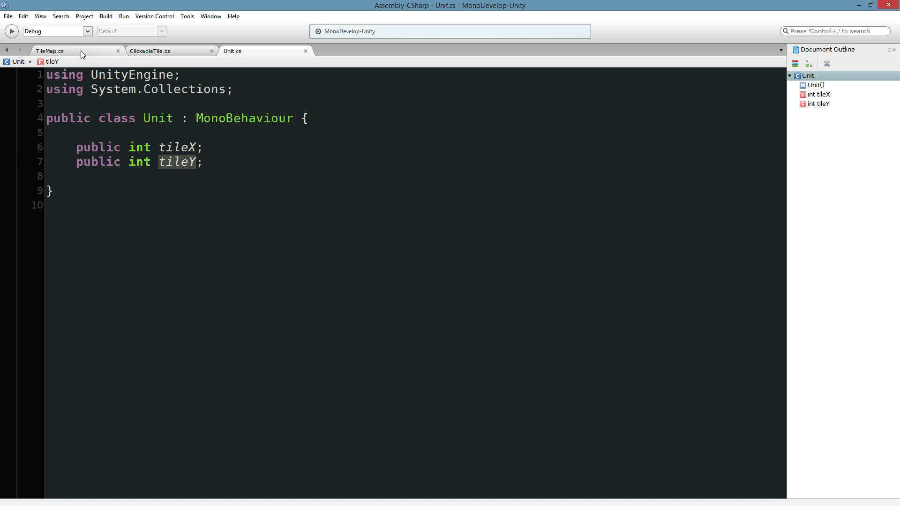
- Add selectedUnit.GetComponent<Unit>().tileX = x; at the start of MoveSelectedUnitTo
{"action": "left_click", "coordinate": [50, 50]}
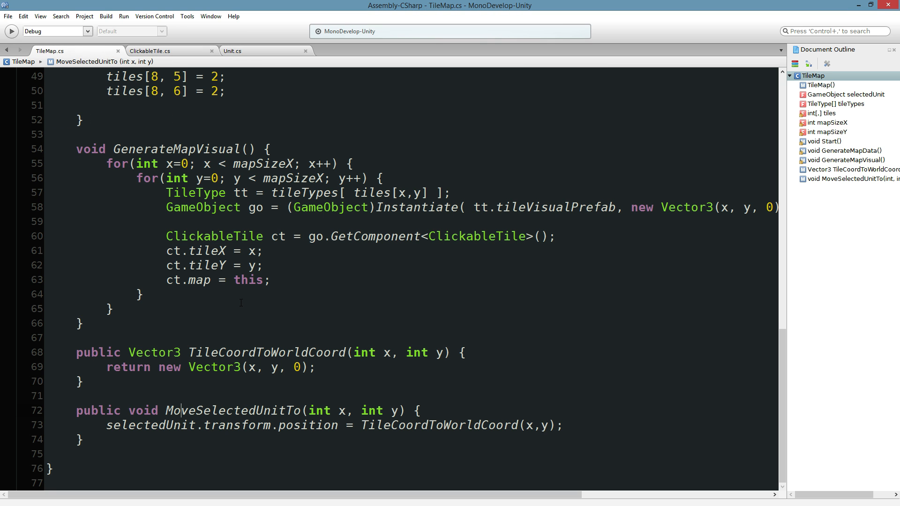
{"action": "left_click", "coordinate": [300, 443]}
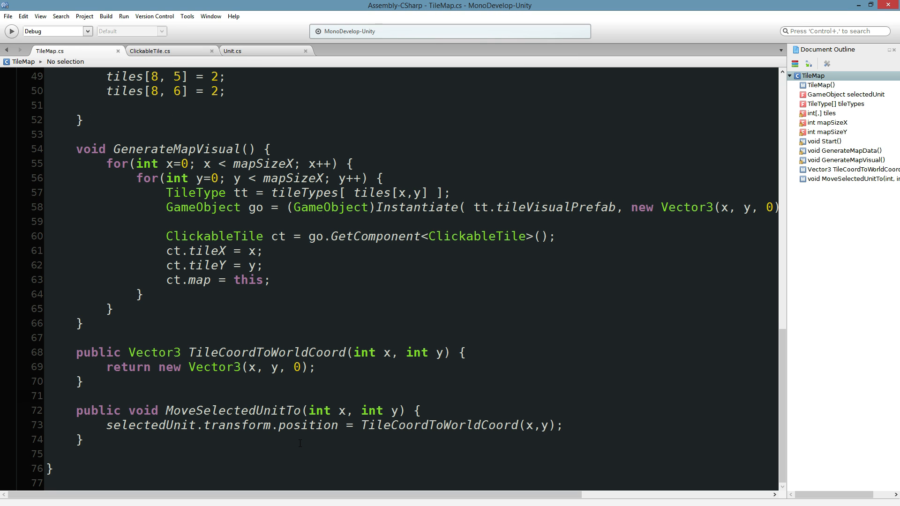
{"action": "left_click", "coordinate": [77, 395]}
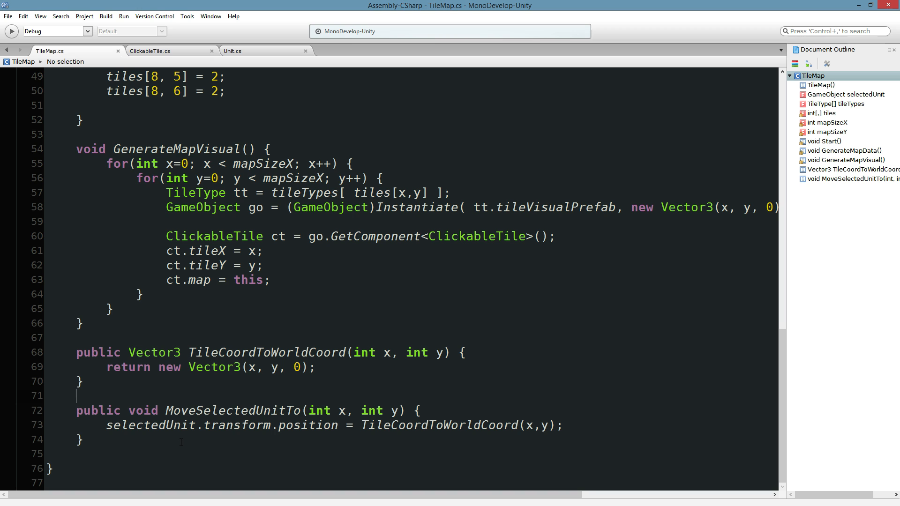
{"action": "left_click", "coordinate": [181, 425]}
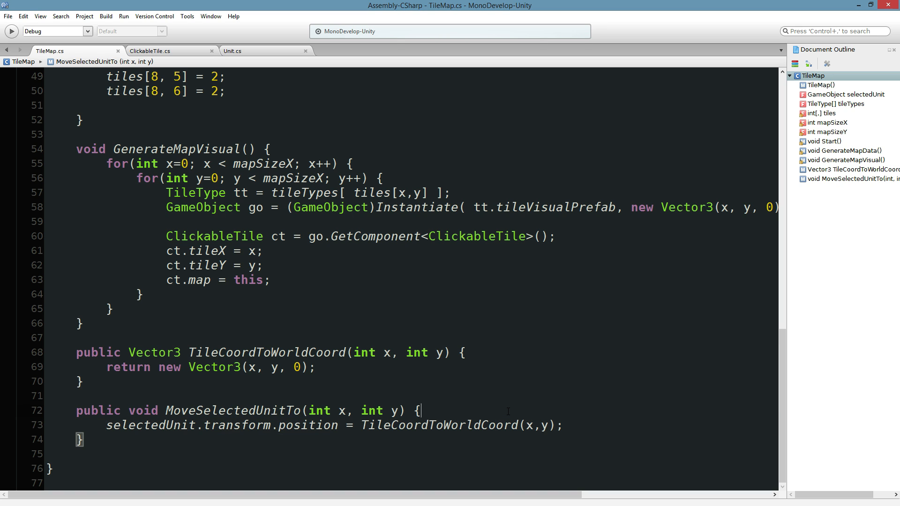
{"action": "type", "text": "selectedUnit.GetComponent<Unit>"}
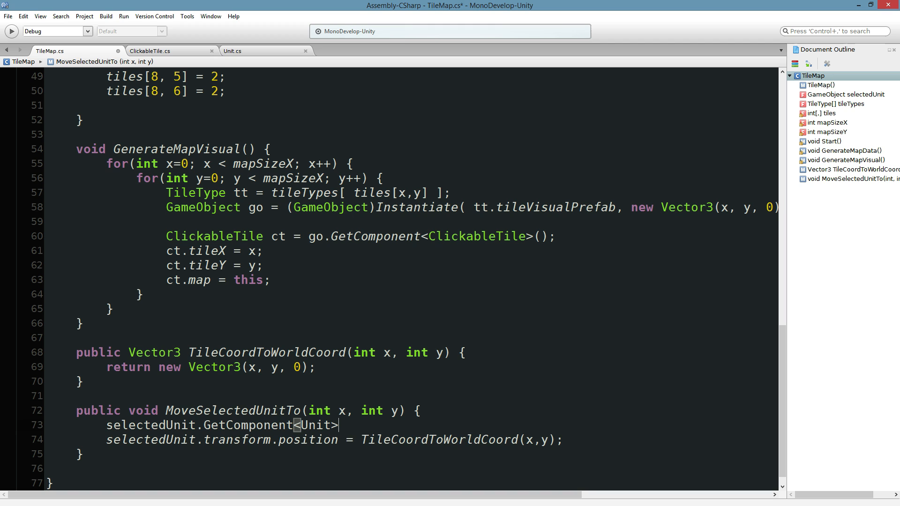
{"action": "type", "text": "().tileX = x;"}
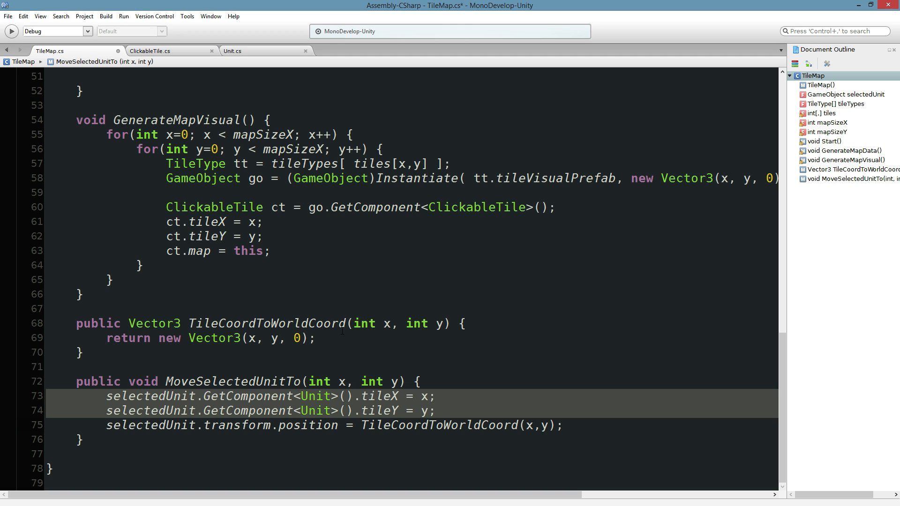
{"action": "mouse_move", "coordinate": [234, 57]}
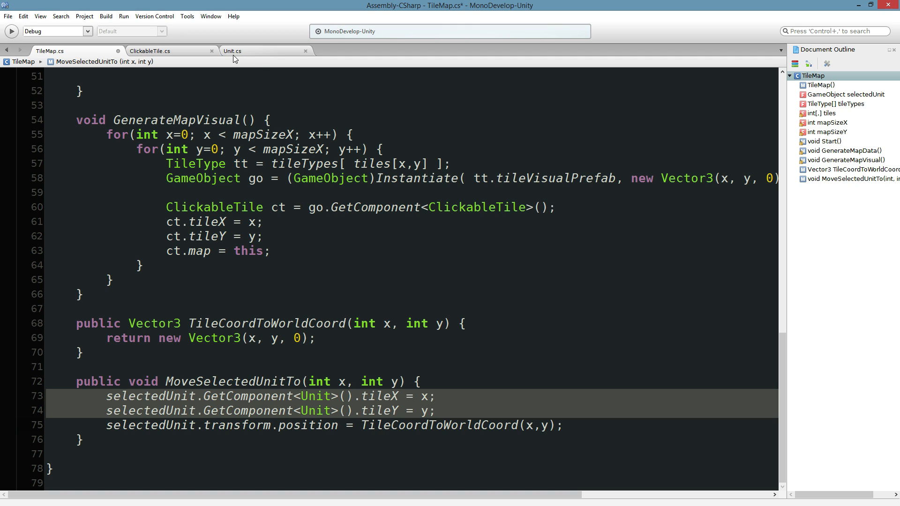
- Confirm the field names in Unit.cs and add the matching tileY = y; line
{"action": "left_click", "coordinate": [232, 50]}
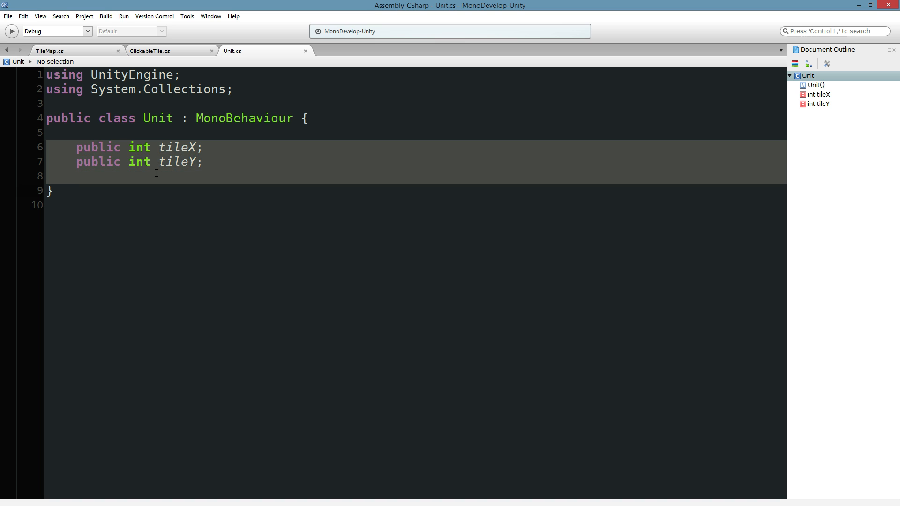
{"action": "left_click", "coordinate": [50, 51]}
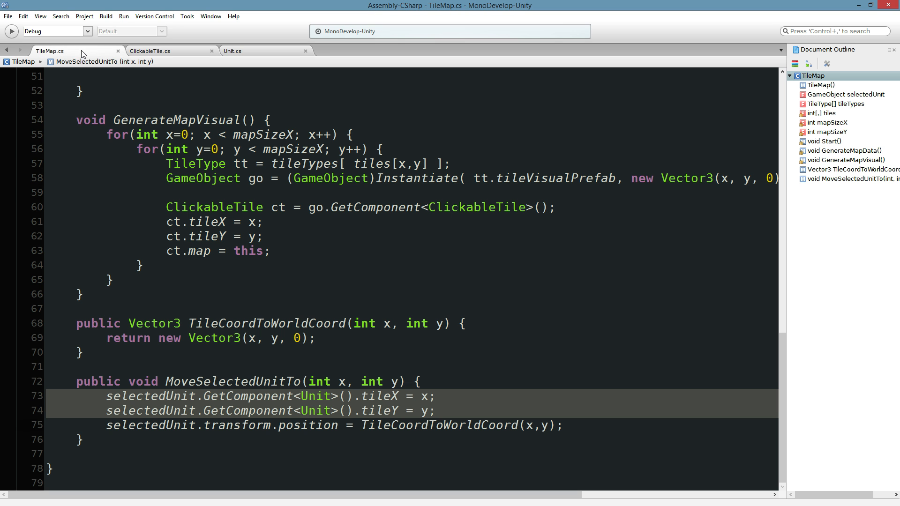
{"action": "left_click", "coordinate": [234, 339]}
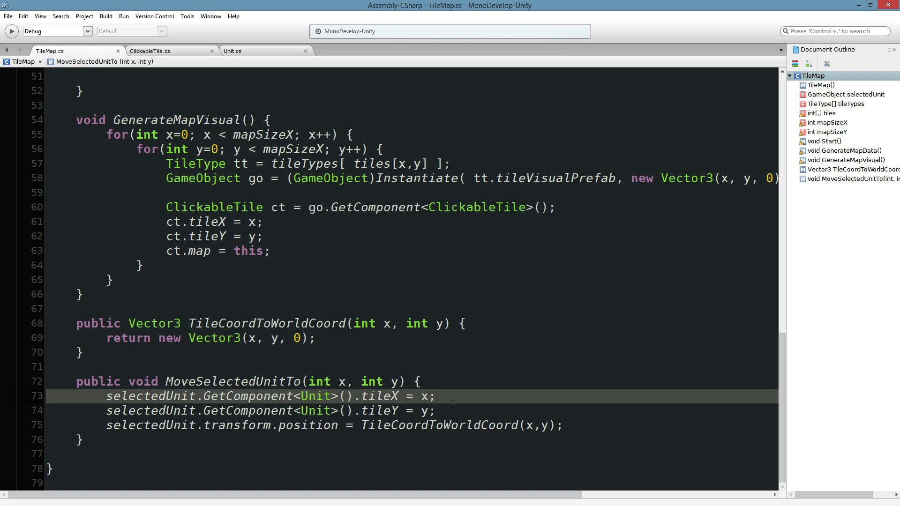
{"action": "mouse_move", "coordinate": [362, 351]}
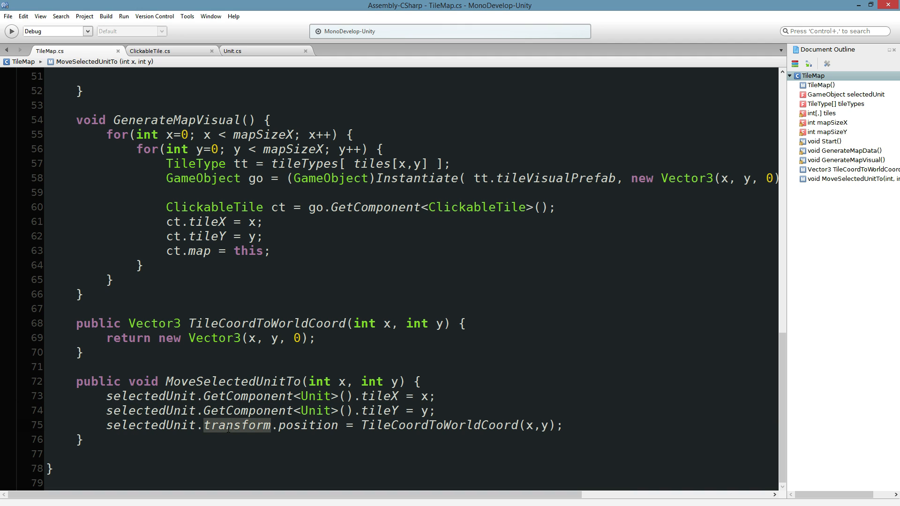
{"action": "left_click", "coordinate": [230, 425]}
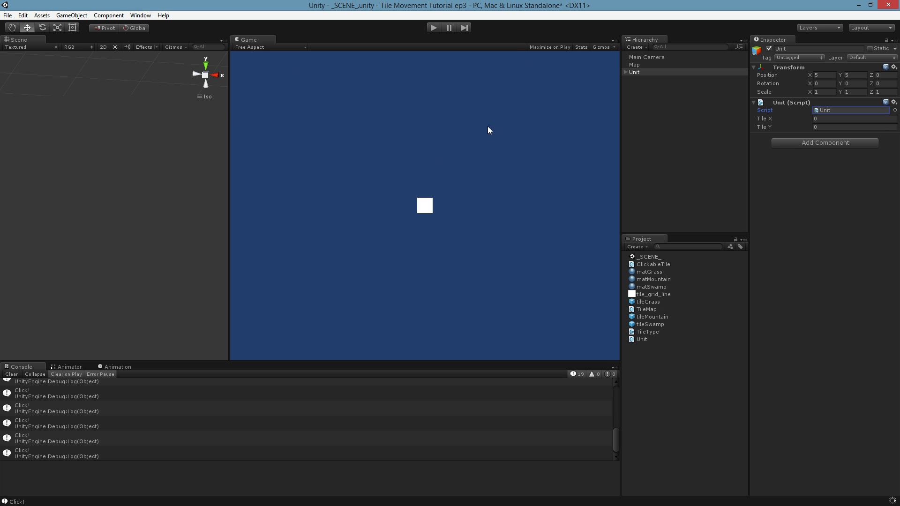
{"action": "mouse_move", "coordinate": [227, 170]}
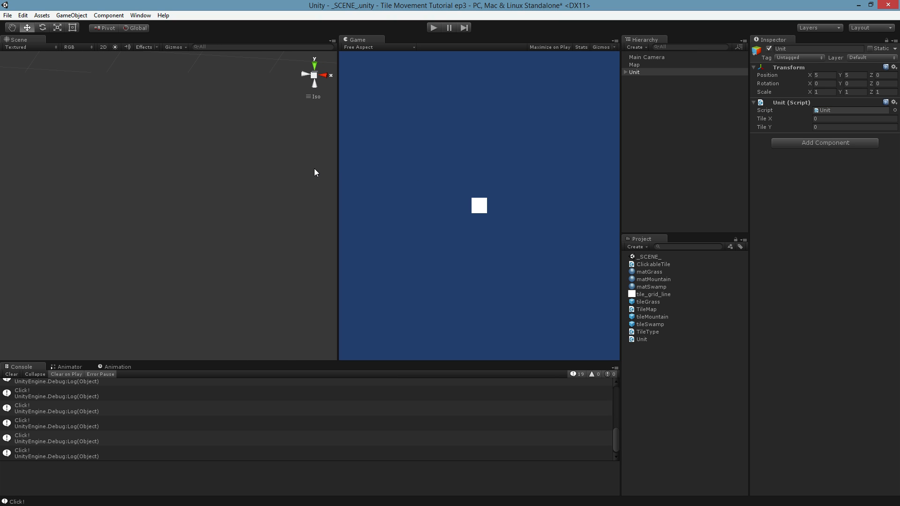
- Widen Unity's Scene view, noting Unit's Tile X and Tile Y of 0, then return to TileMap's code
{"action": "left_click", "coordinate": [635, 72]}
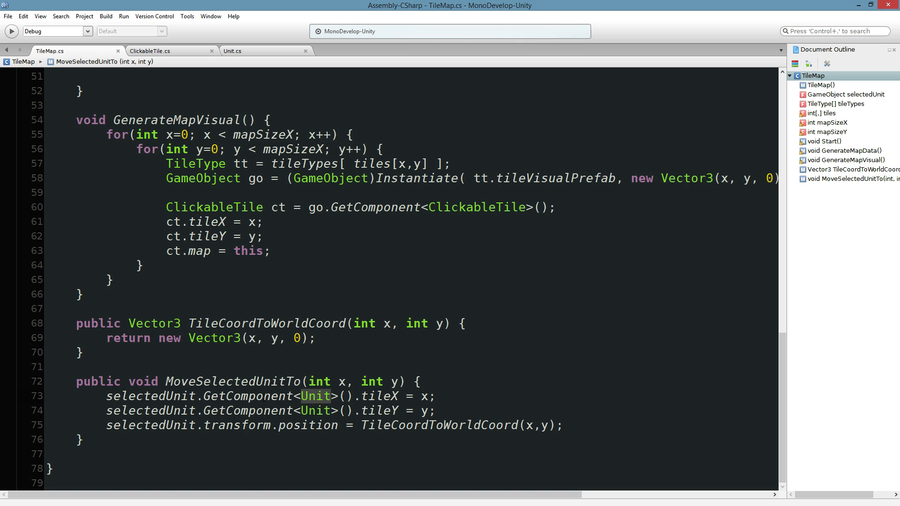
- Add then remove a 'public Unit[] units;' field in TileMap and return to Unity
{"action": "double_click", "coordinate": [151, 395]}
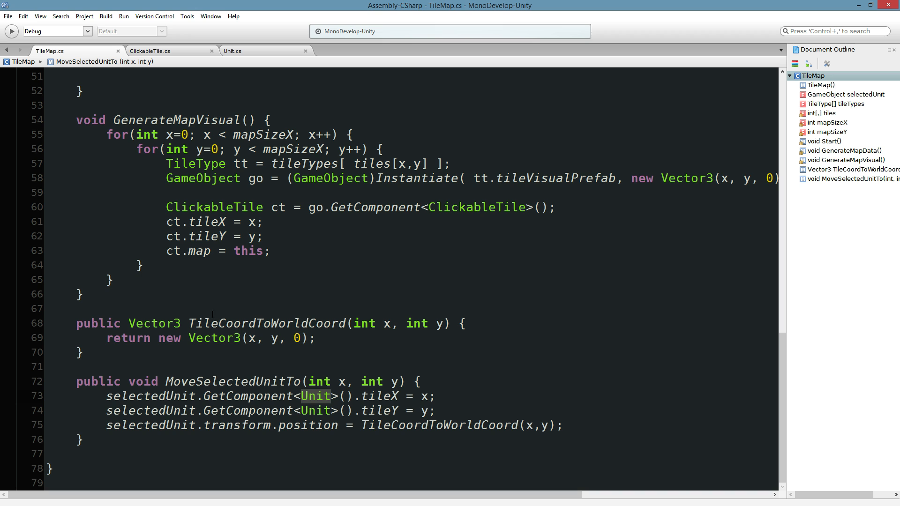
{"action": "scroll", "scroll_direction": "up", "scroll_amount": 3}
{"action": "type", "text": "public Unit[] units;"}
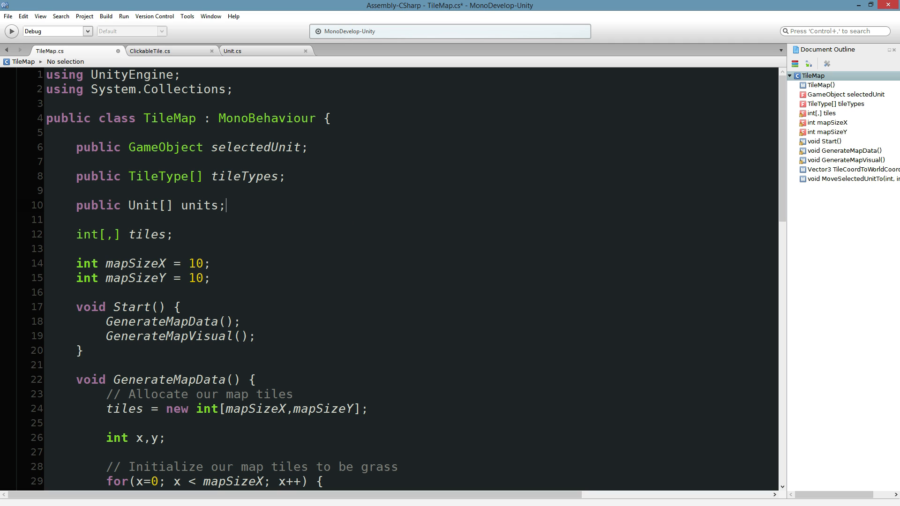
{"action": "left_click", "coordinate": [184, 205]}
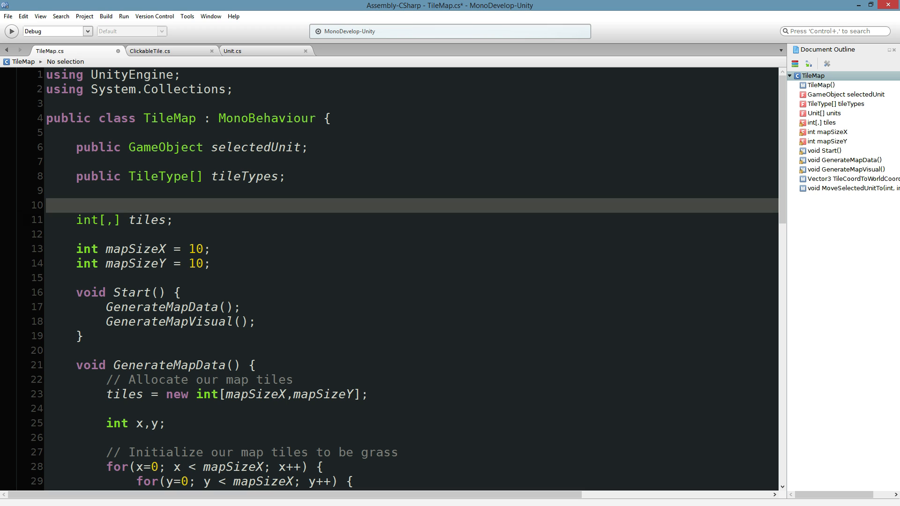
{"action": "scroll", "scroll_direction": "down", "scroll_amount": 3}
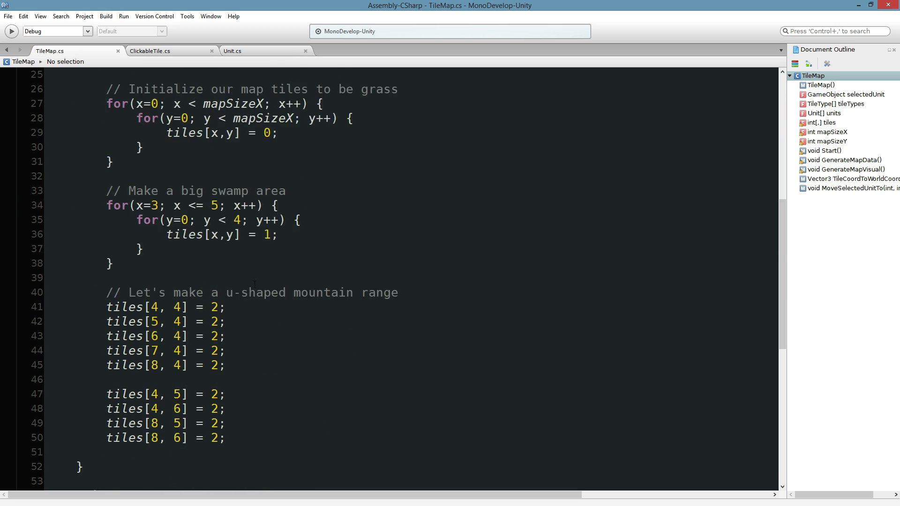
{"action": "scroll", "scroll_direction": "down", "scroll_amount": 3}
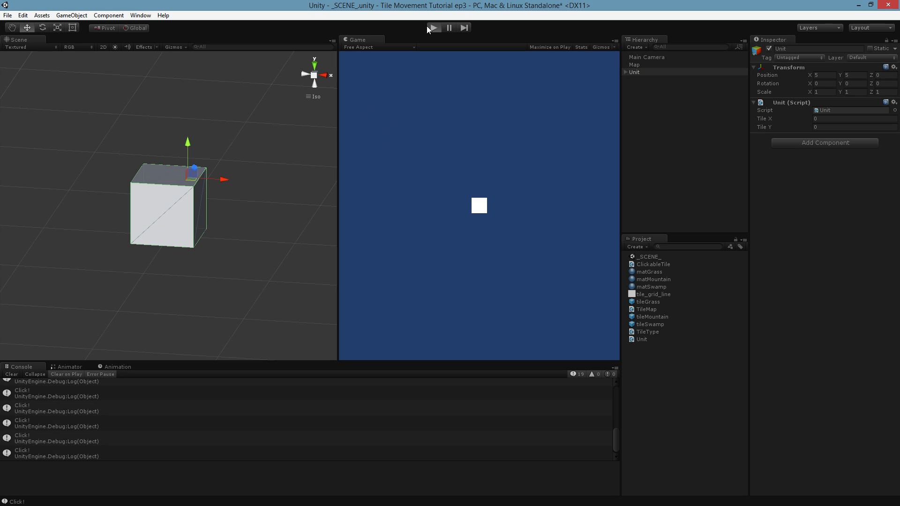
- Run the game and teleport the white unit to a grass tile, then above the mountain
{"action": "left_click", "coordinate": [434, 27]}
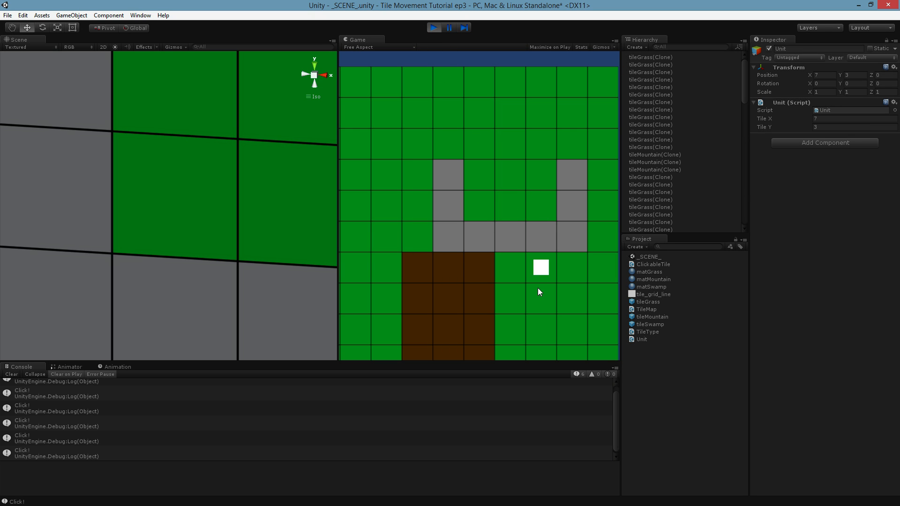
{"action": "left_click", "coordinate": [447, 266]}
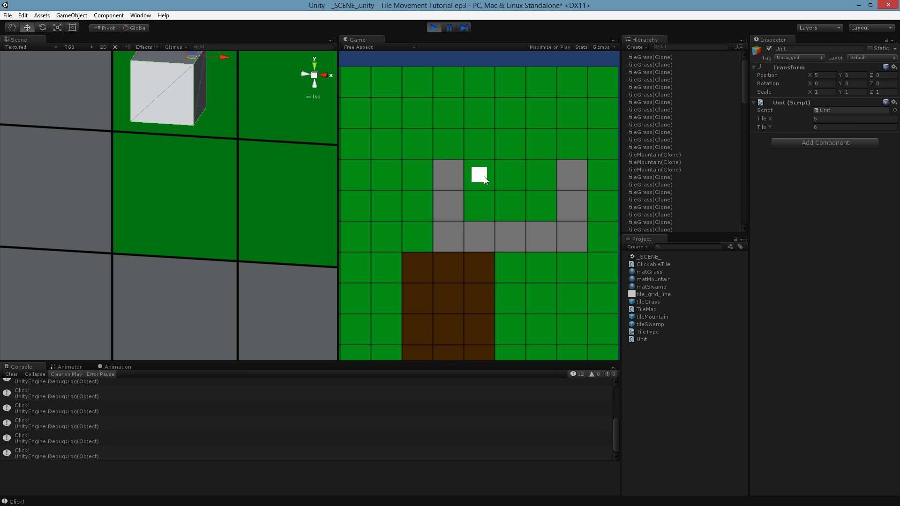
{"action": "mouse_move", "coordinate": [443, 168]}
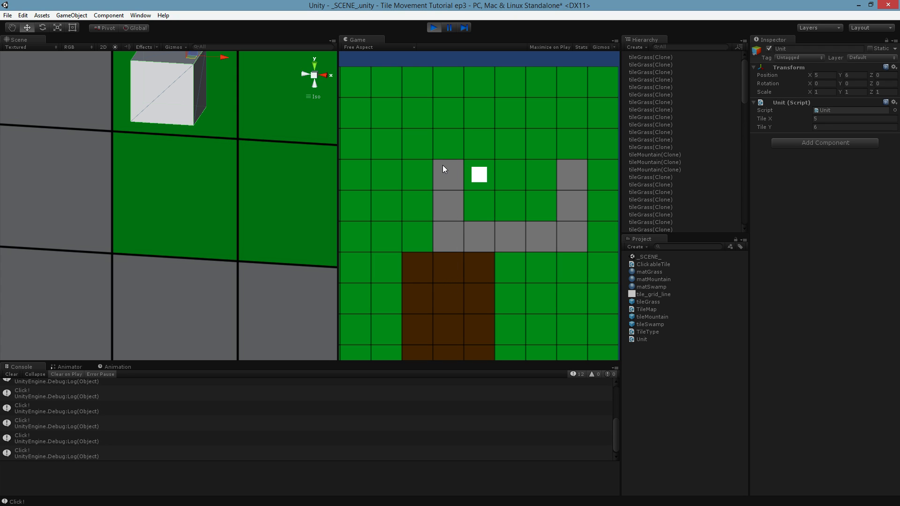
{"action": "mouse_move", "coordinate": [450, 161]}
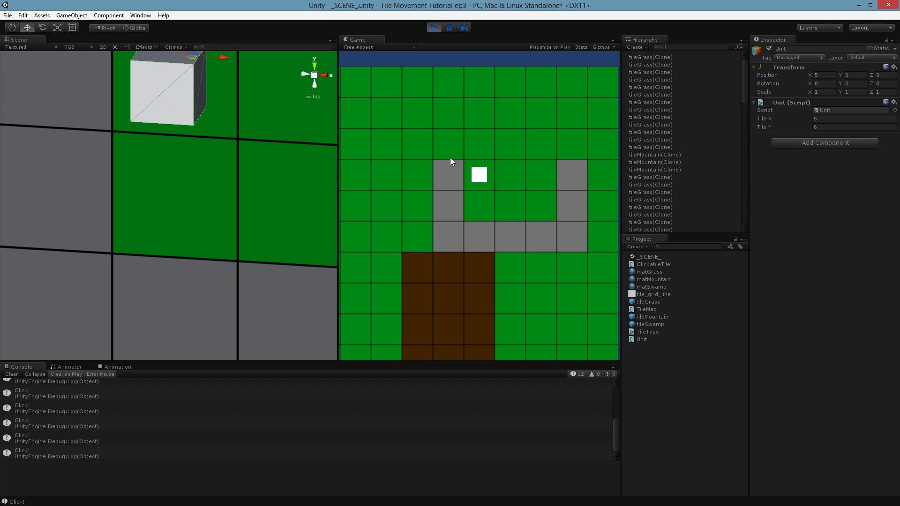
{"action": "left_click", "coordinate": [448, 142]}
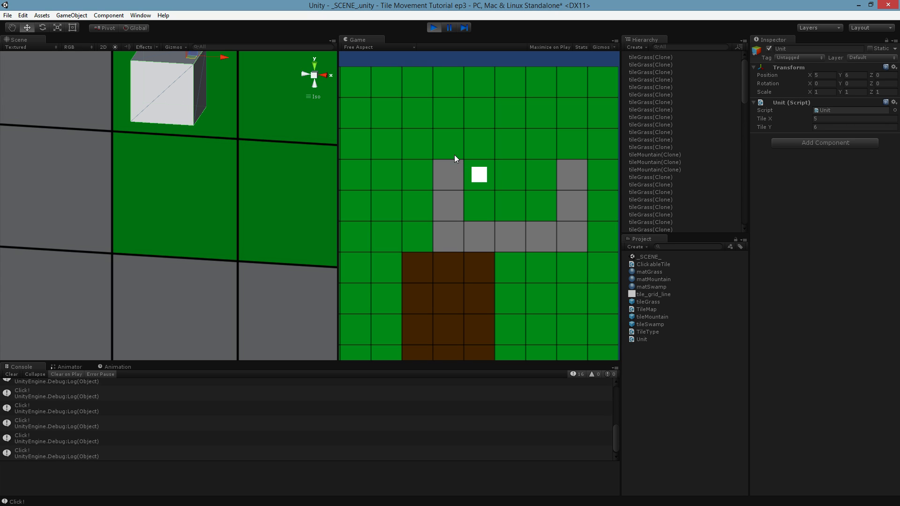
{"action": "left_click", "coordinate": [448, 143]}
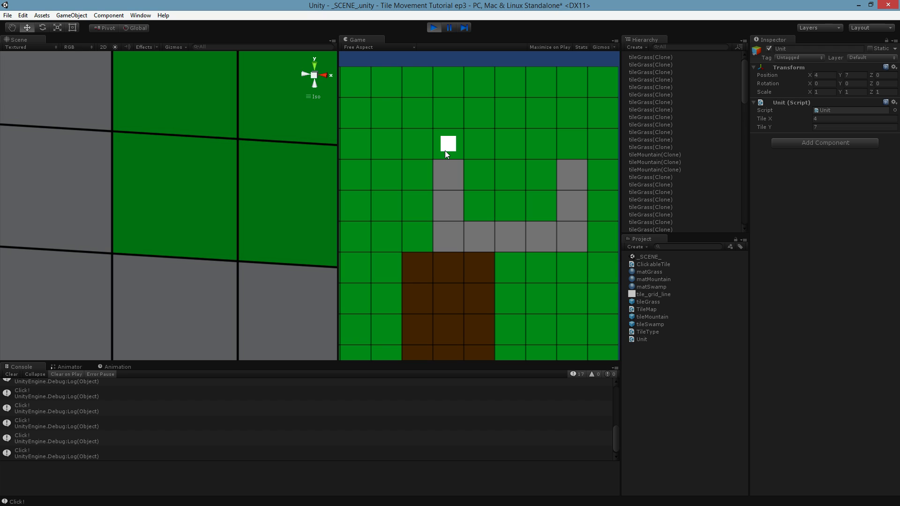
{"action": "mouse_move", "coordinate": [385, 267]}
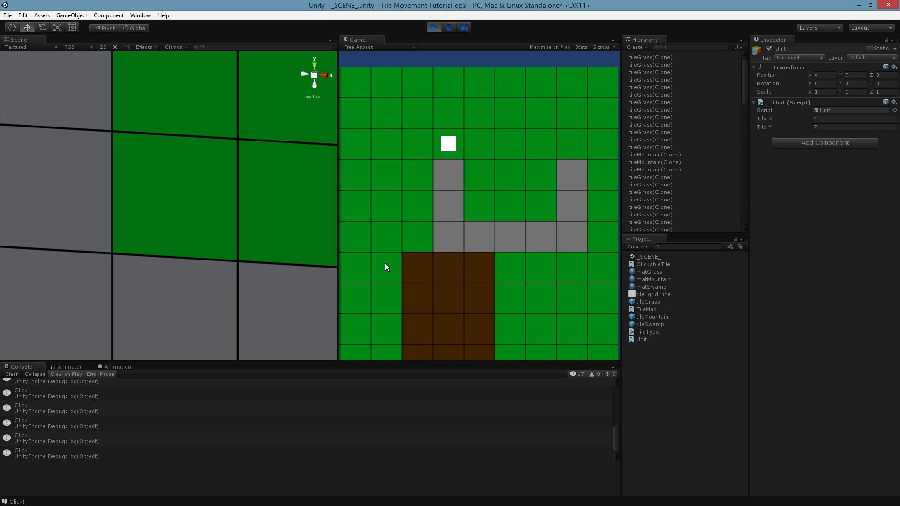
- Move the unit left of the swamp, then into the mountain U at Tile X 5, Tile Y 5
{"action": "left_click", "coordinate": [387, 267]}
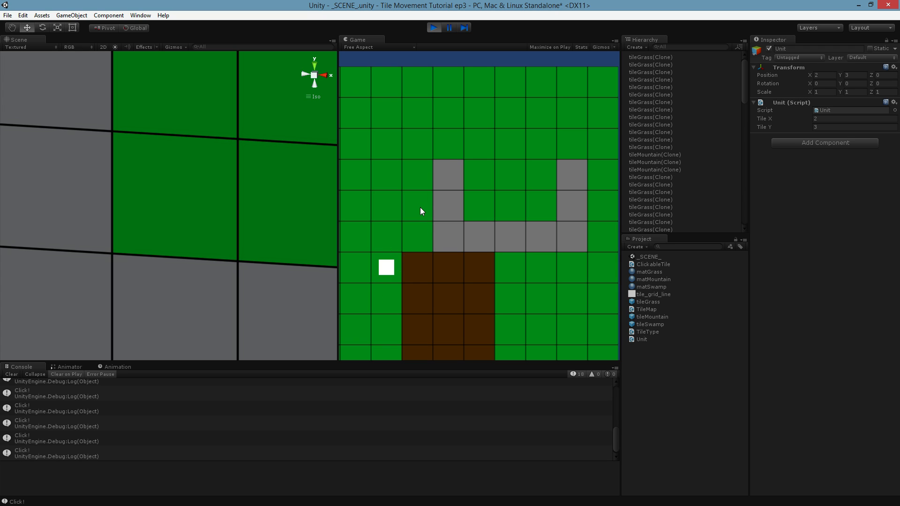
{"action": "left_click", "coordinate": [448, 206]}
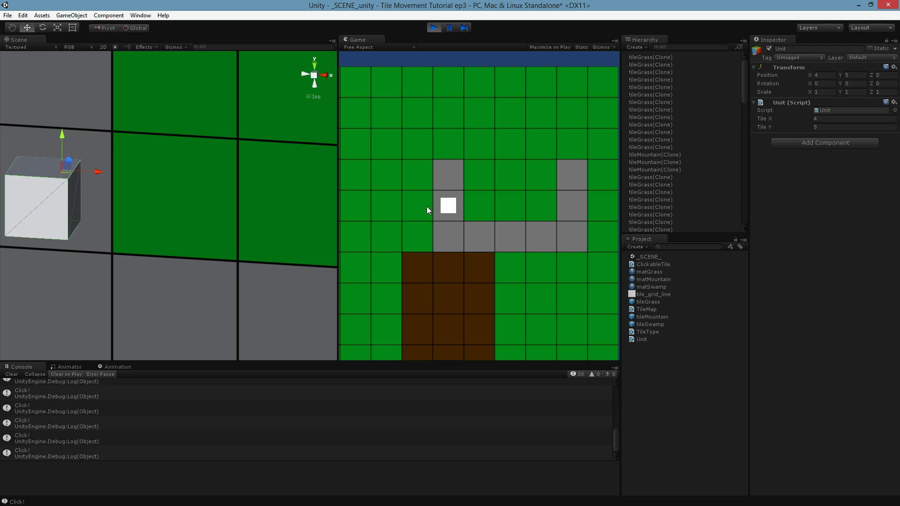
{"action": "left_click", "coordinate": [478, 205]}
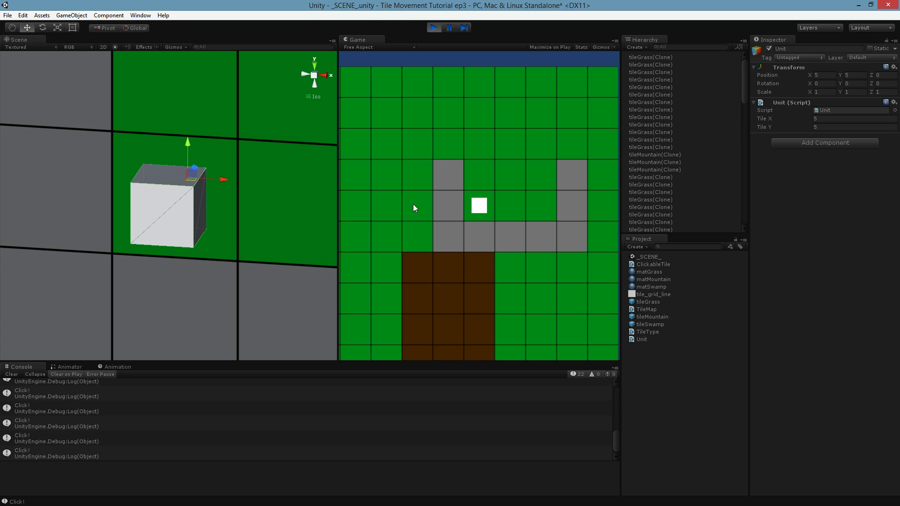
{"action": "mouse_move", "coordinate": [489, 170]}
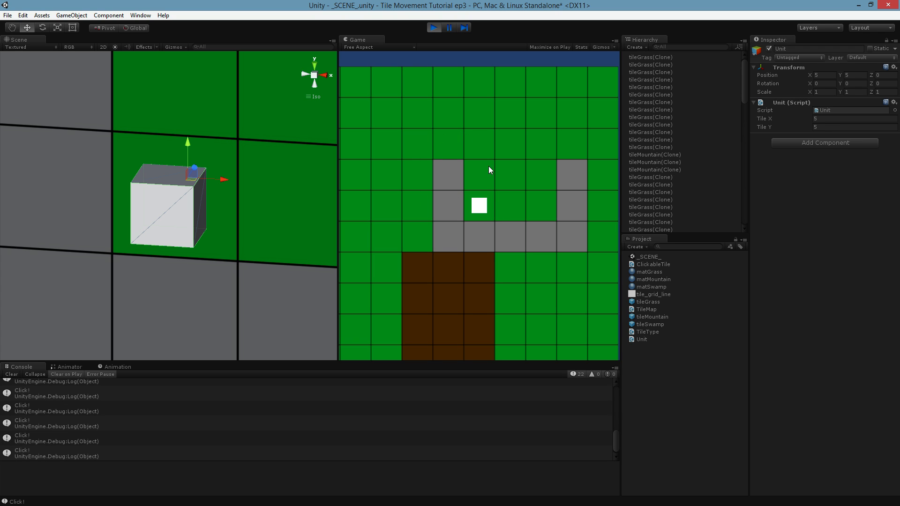
{"action": "mouse_move", "coordinate": [484, 204]}
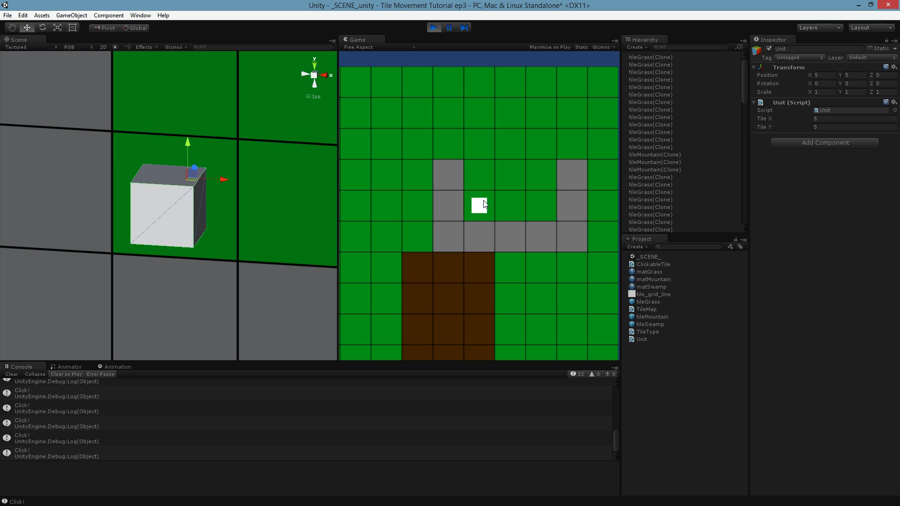